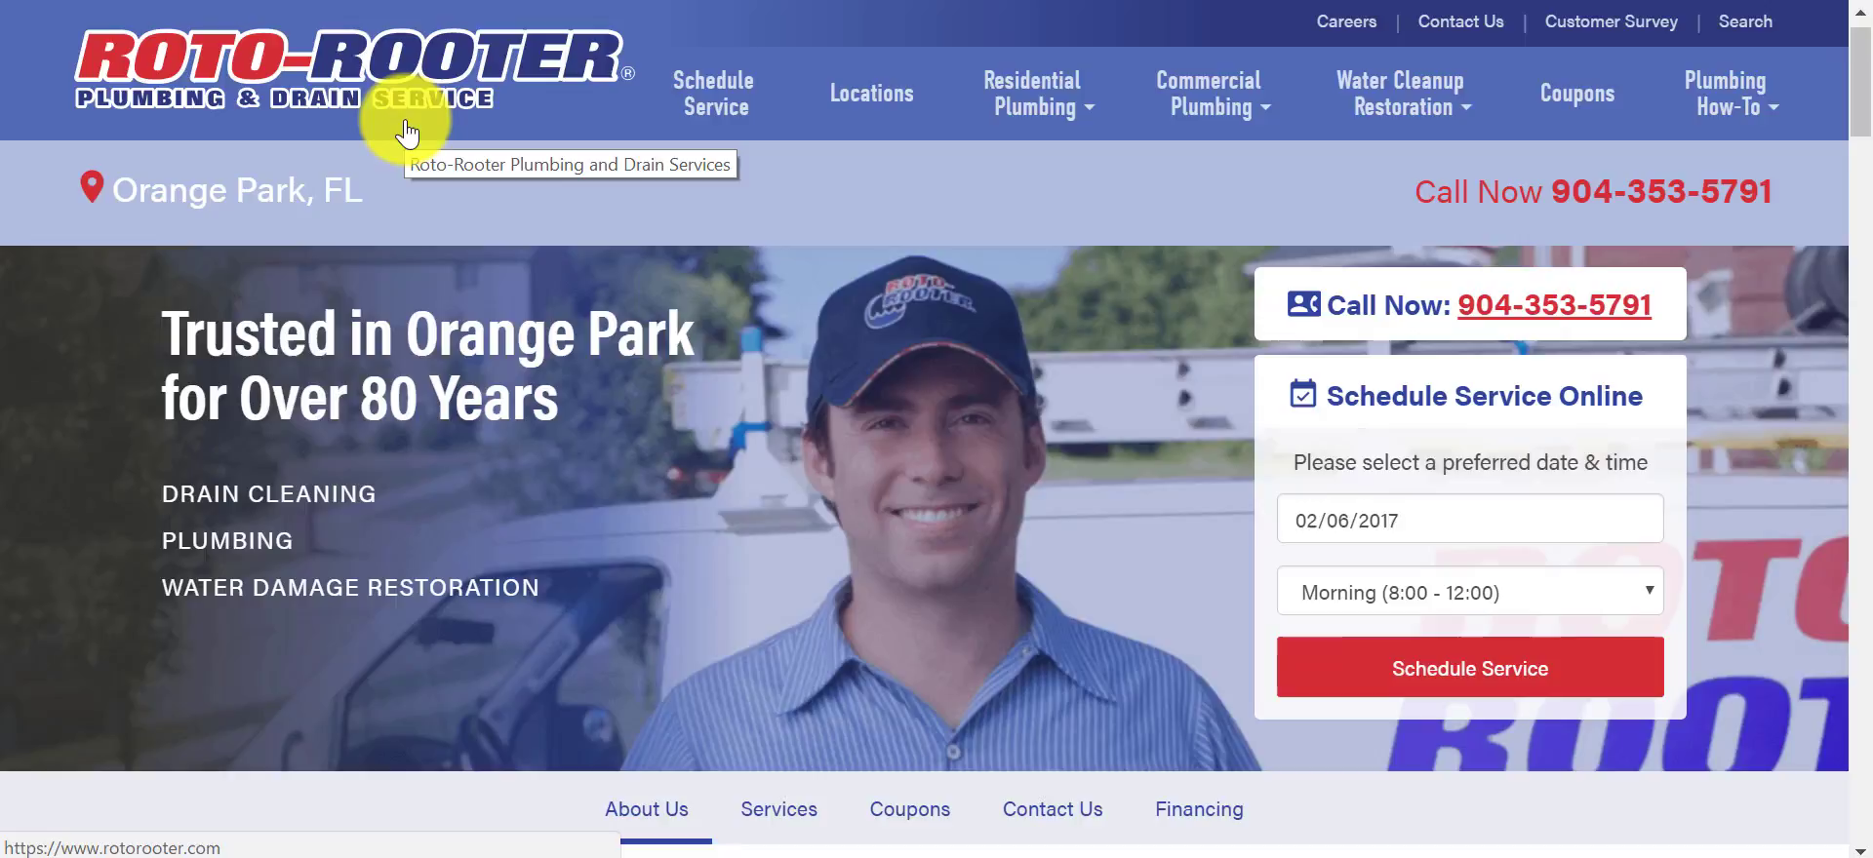
mouse_move(405, 102)
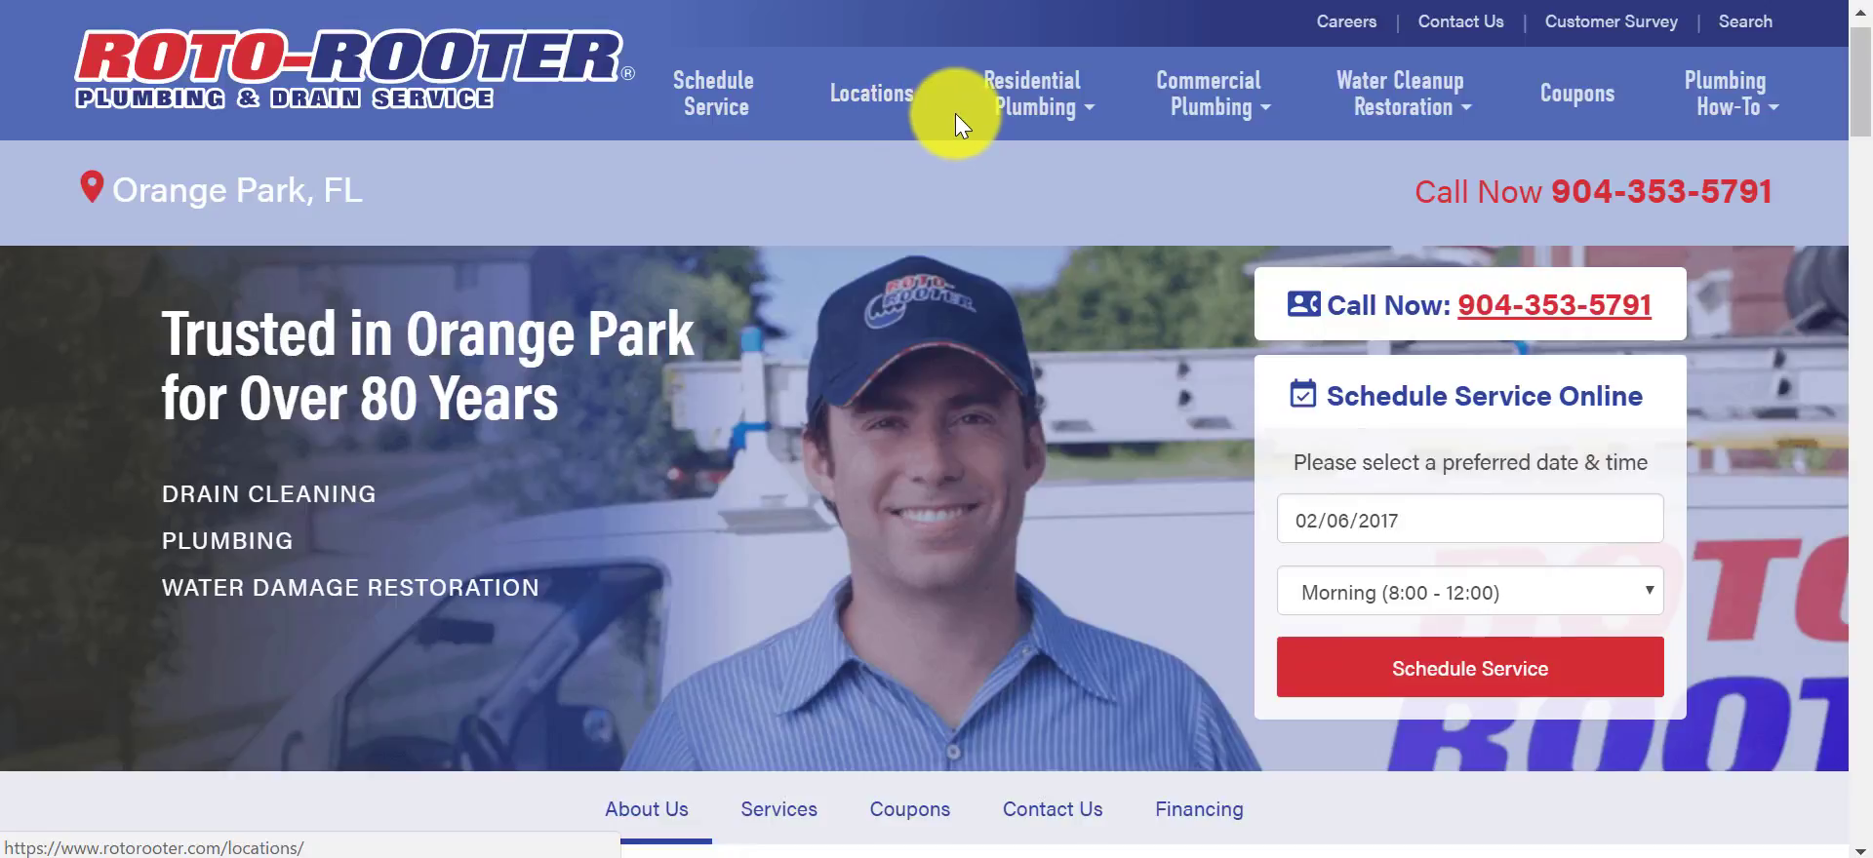
mouse_move(1124, 123)
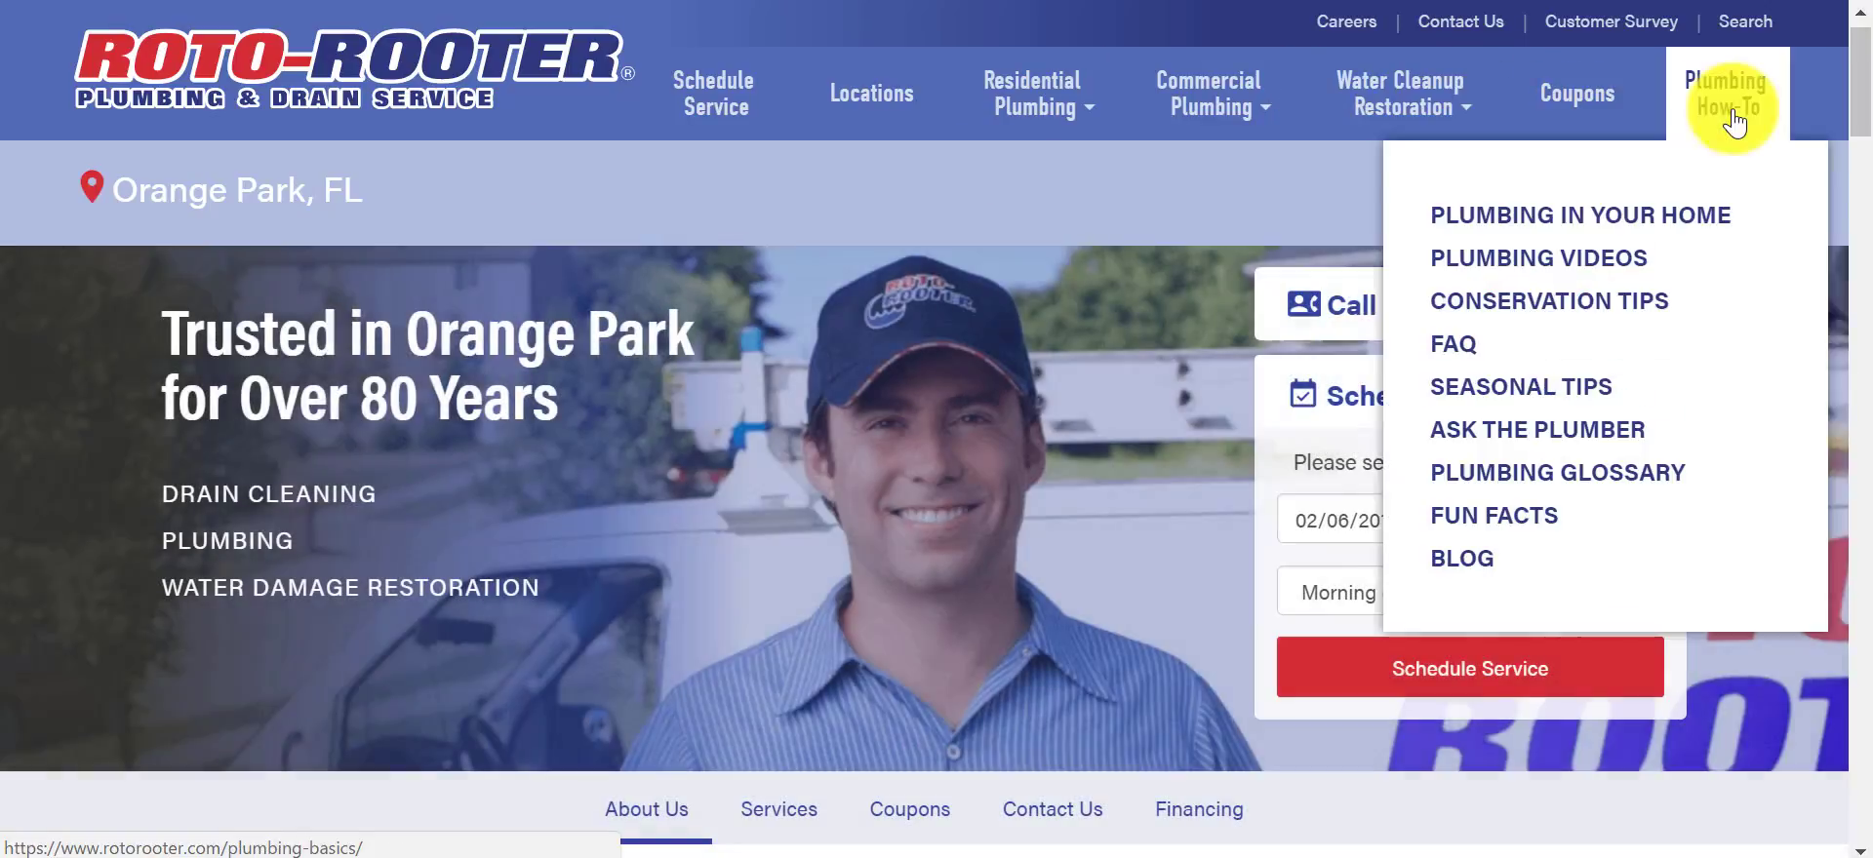
mouse_move(1040, 404)
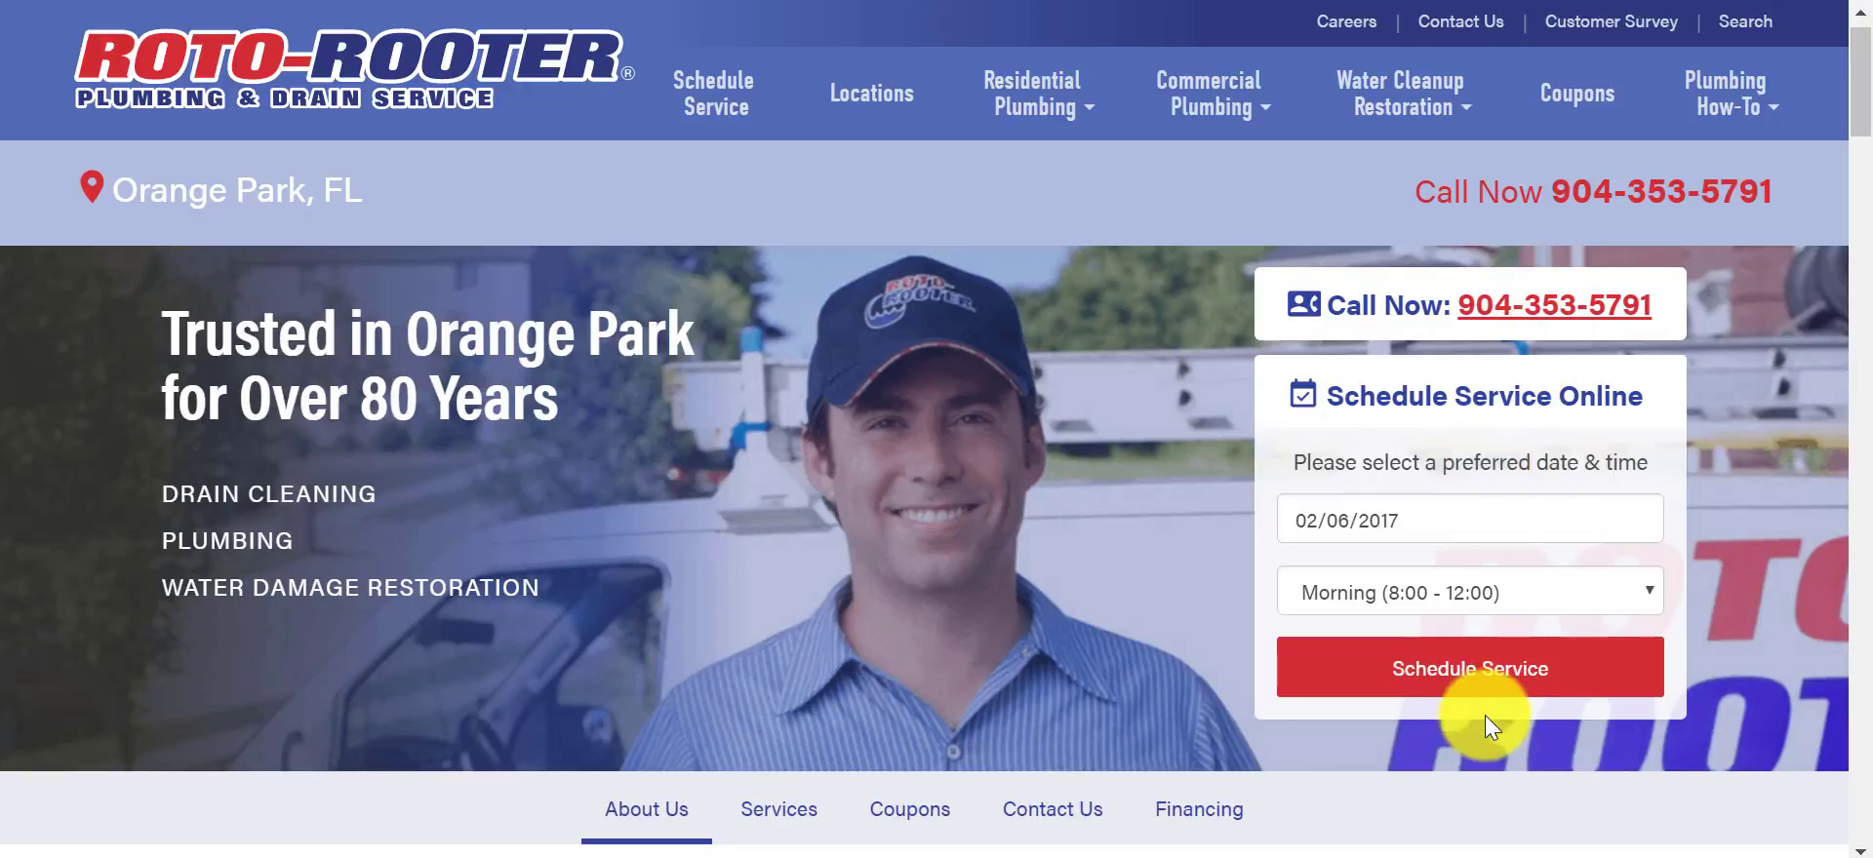
mouse_move(221, 573)
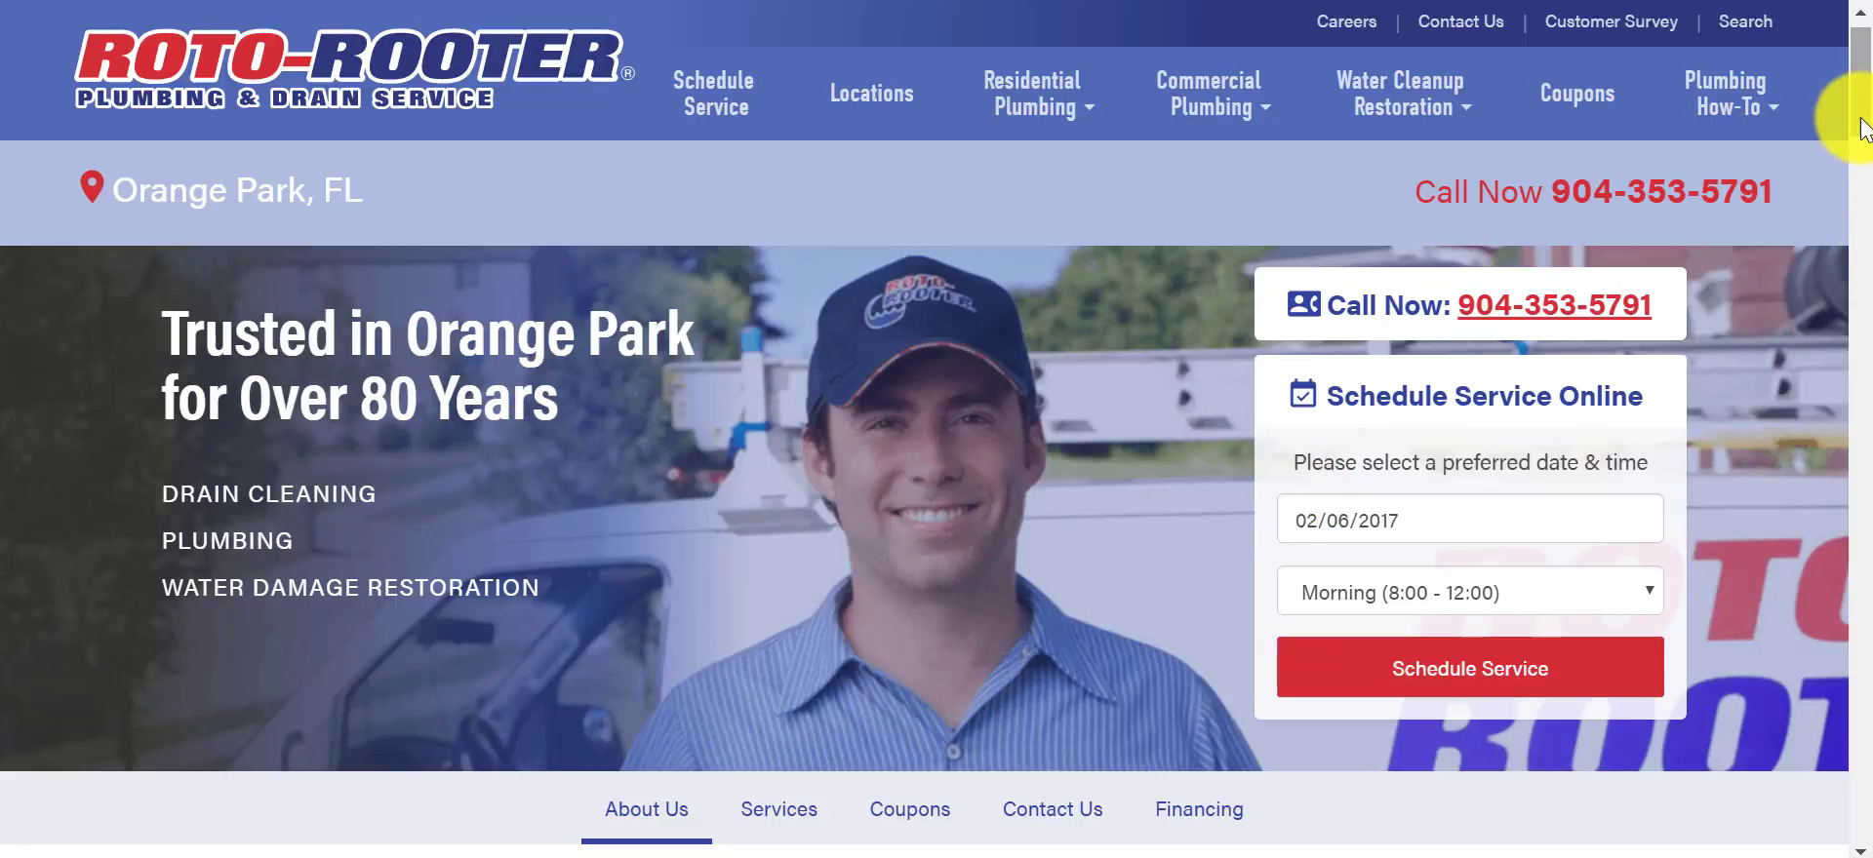
Scroll the Orange Park page past the hero banner to the About Us text and Why Choose Roto-Rooter list.
scroll(down, 3)
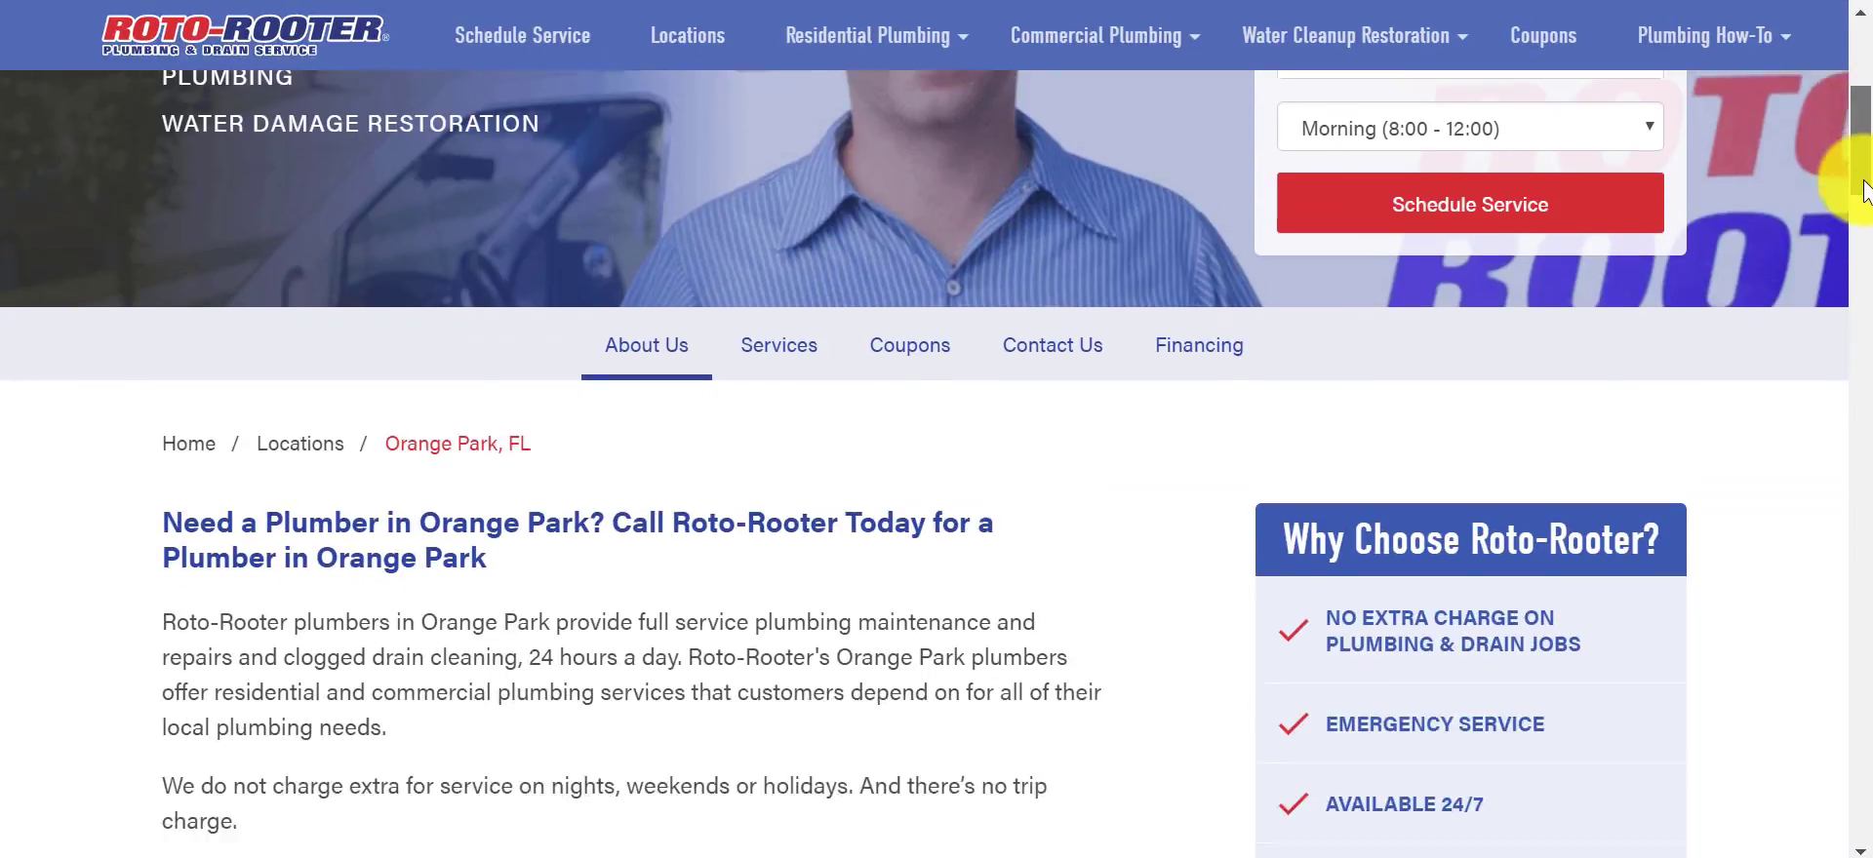
scroll(down, 3)
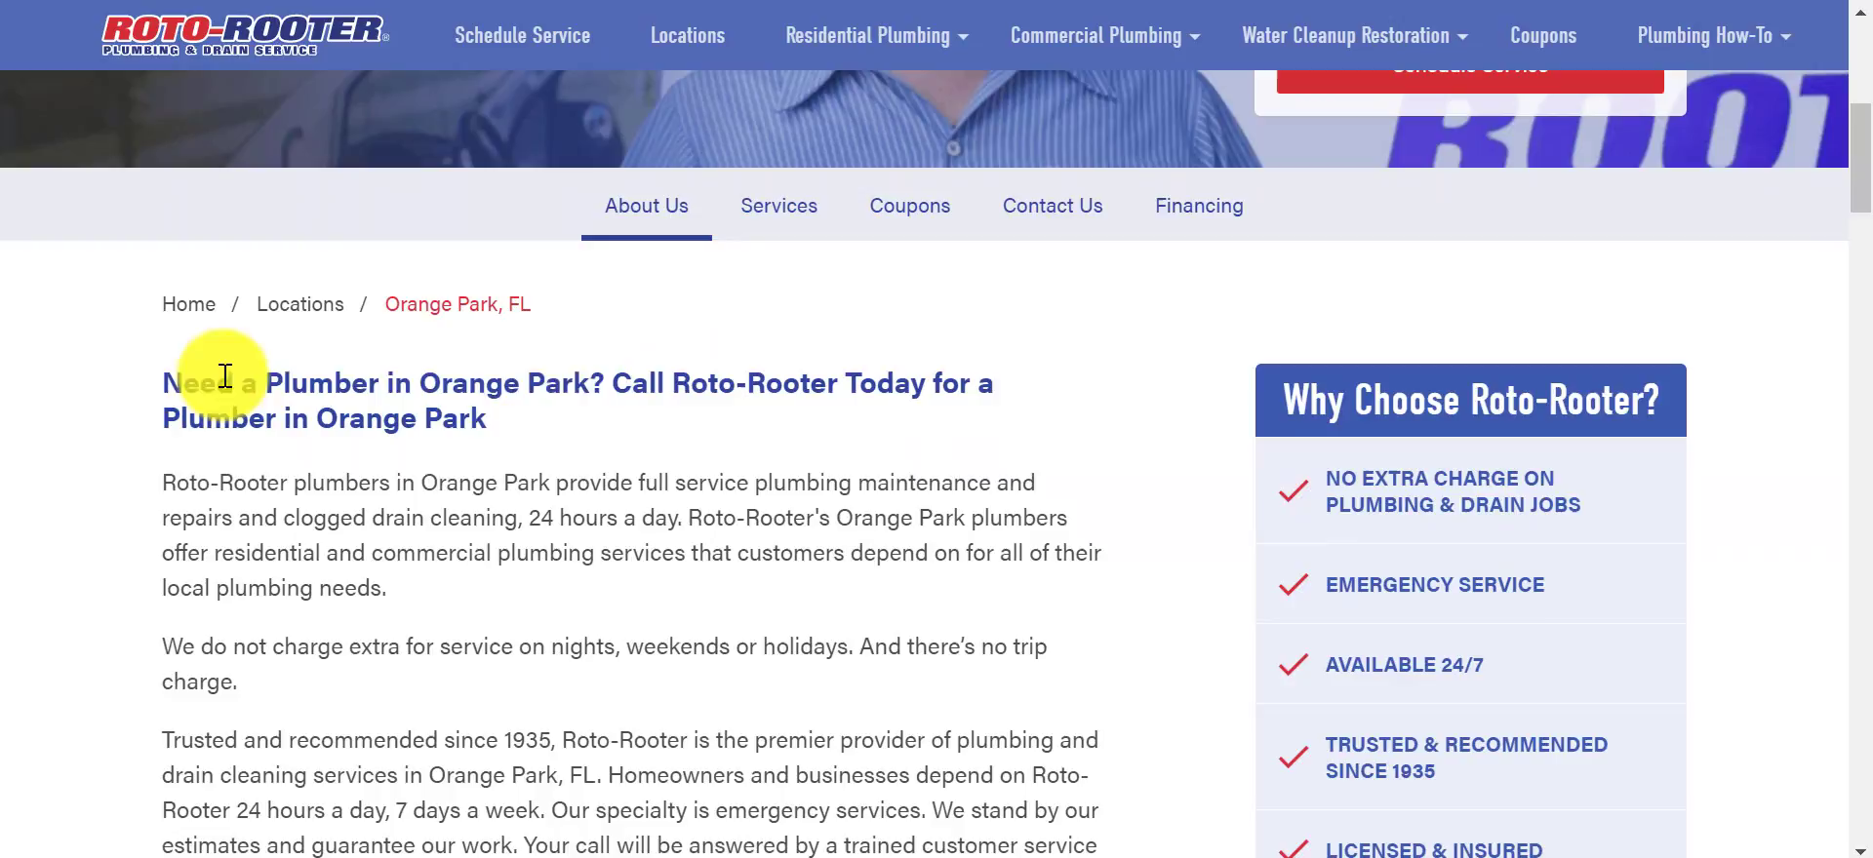
mouse_move(408, 562)
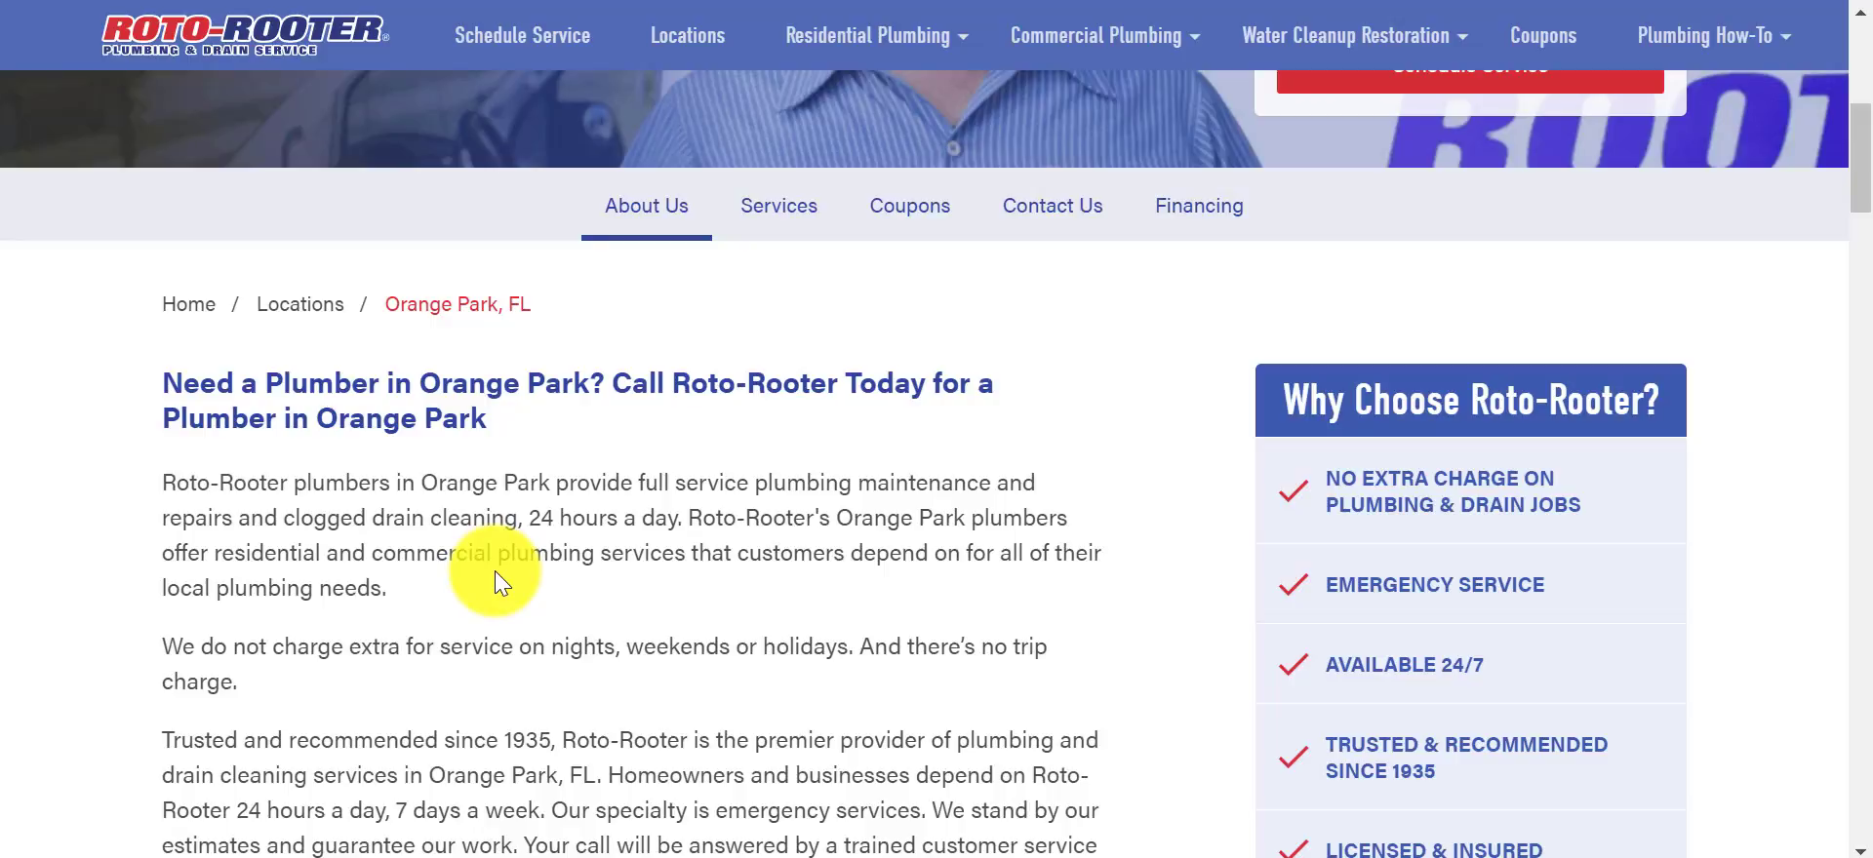
mouse_move(500, 533)
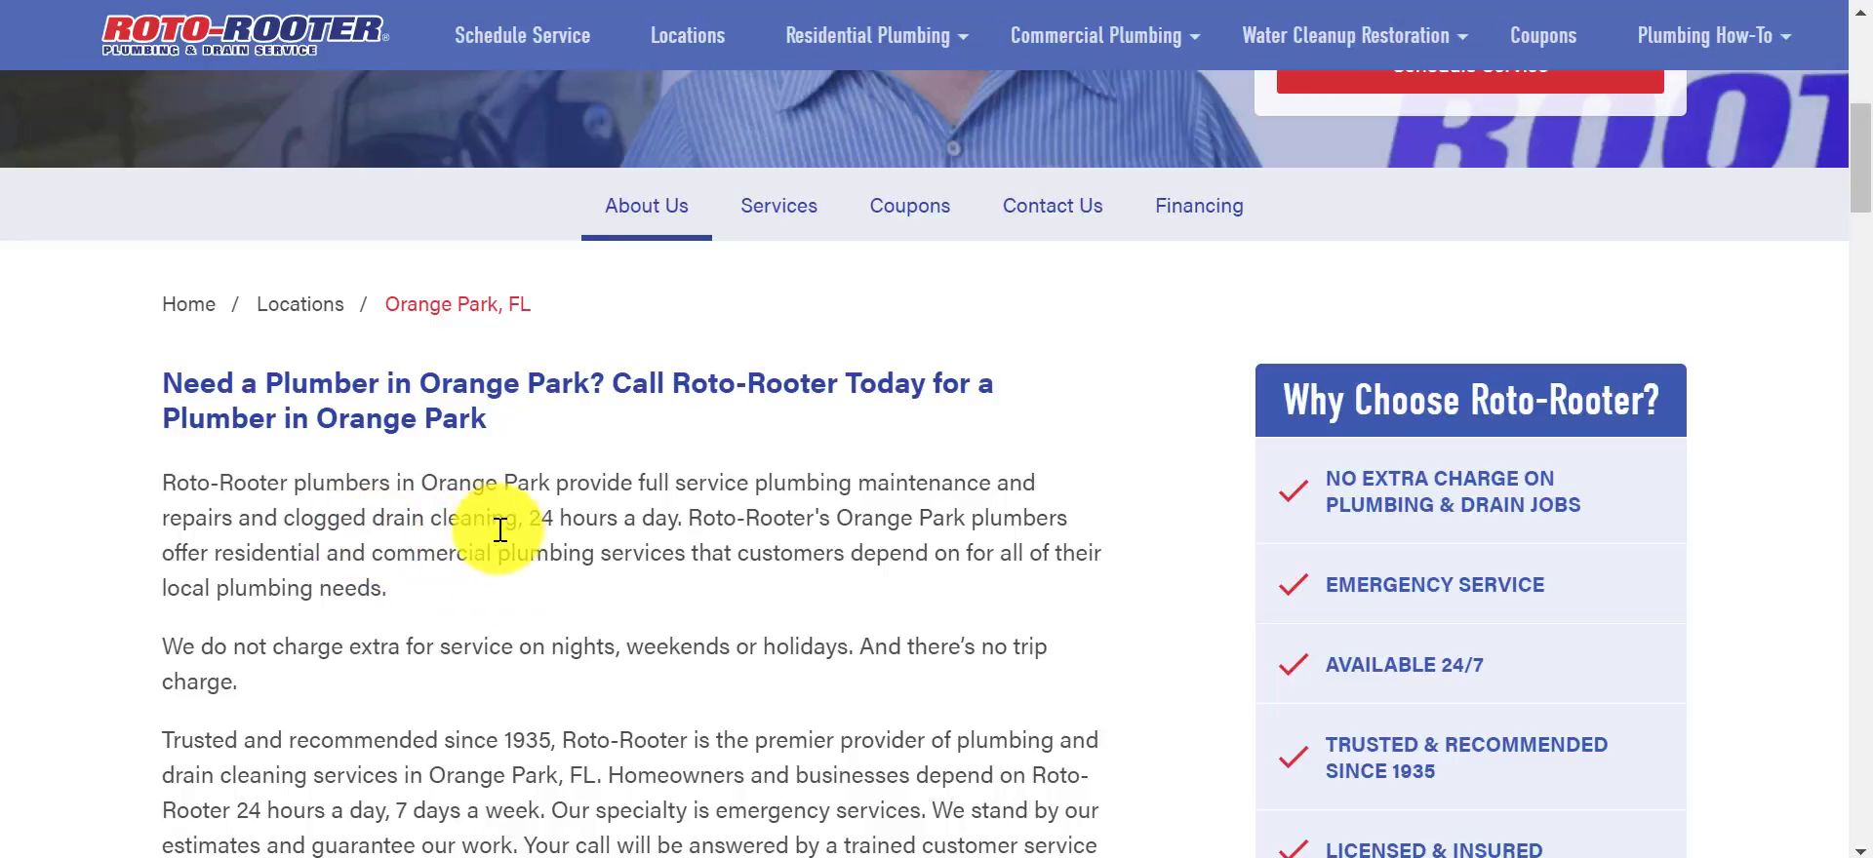
mouse_move(955, 636)
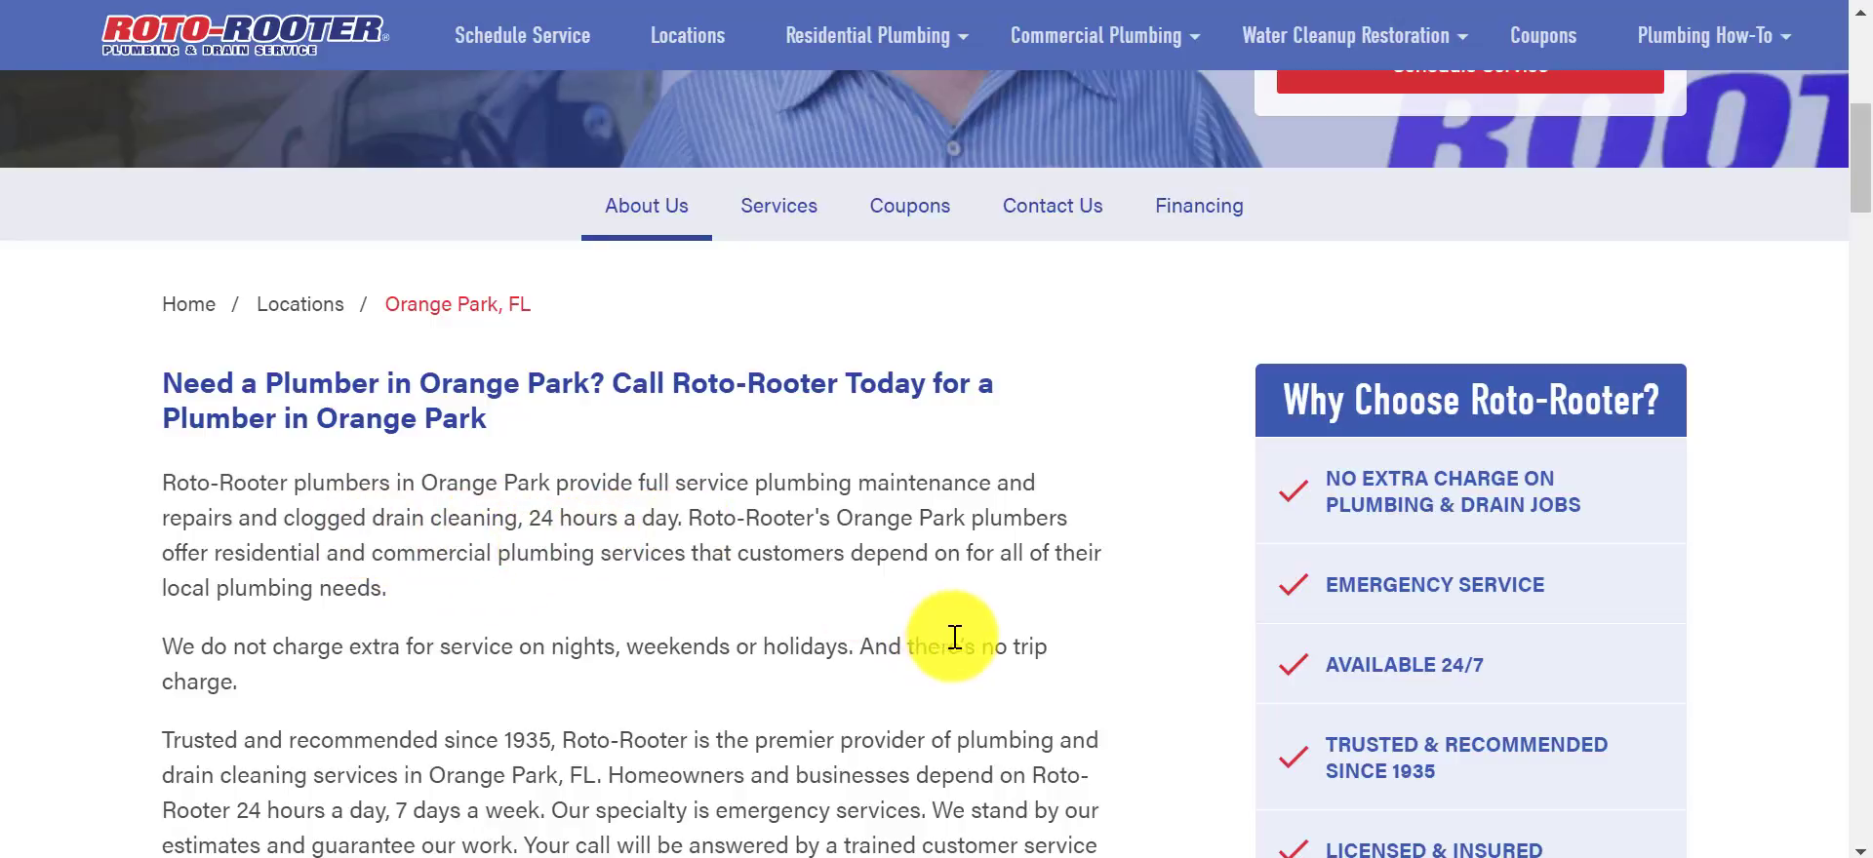
scroll(down, 3)
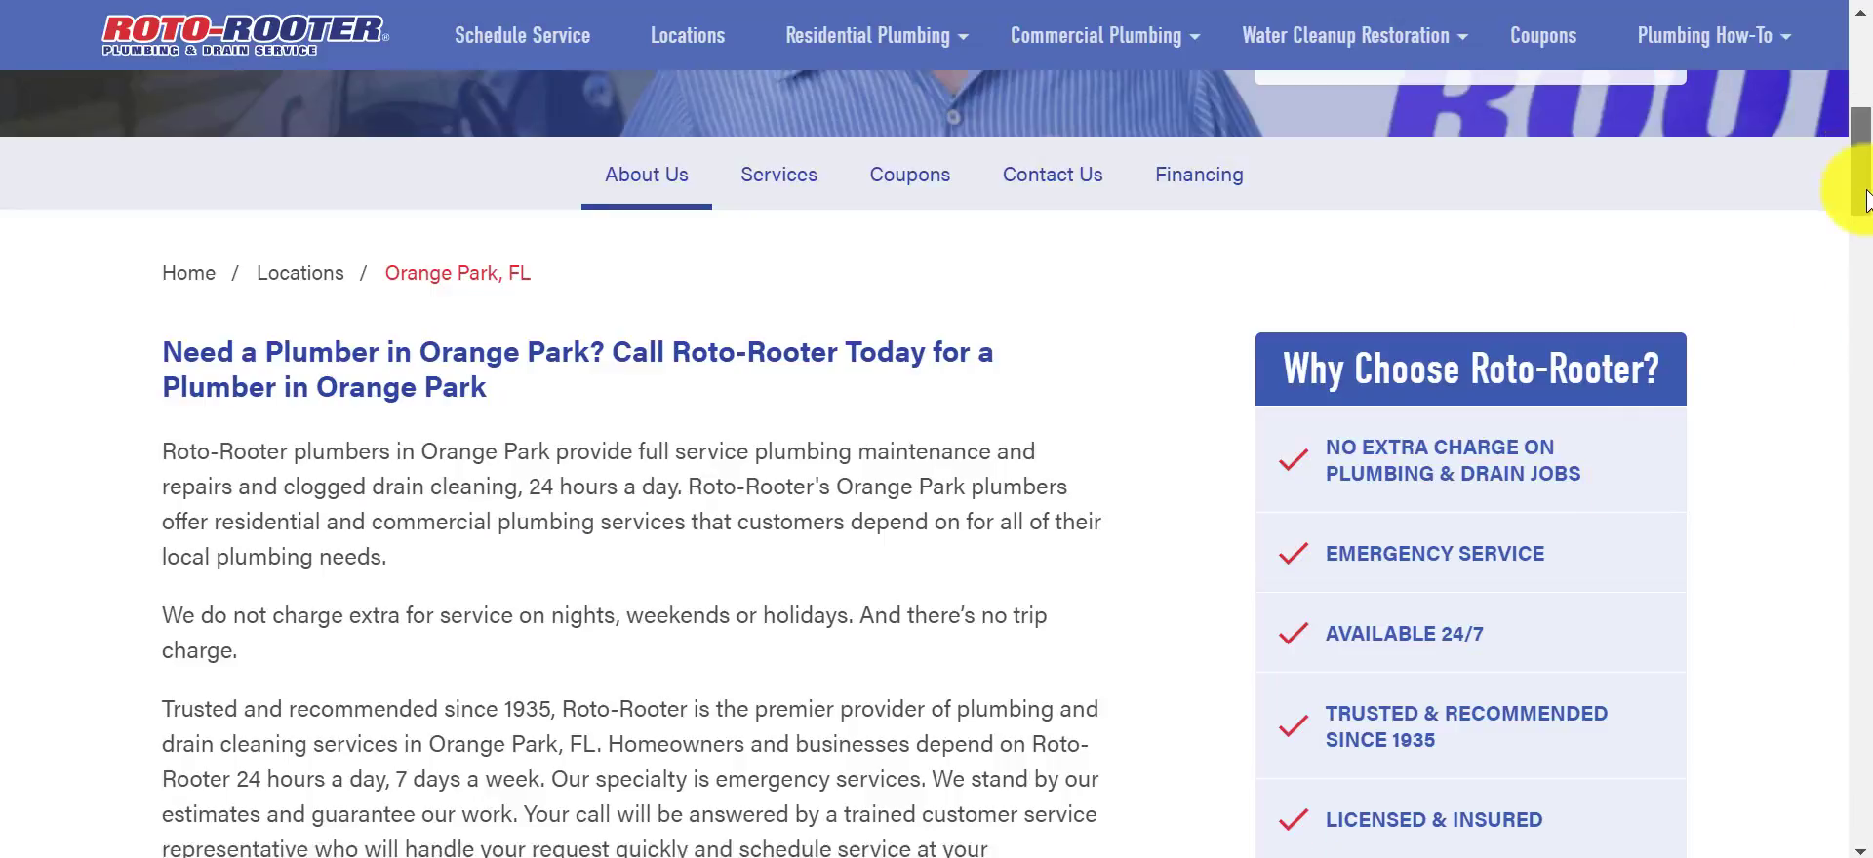
scroll(down, 3)
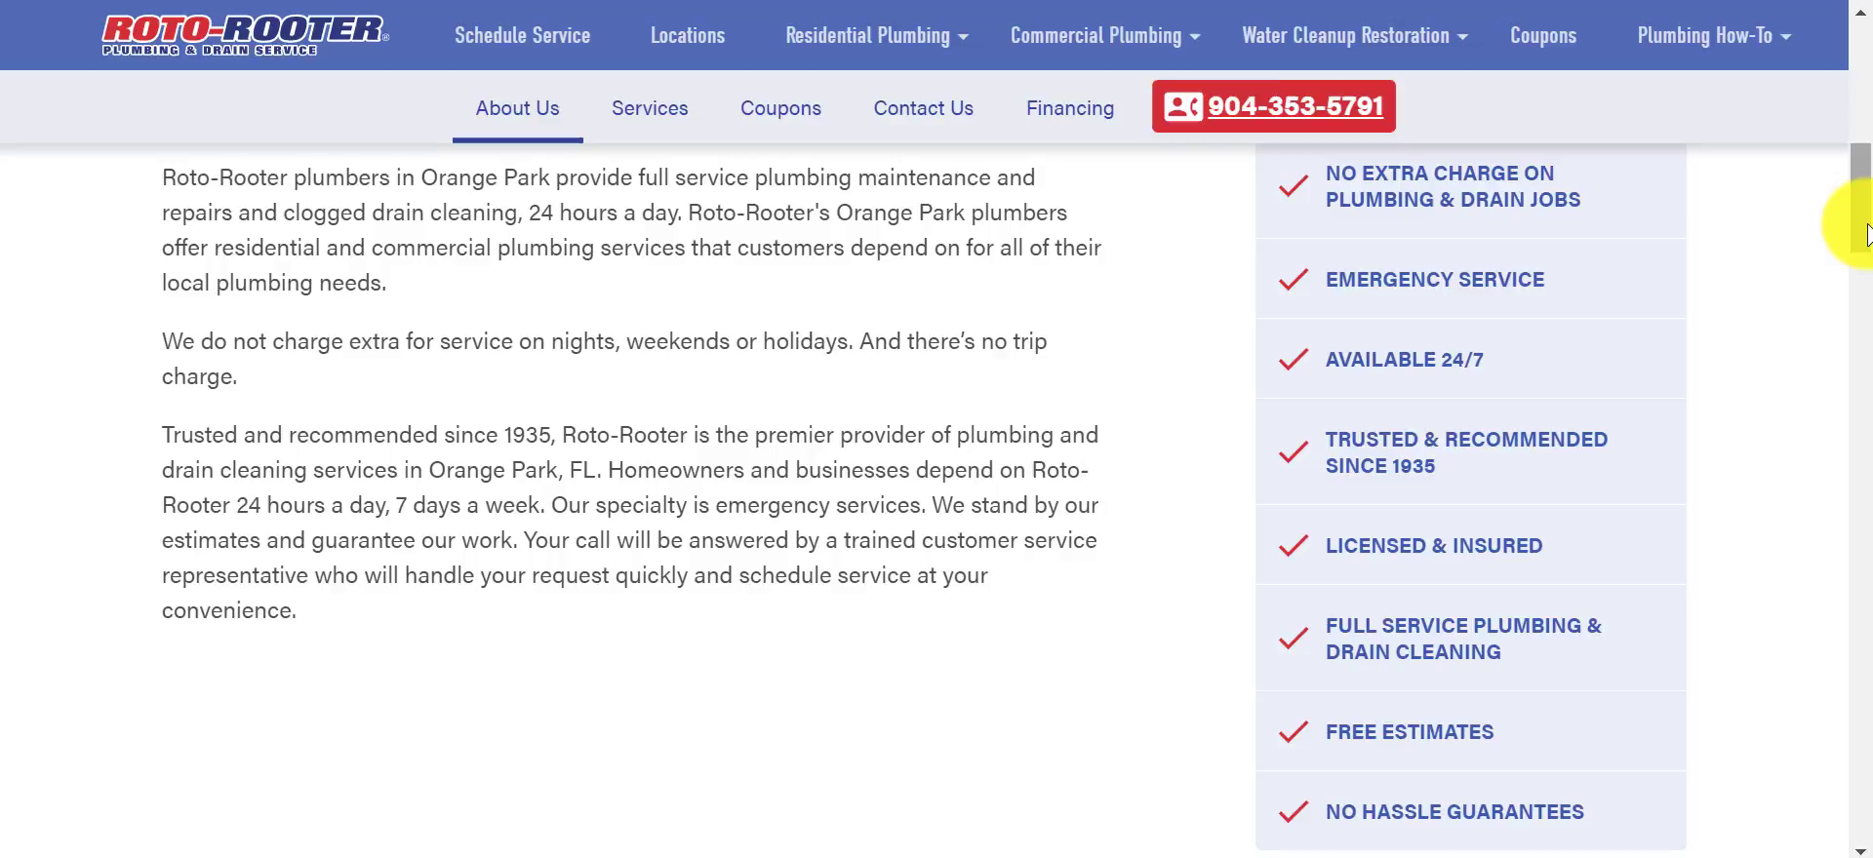
scroll(down, 3)
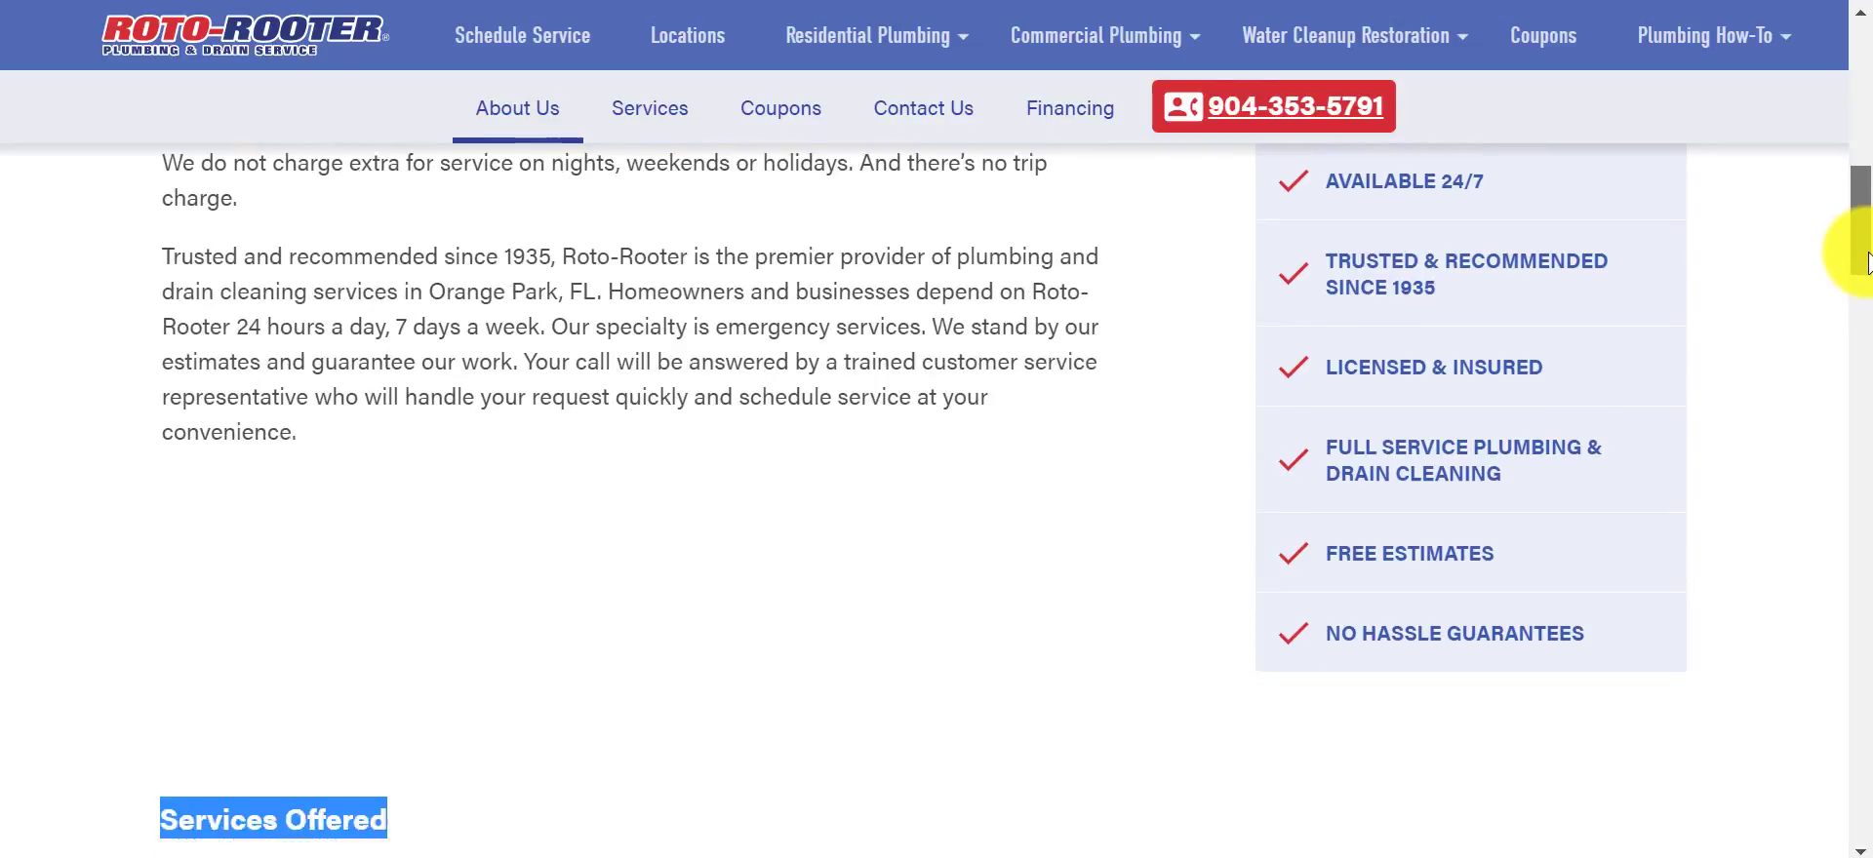
Scroll through Services Offered, Financing and Coupons down to the service-area map and contact card.
click(650, 108)
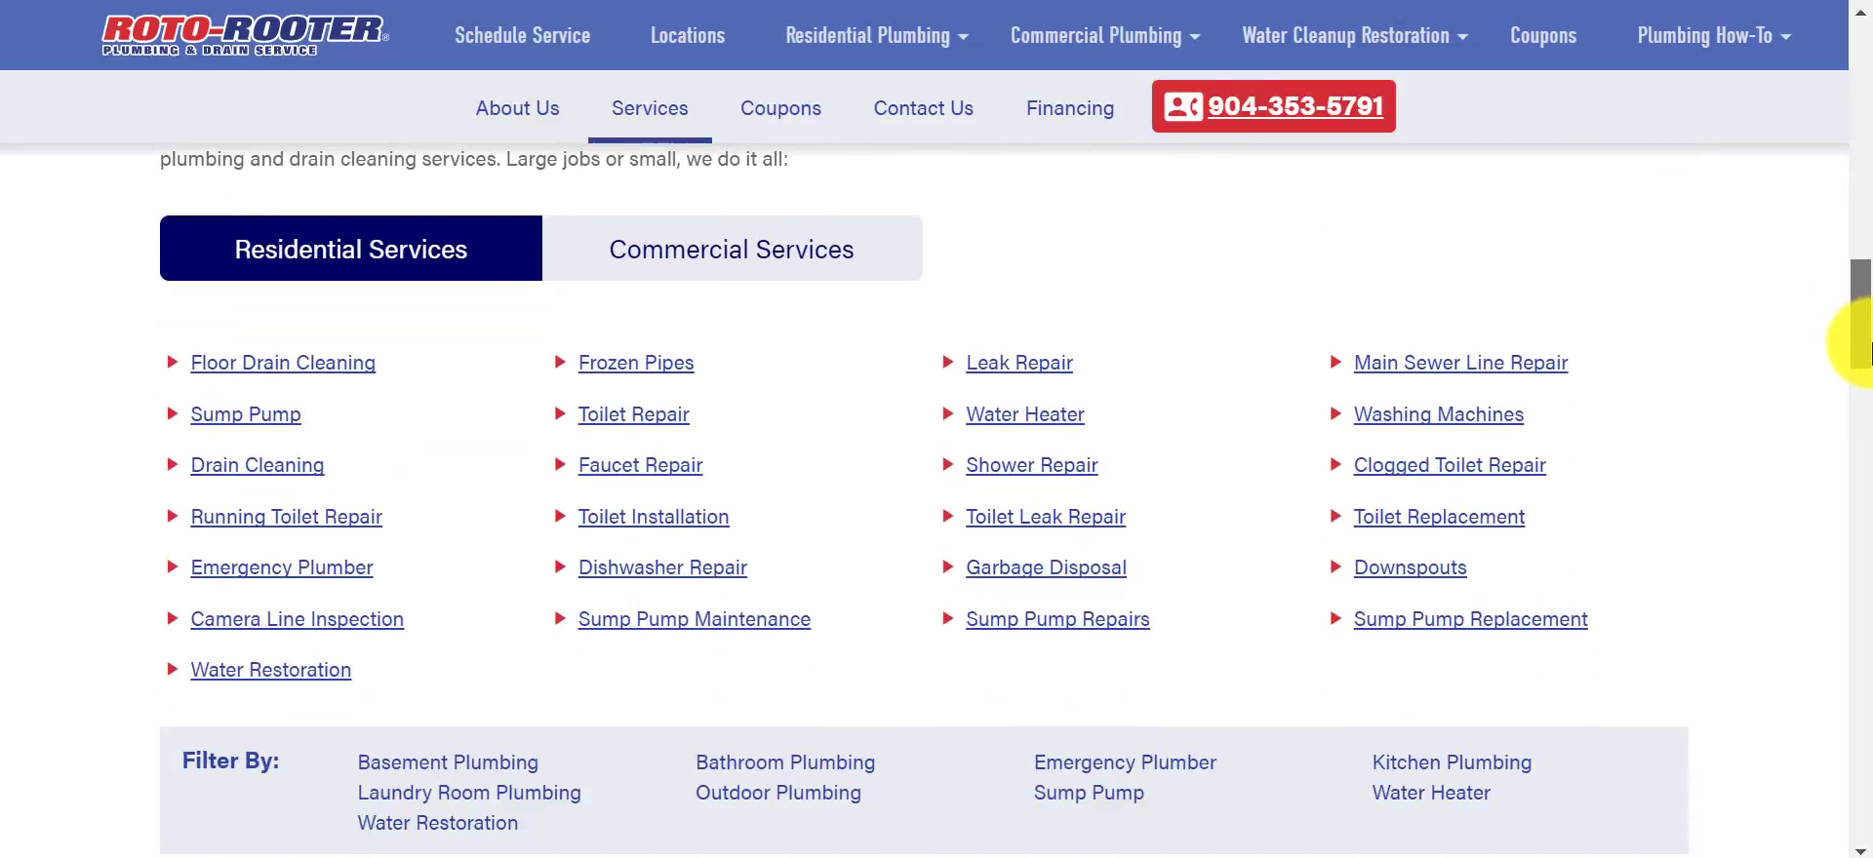
scroll(down, 3)
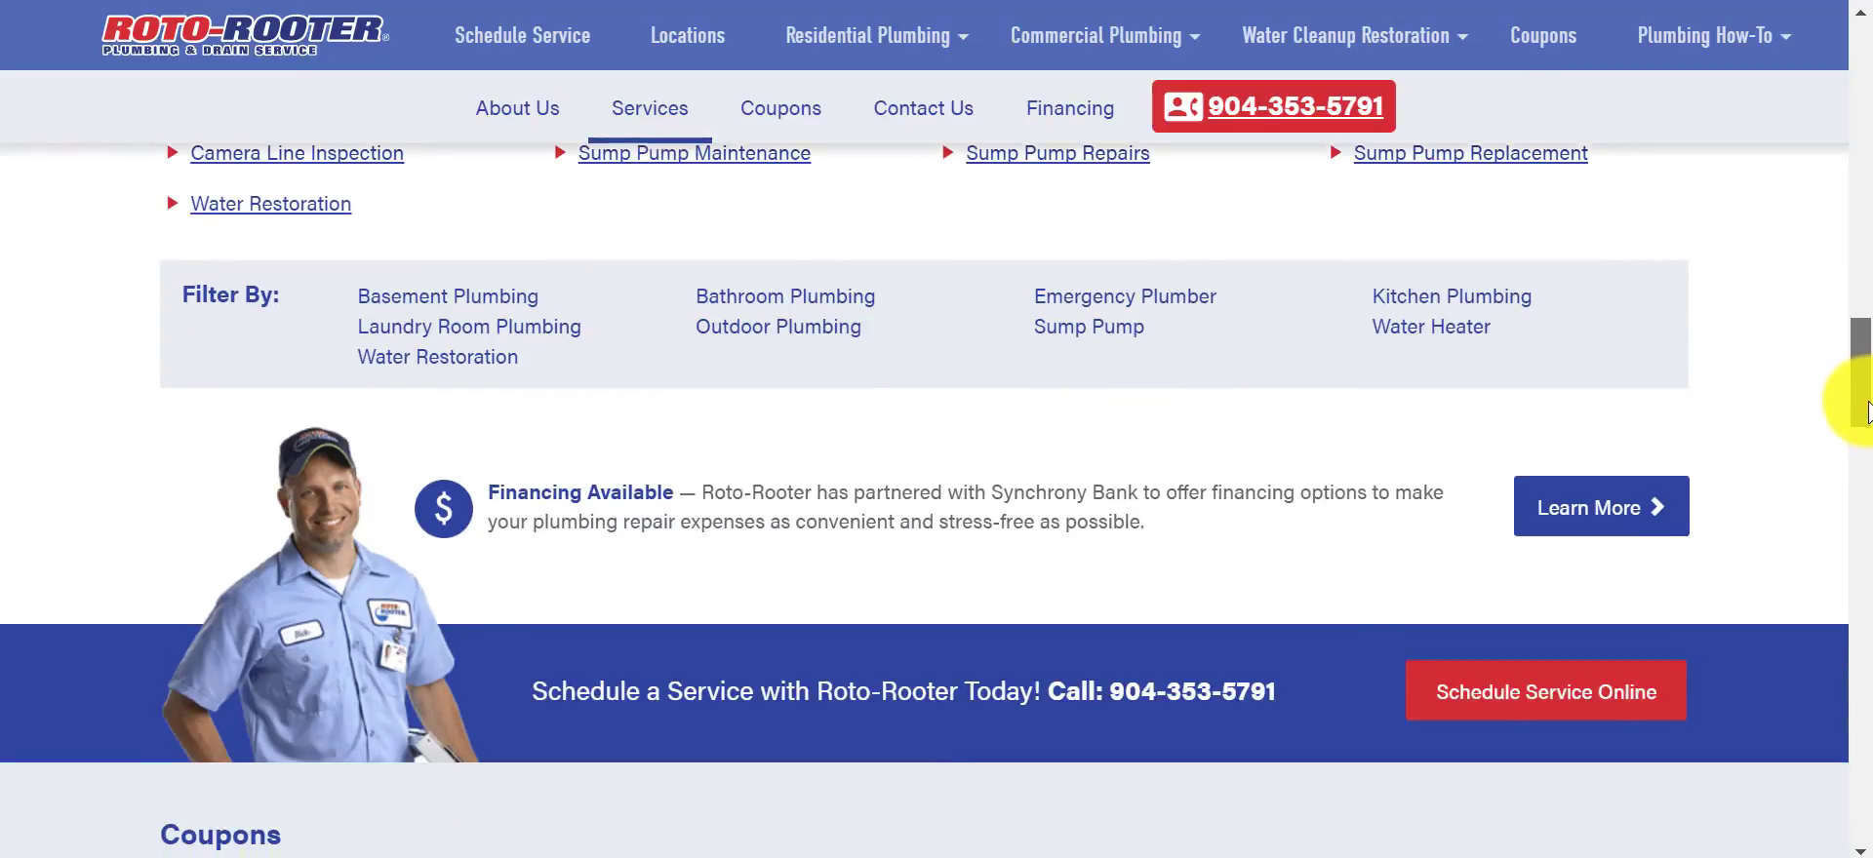
scroll(down, 3)
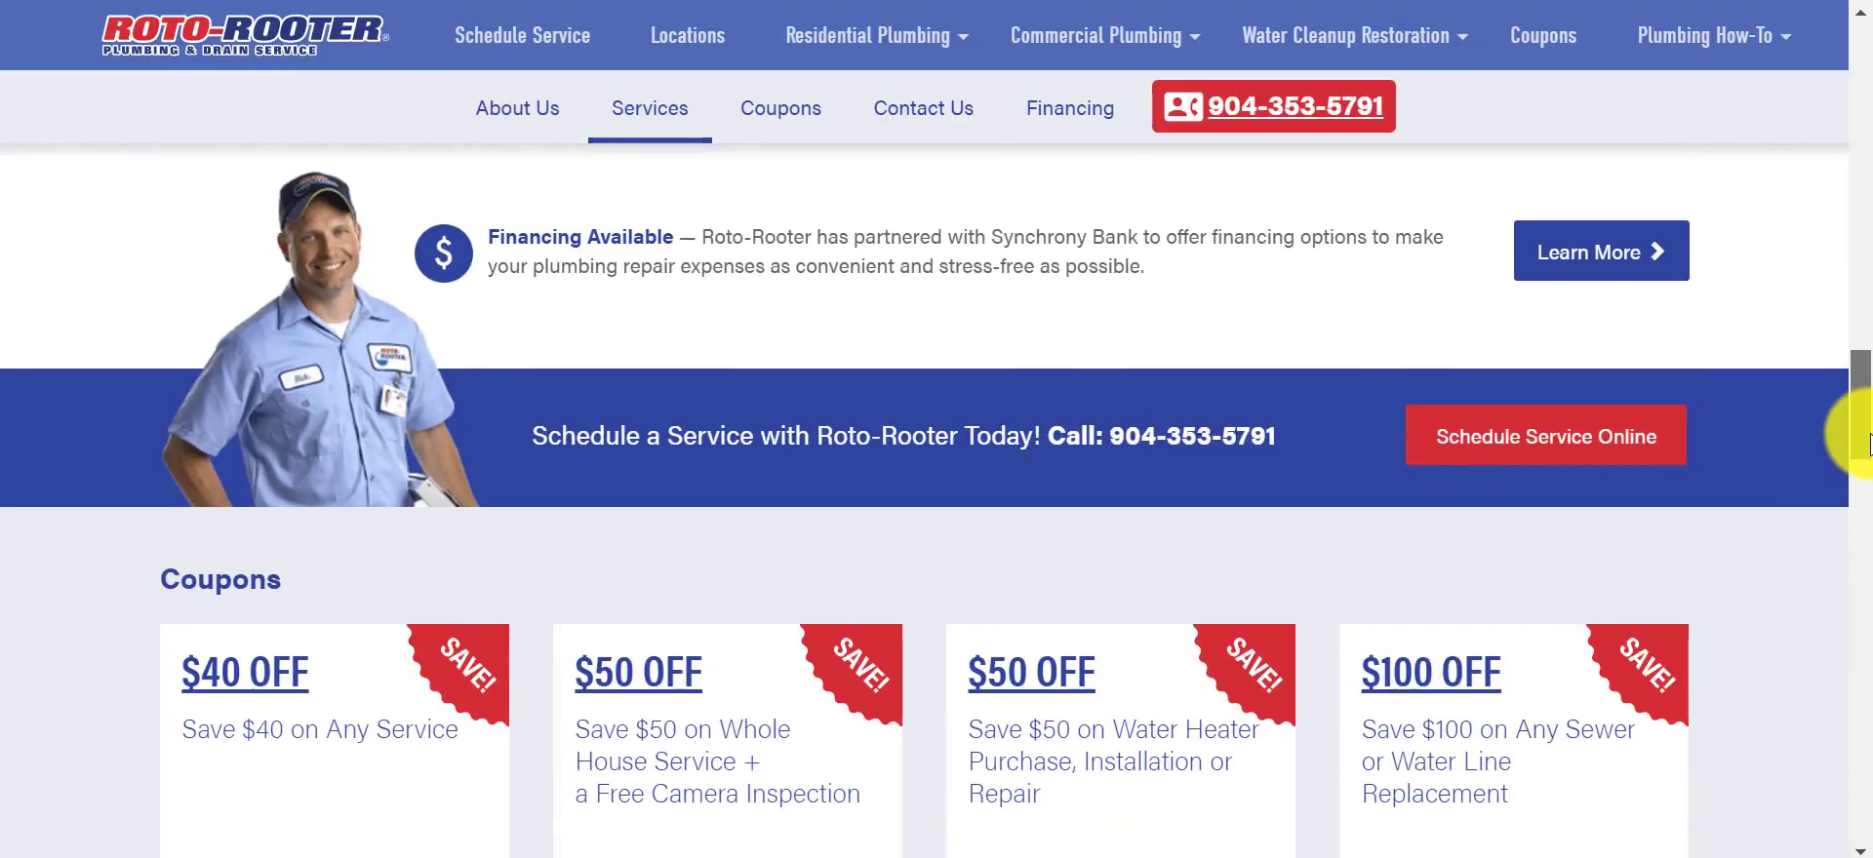
scroll(down, 3)
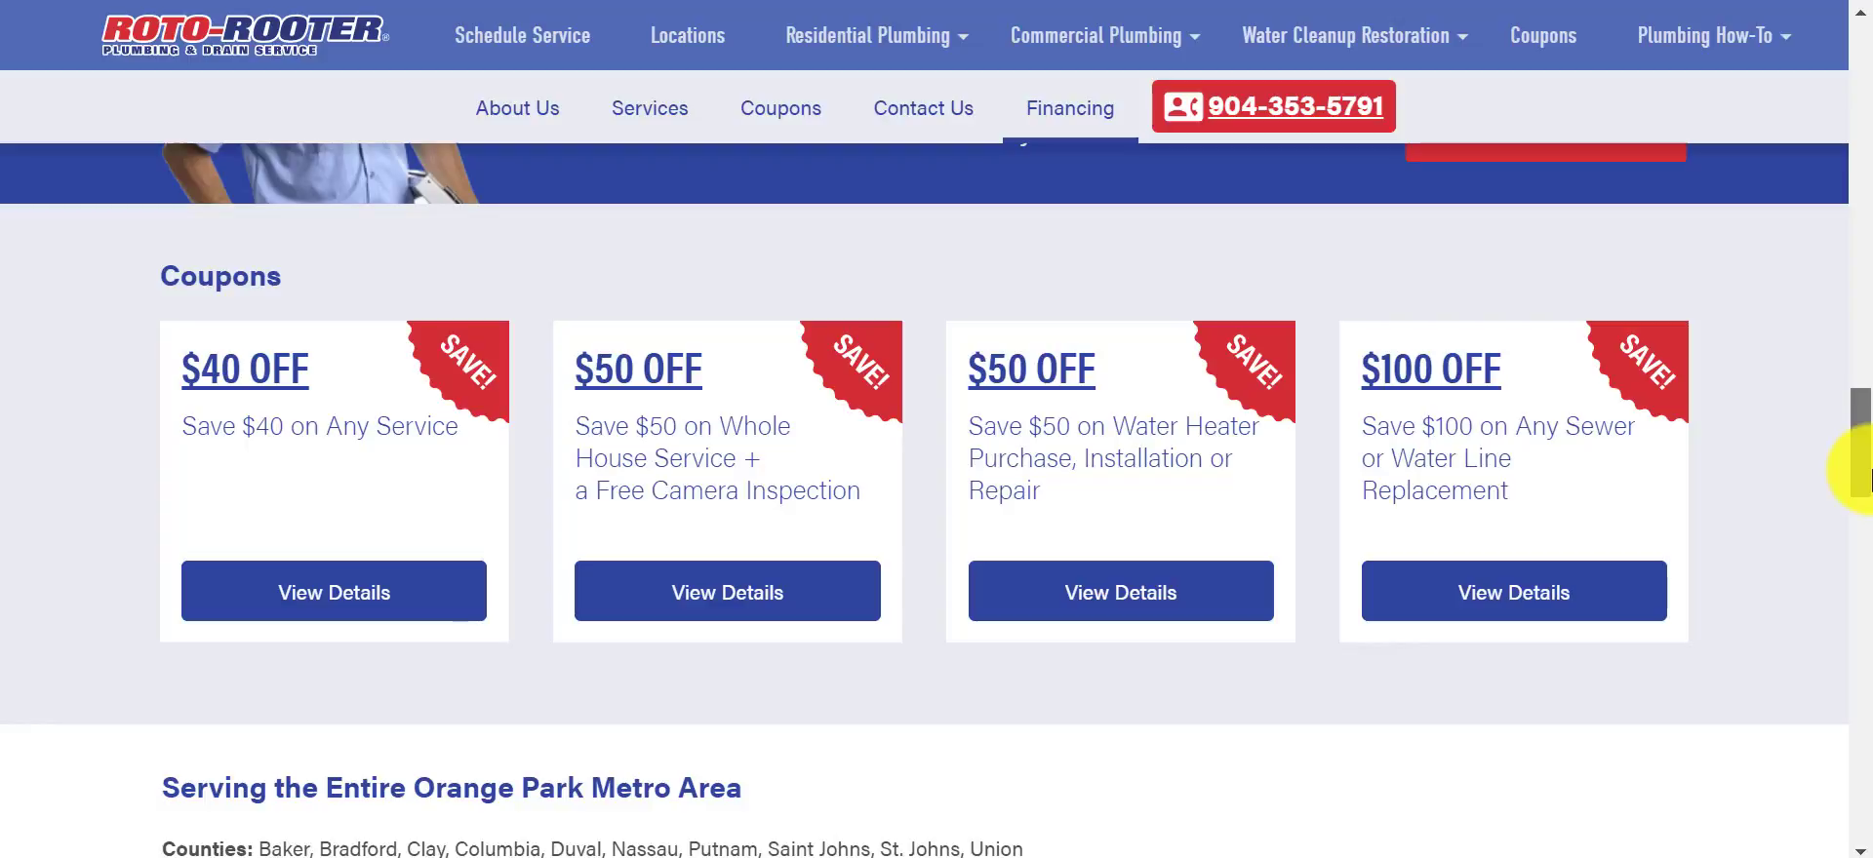
scroll(down, 3)
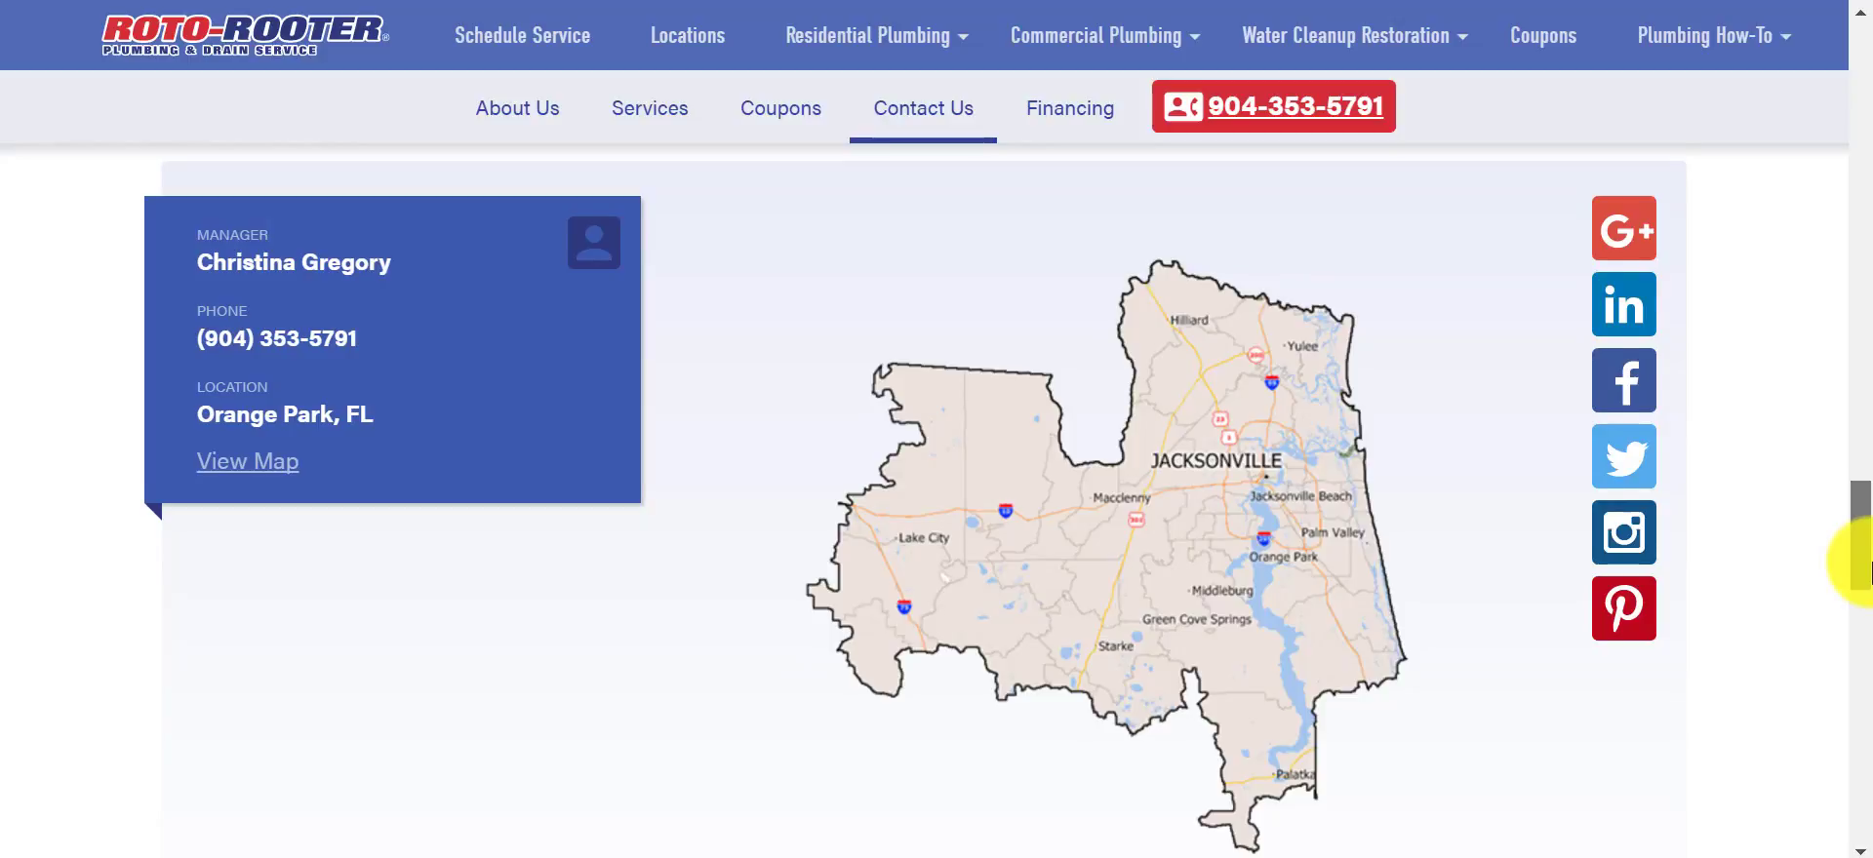
Scroll past the service-area map to the Images & More gallery and View FAQ banner.
scroll(down, 3)
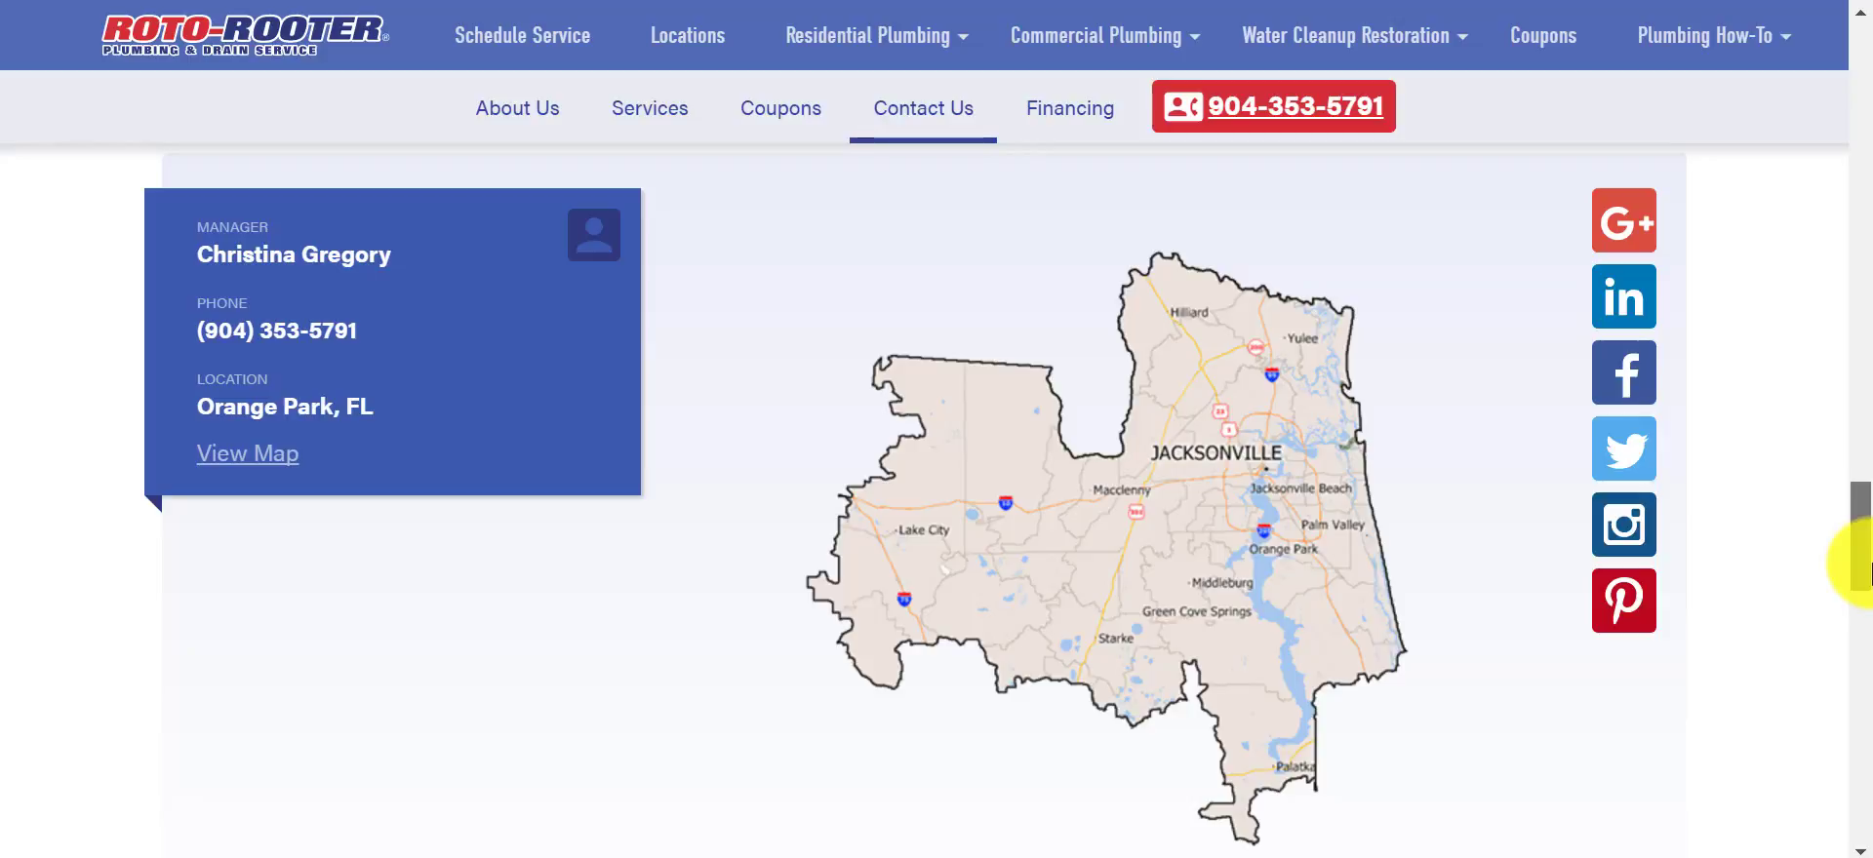
scroll(down, 3)
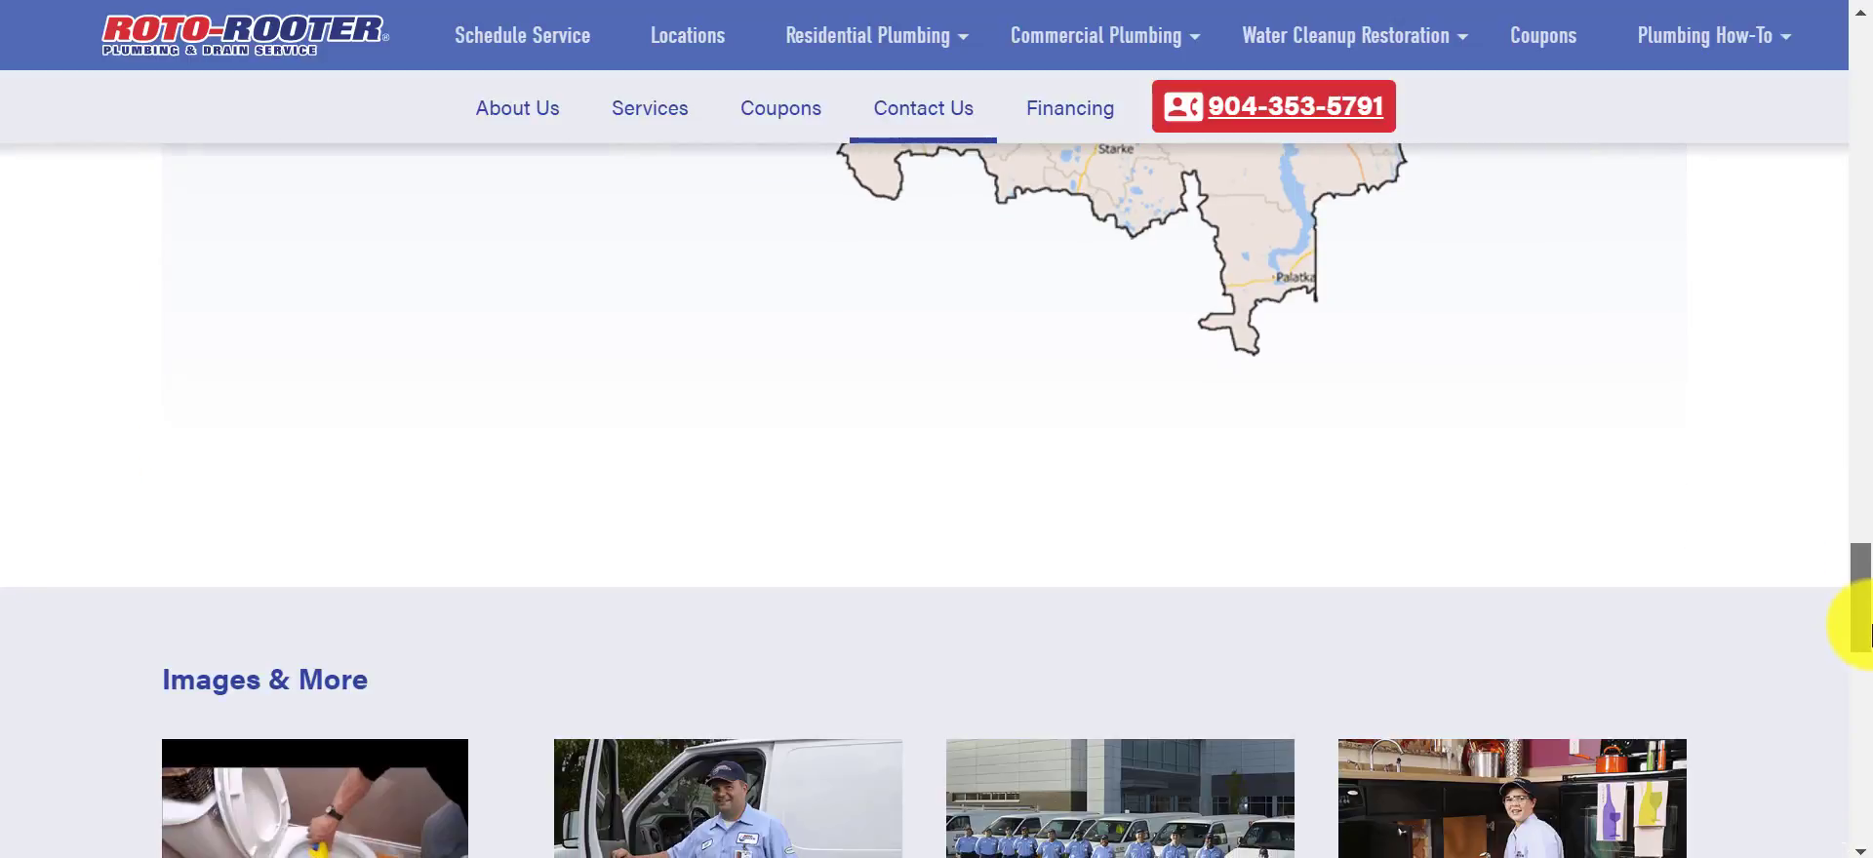
scroll(down, 3)
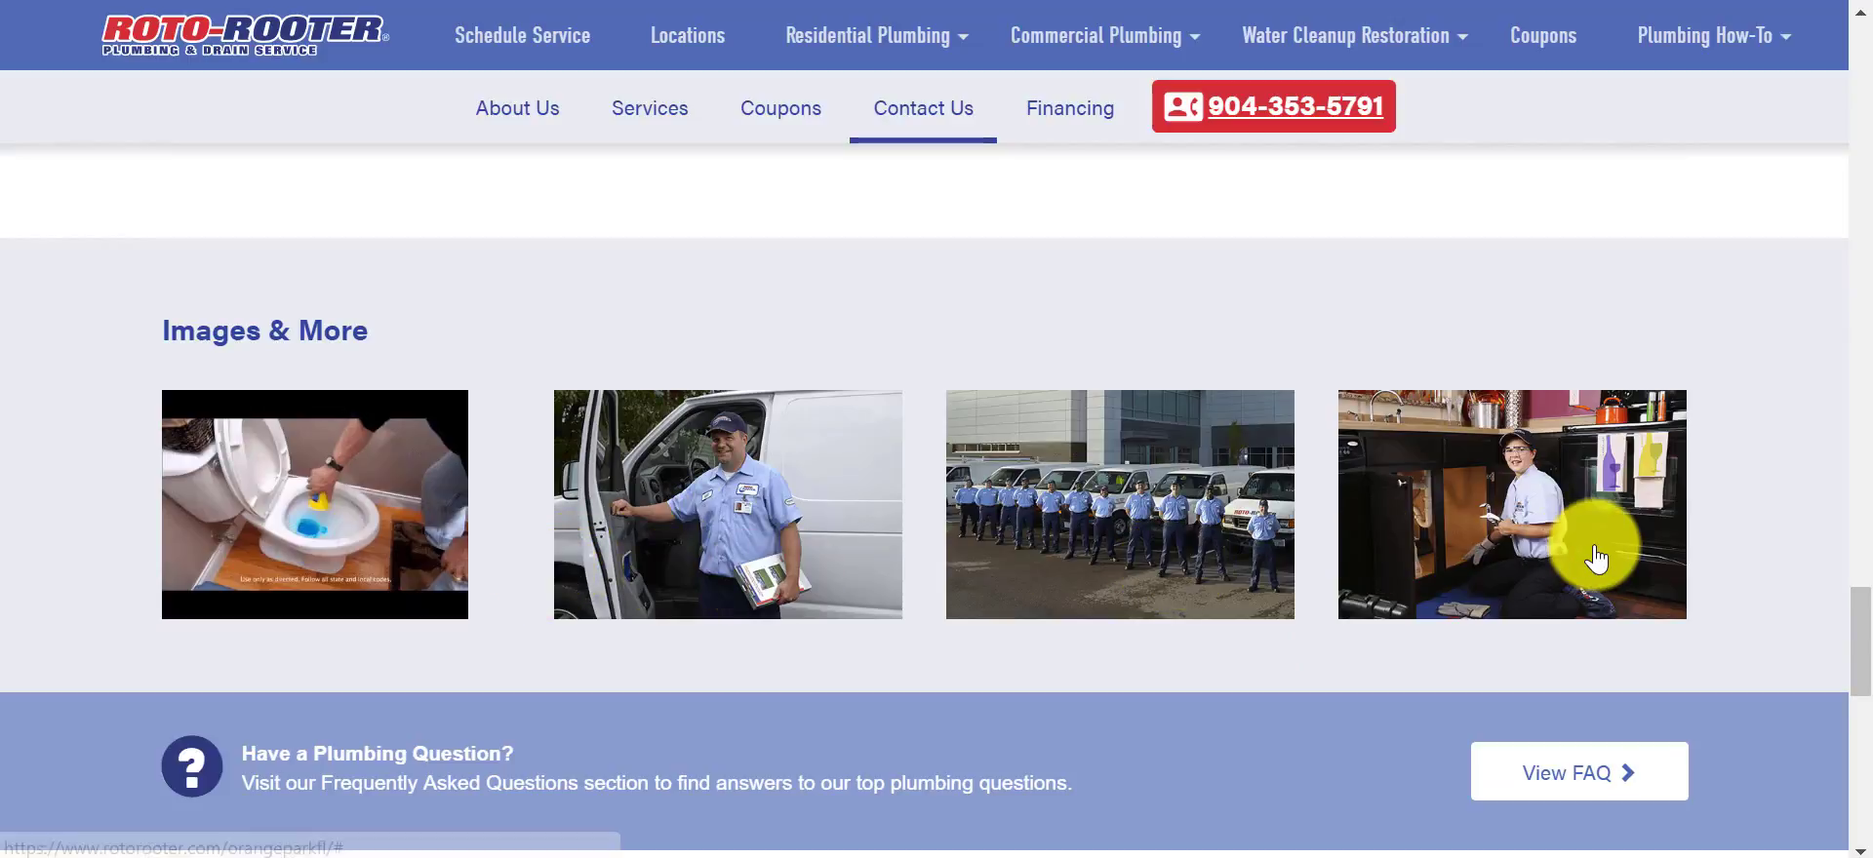
mouse_move(314, 501)
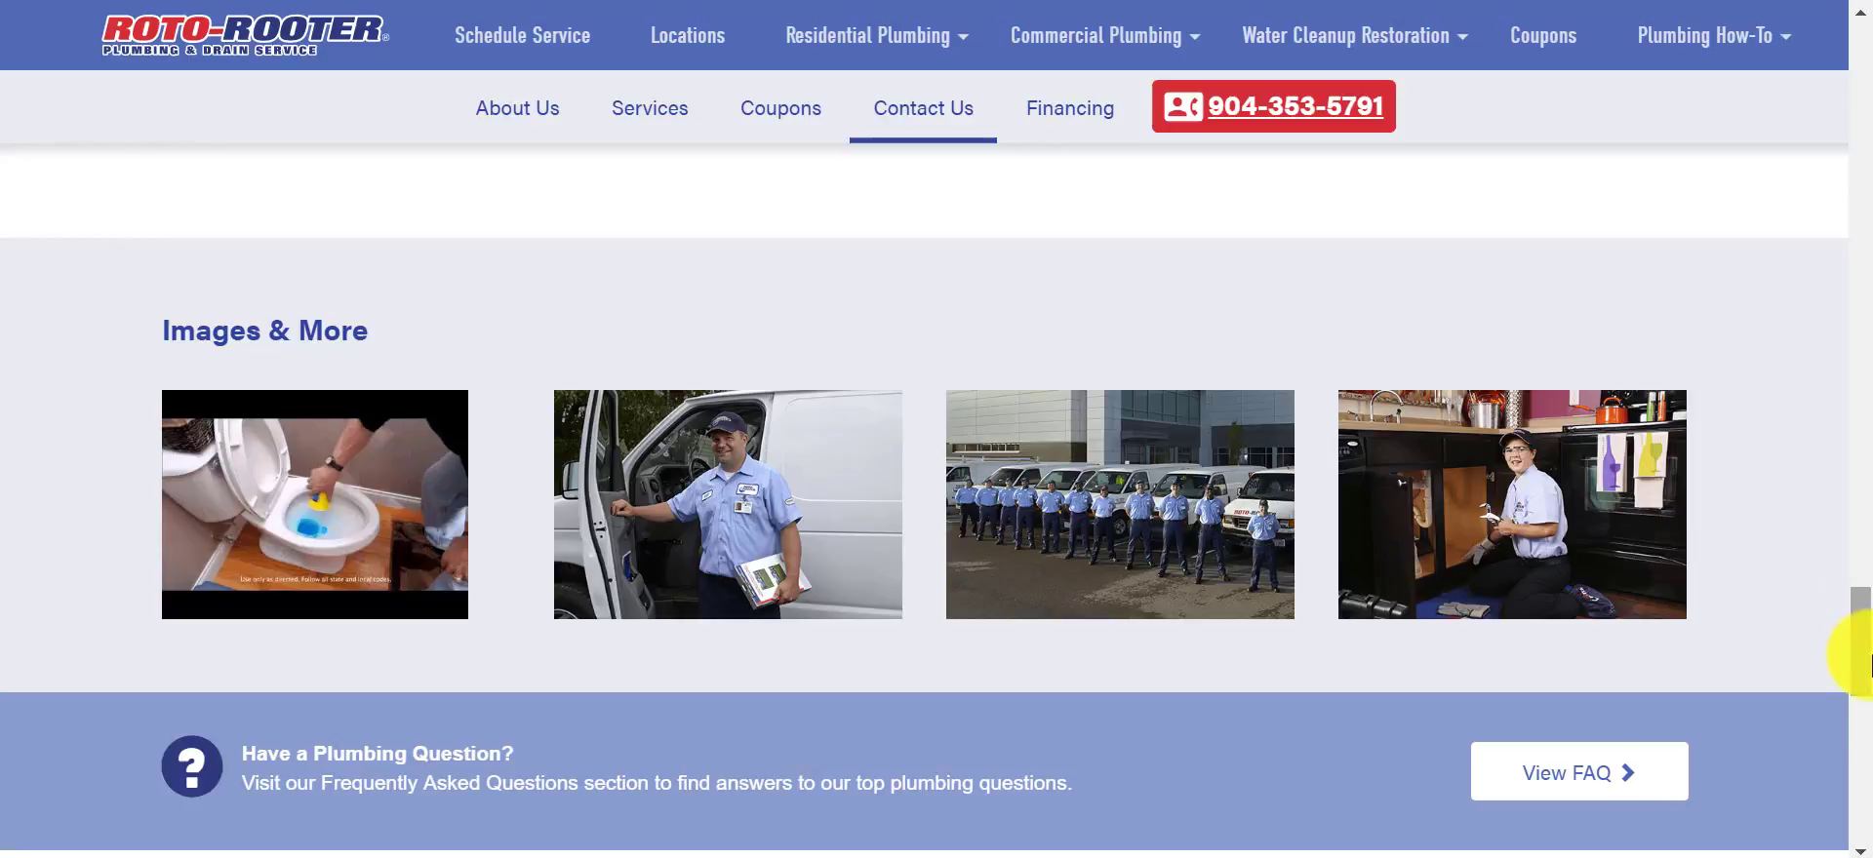
scroll(down, 3)
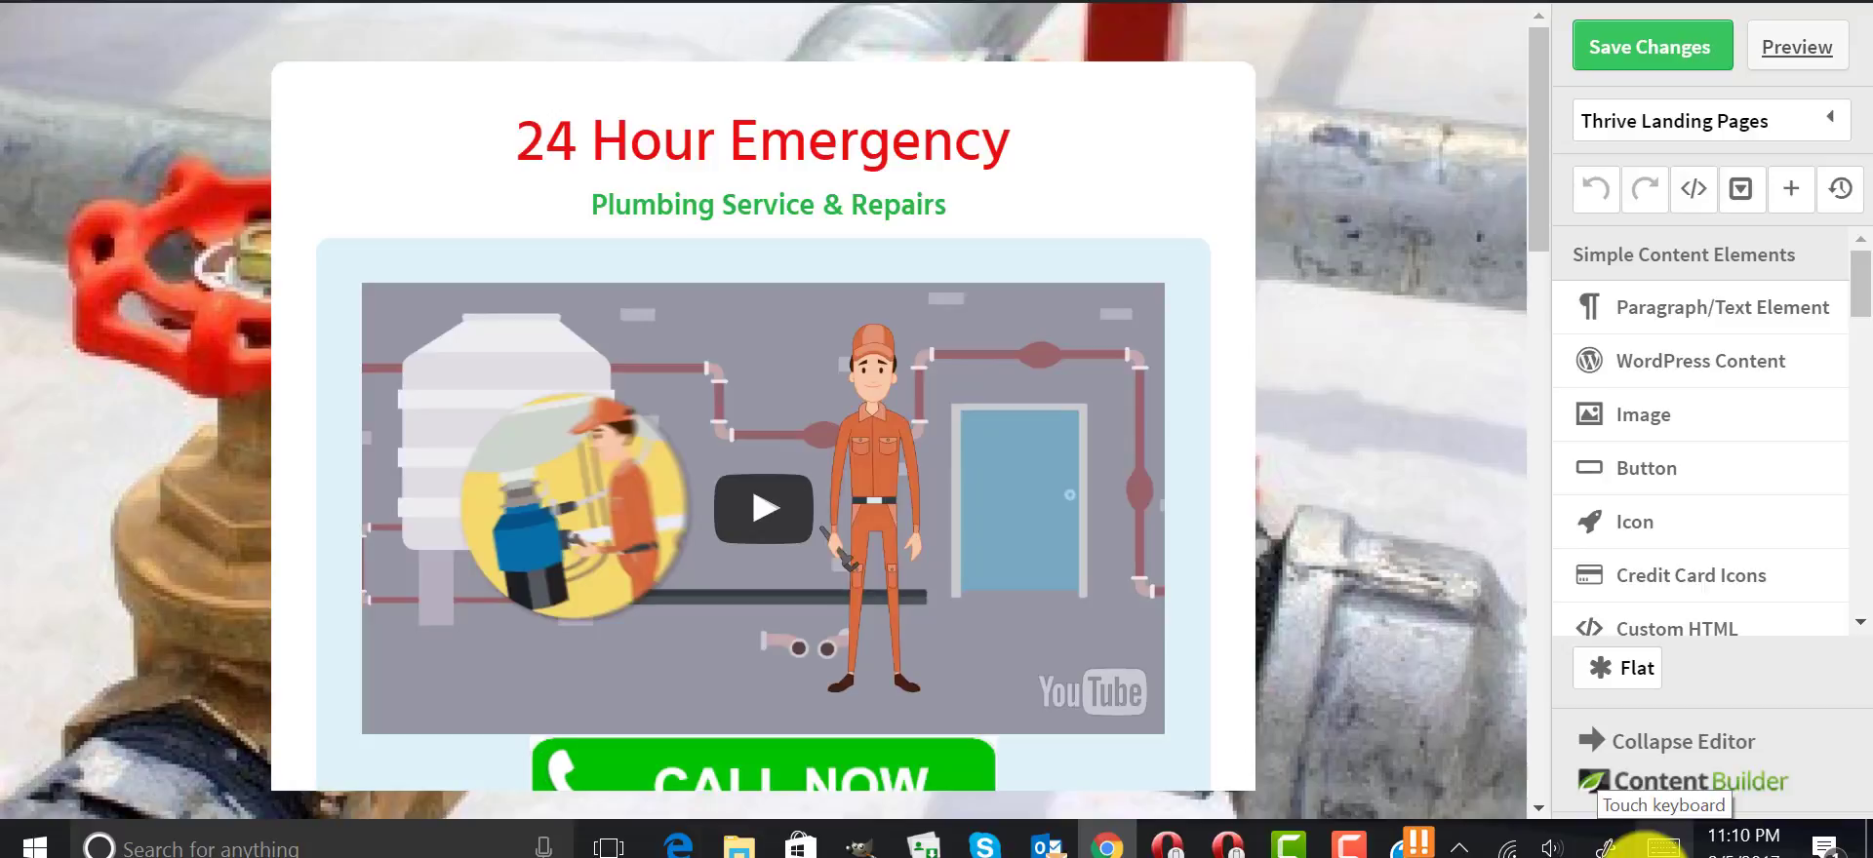
Switch to the Thrive Content Builder tab with the 24 Hour Emergency plumbing landing page.
scroll(down, 3)
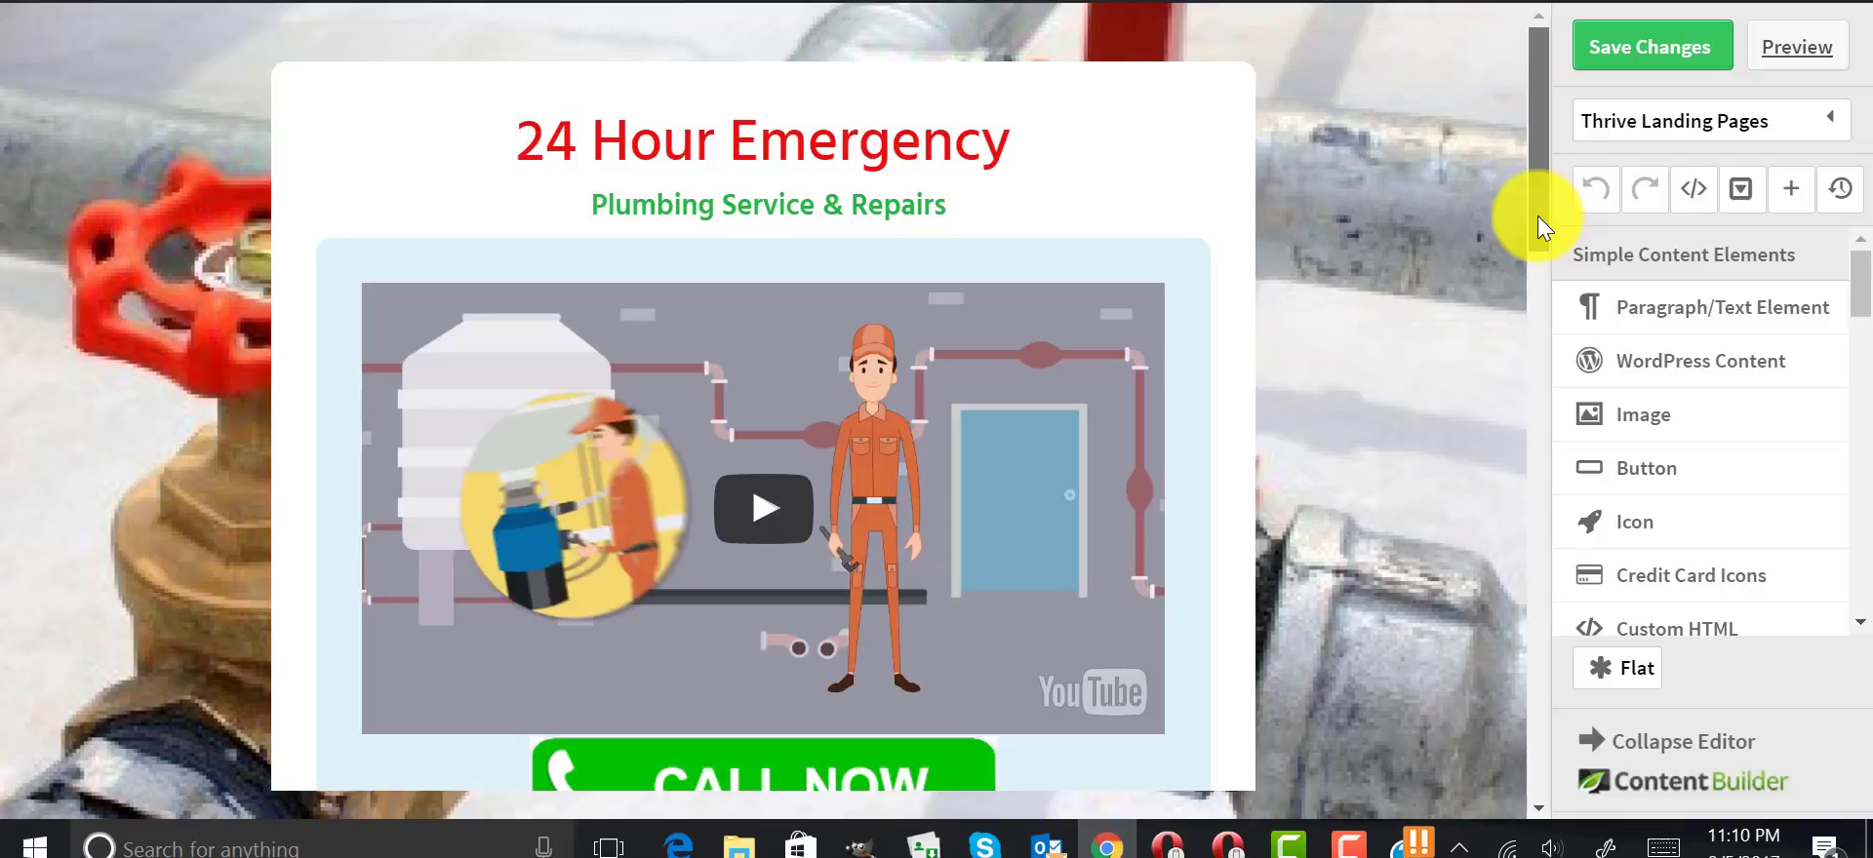
scroll(down, 3)
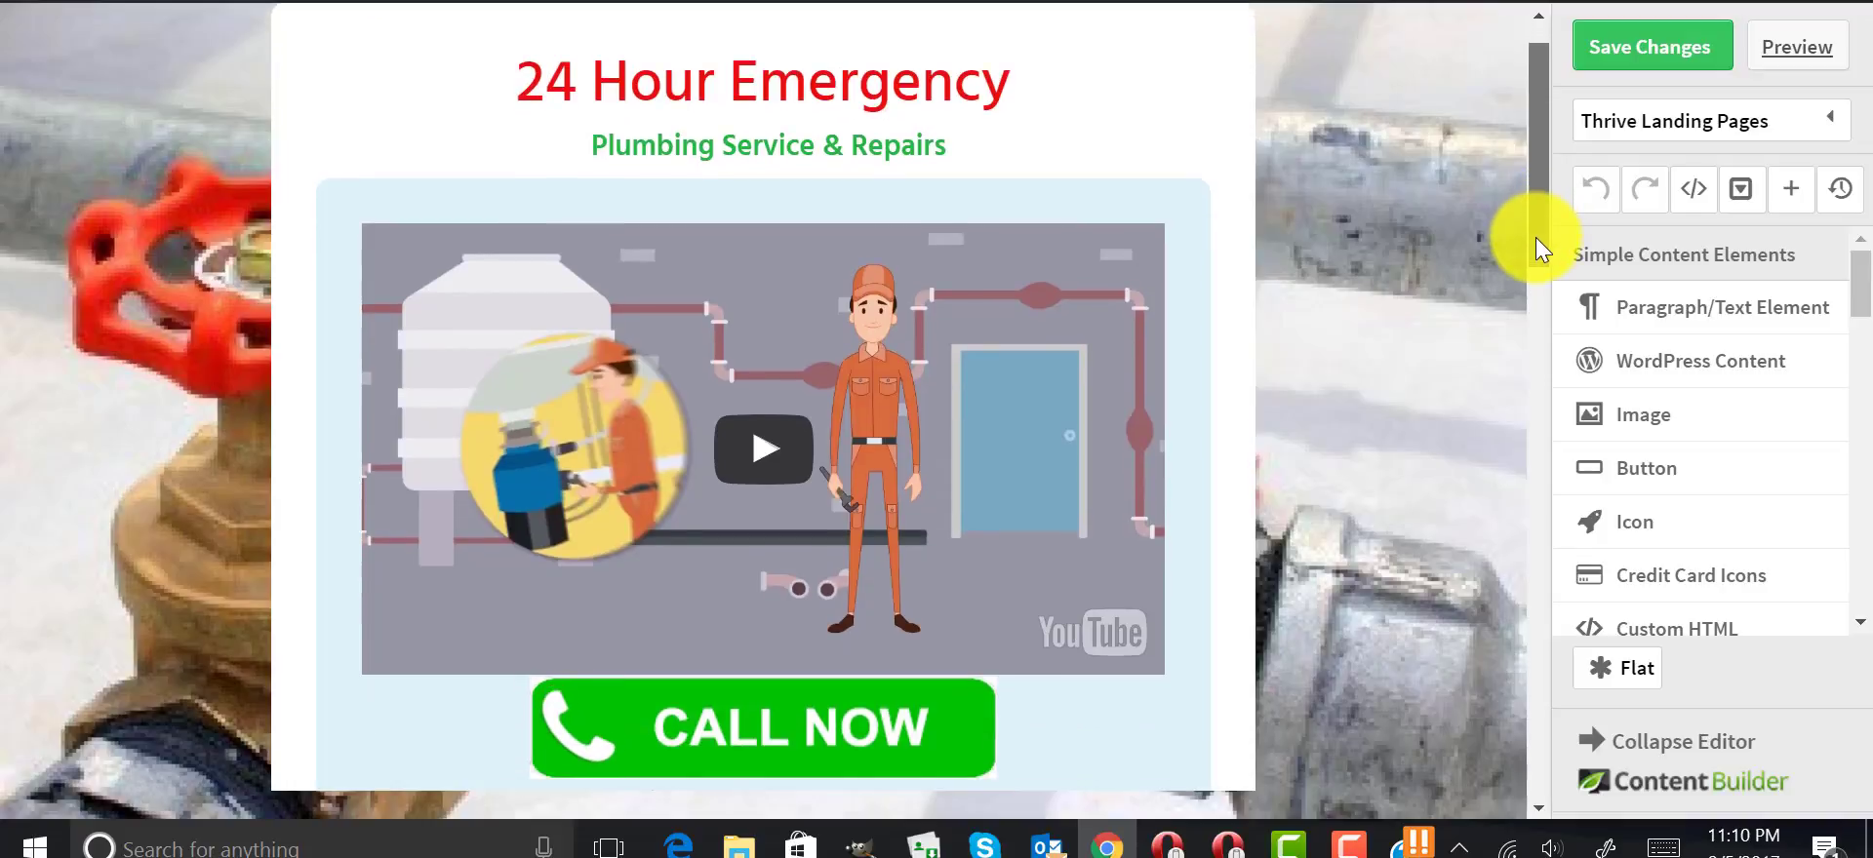
click(722, 82)
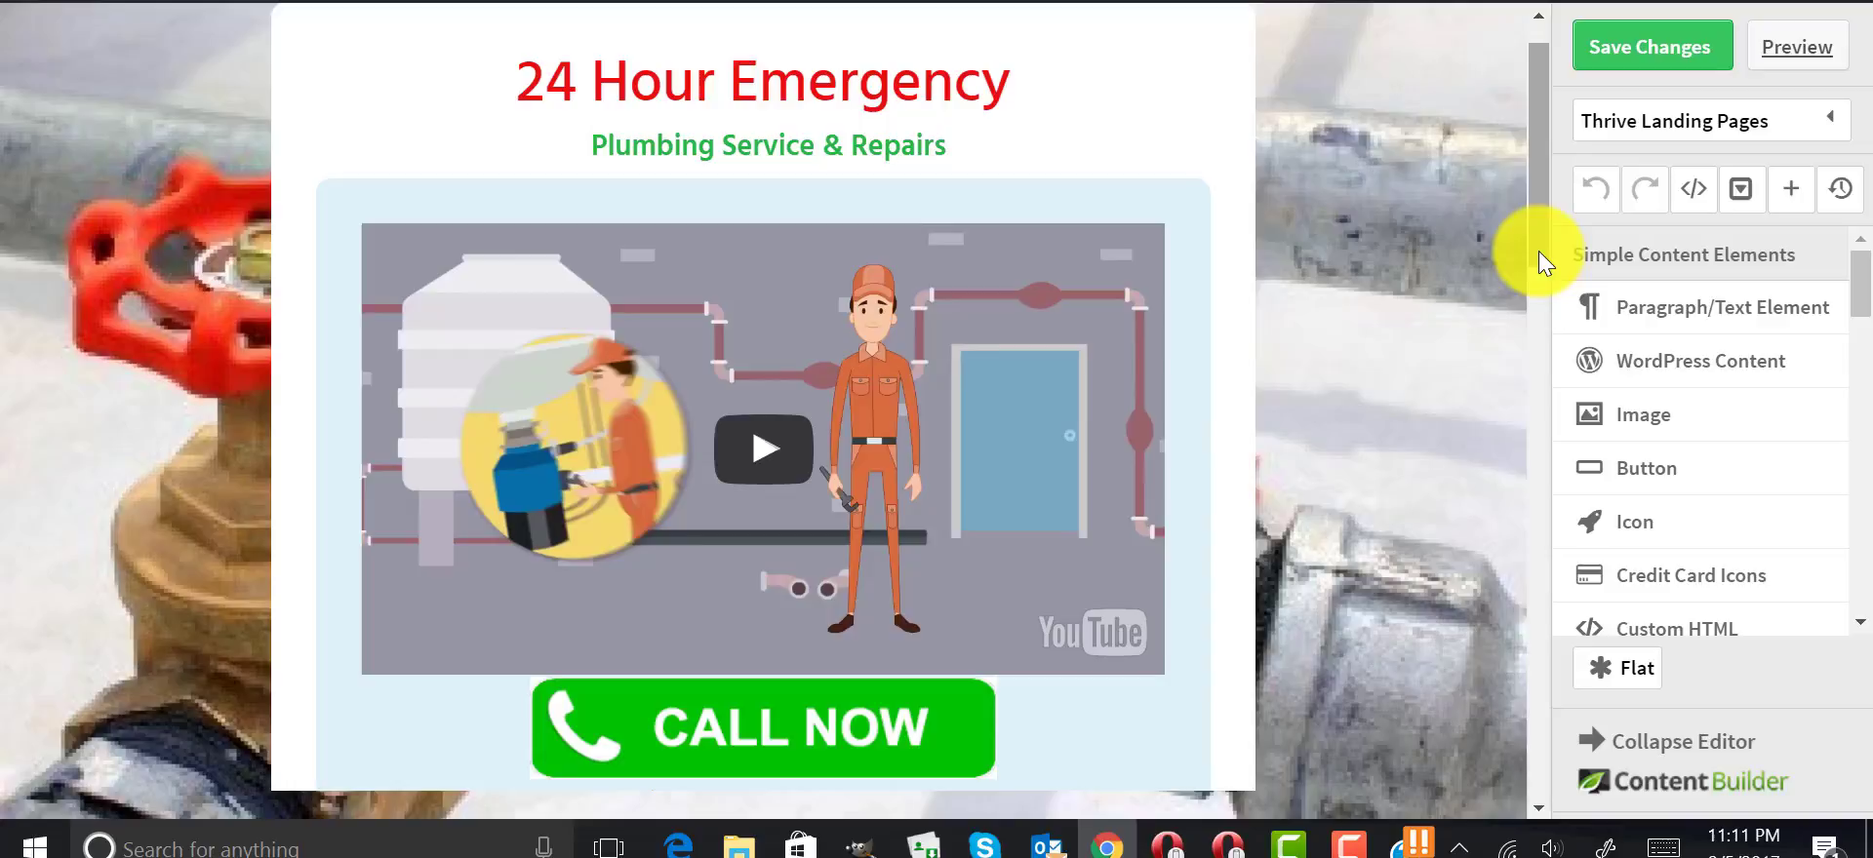
scroll(down, 3)
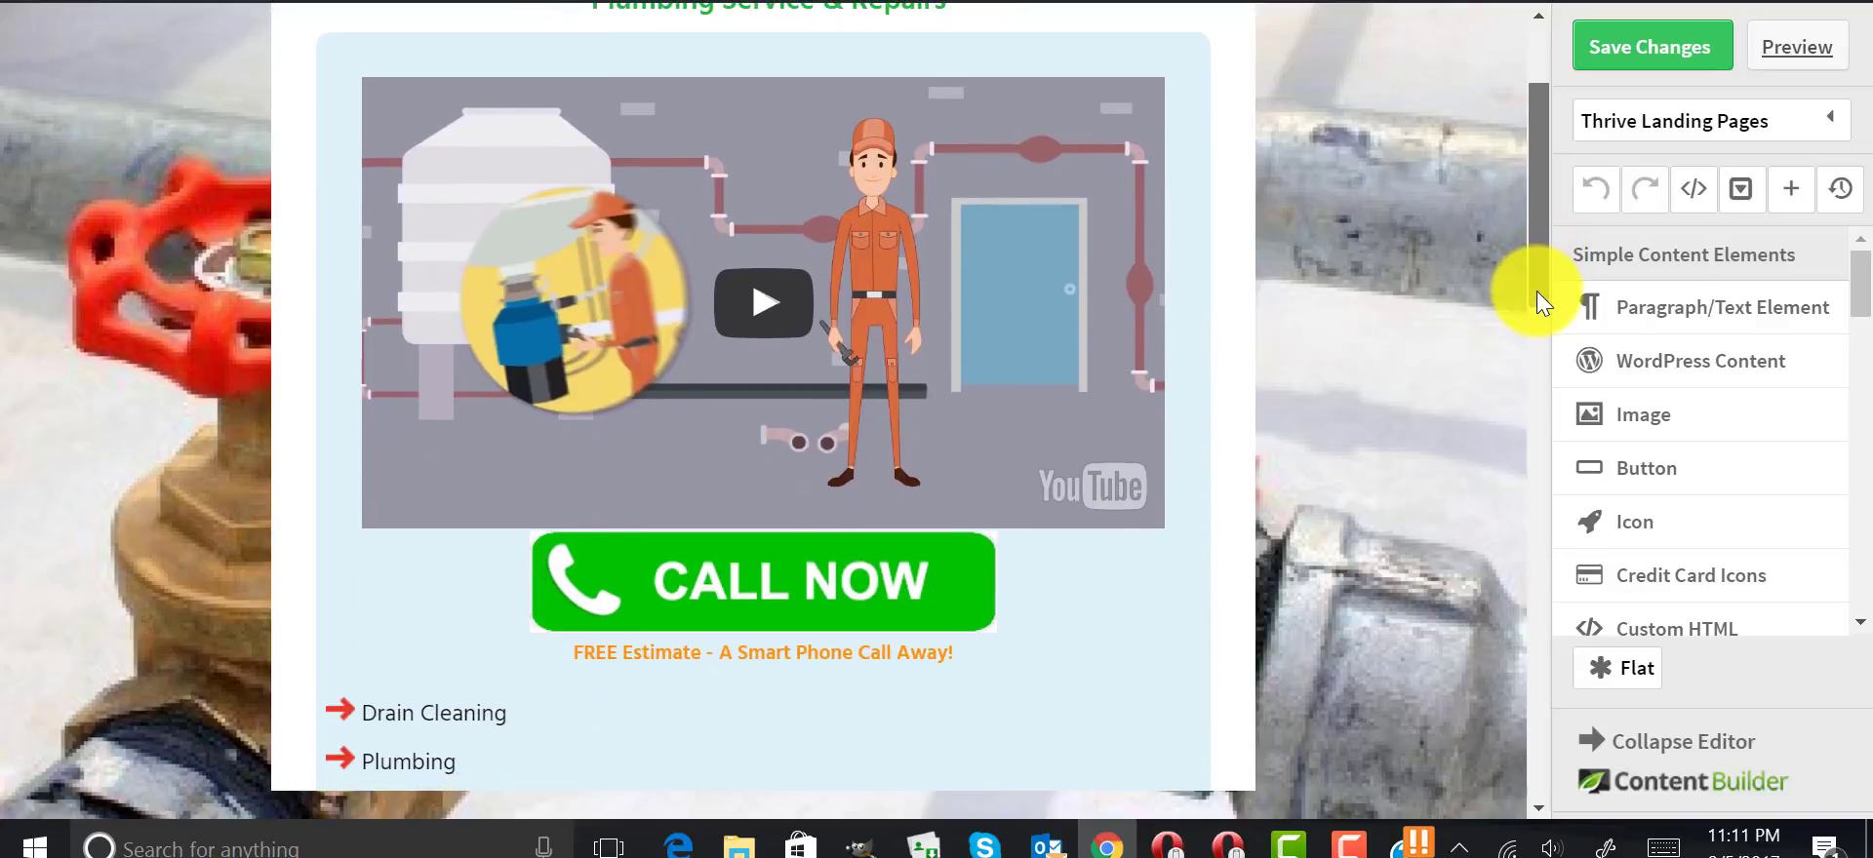
scroll(down, 3)
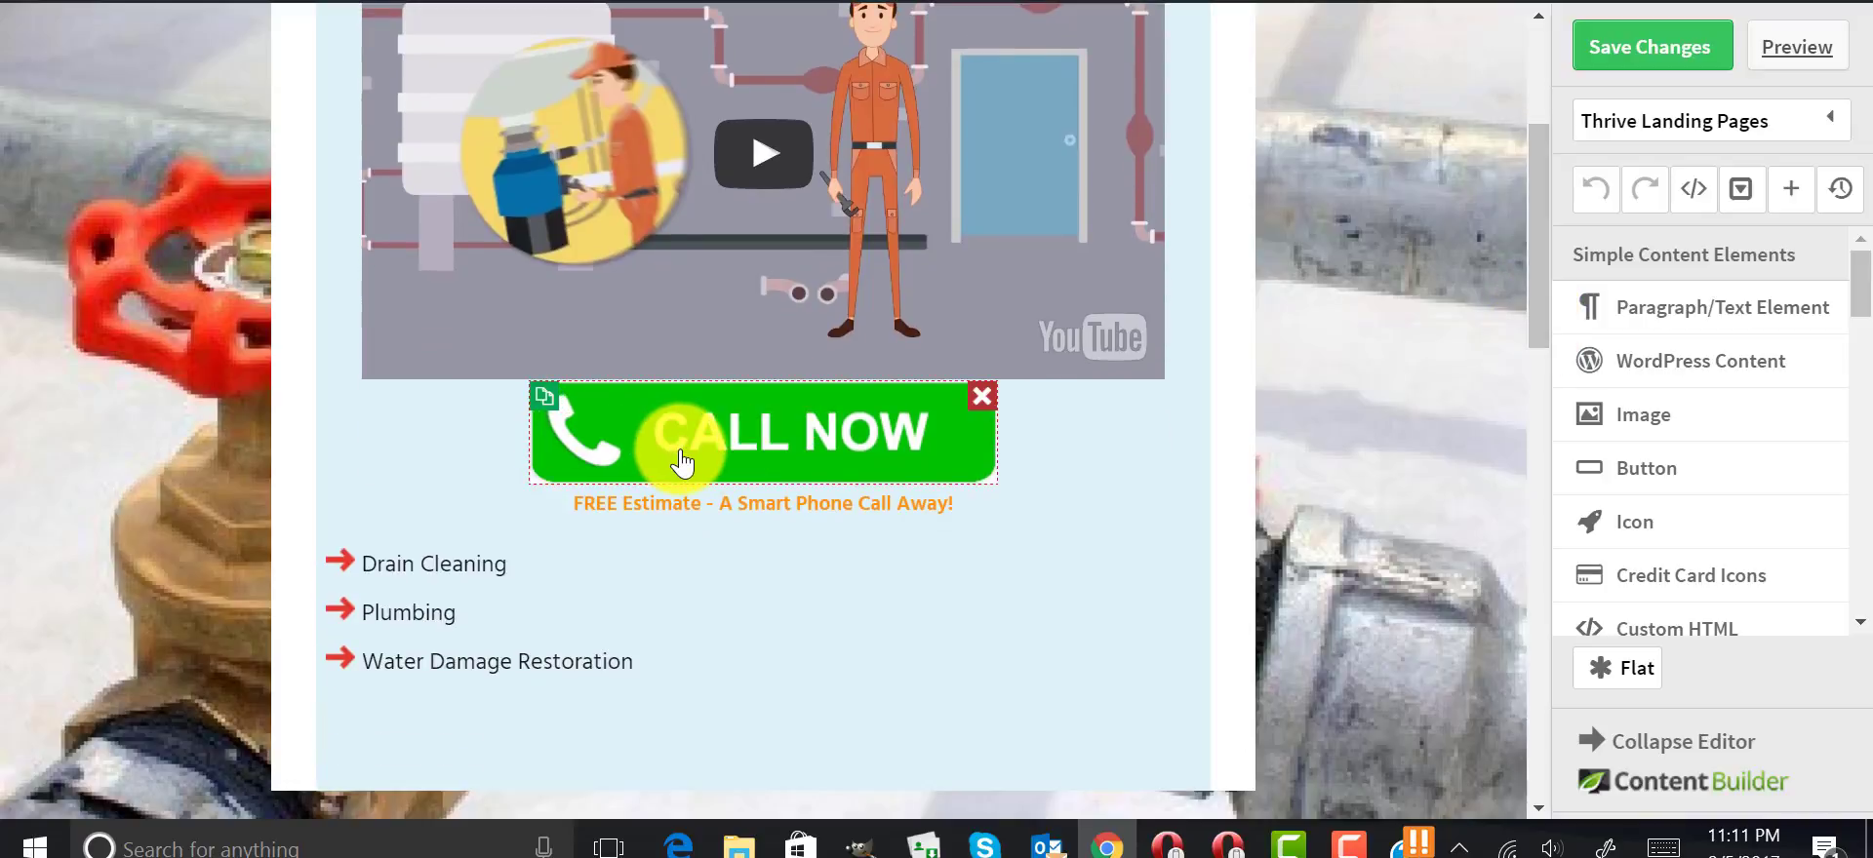
mouse_move(818, 455)
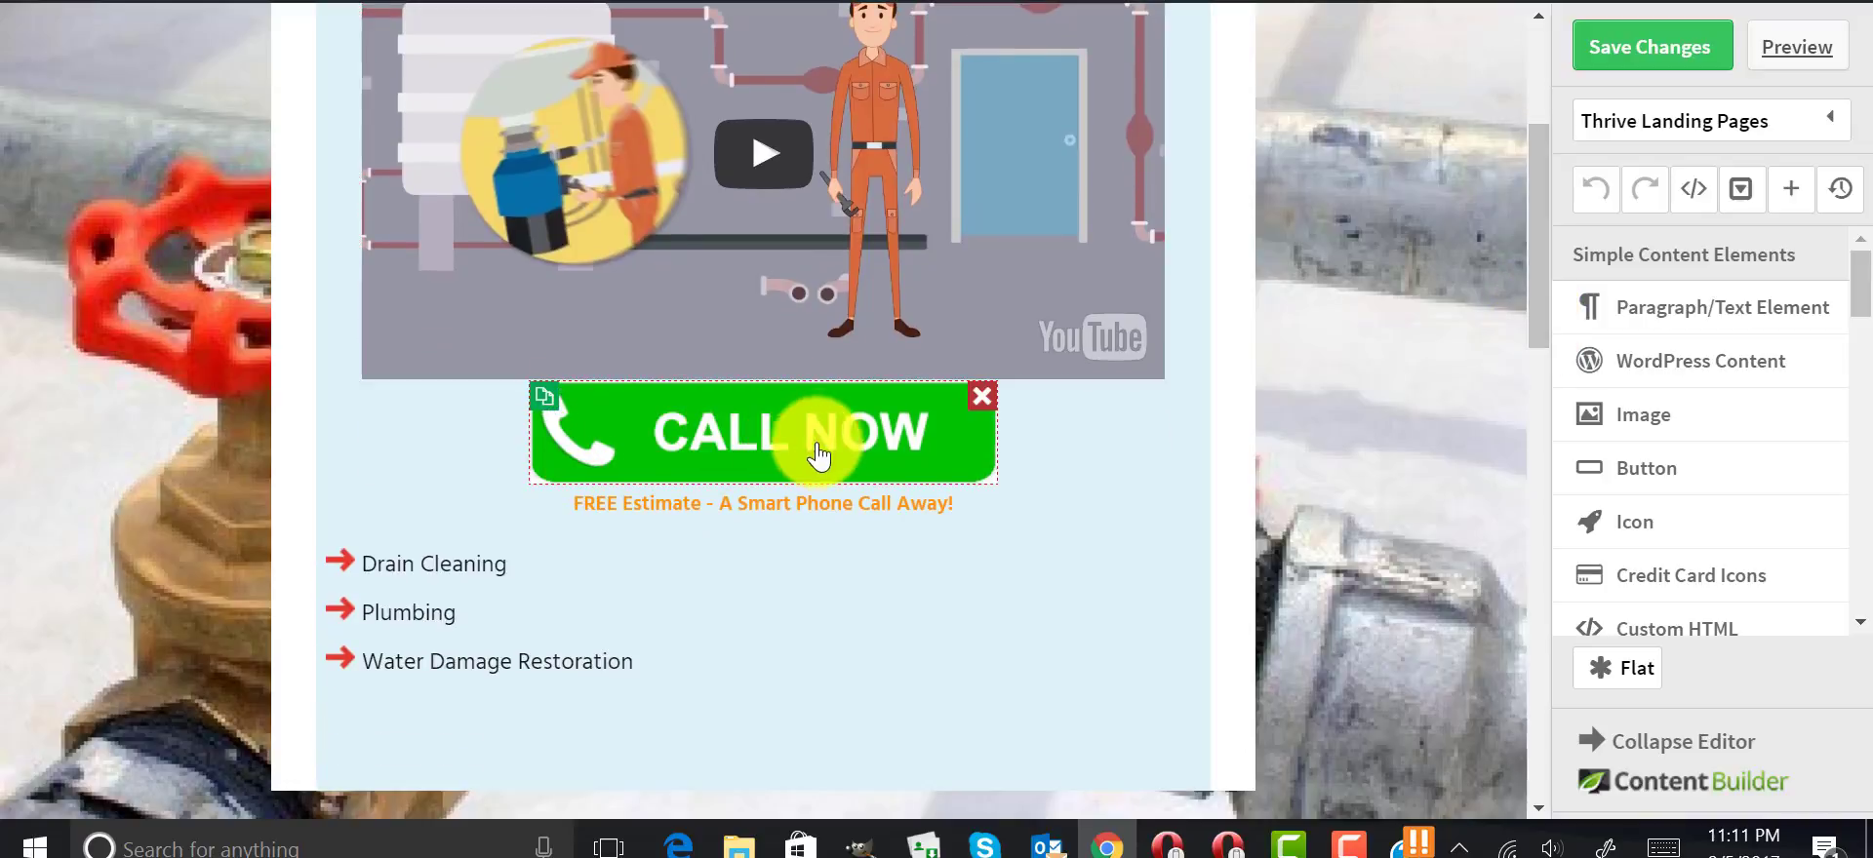
mouse_move(584, 433)
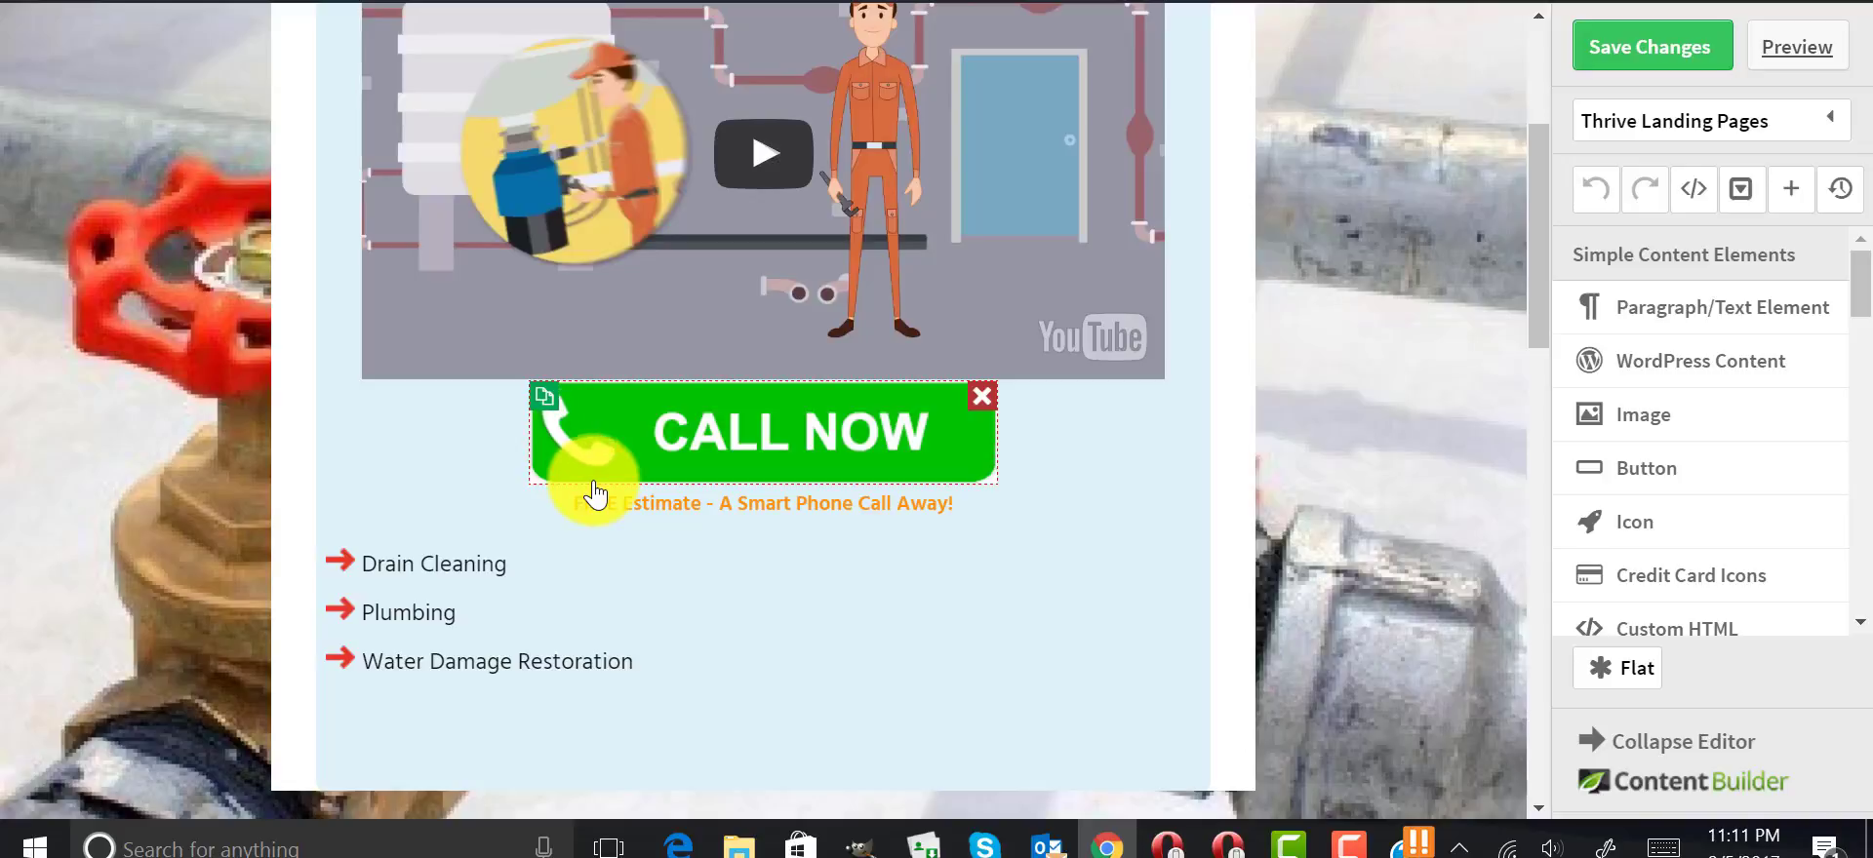
mouse_move(956, 484)
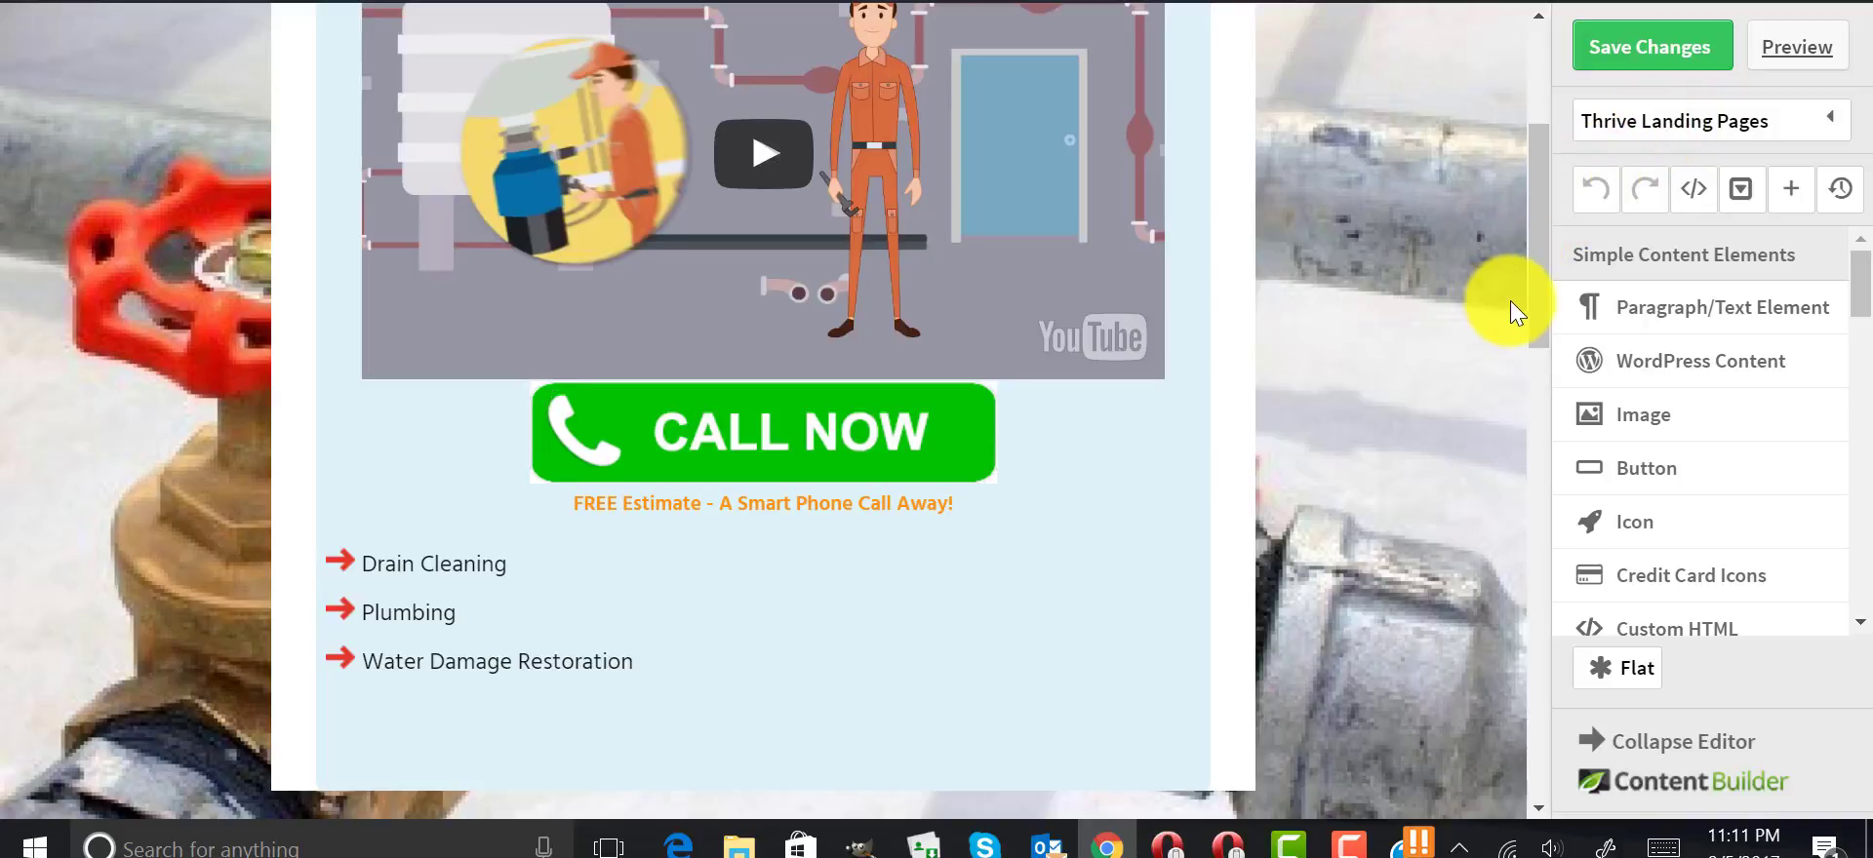
mouse_move(1779, 258)
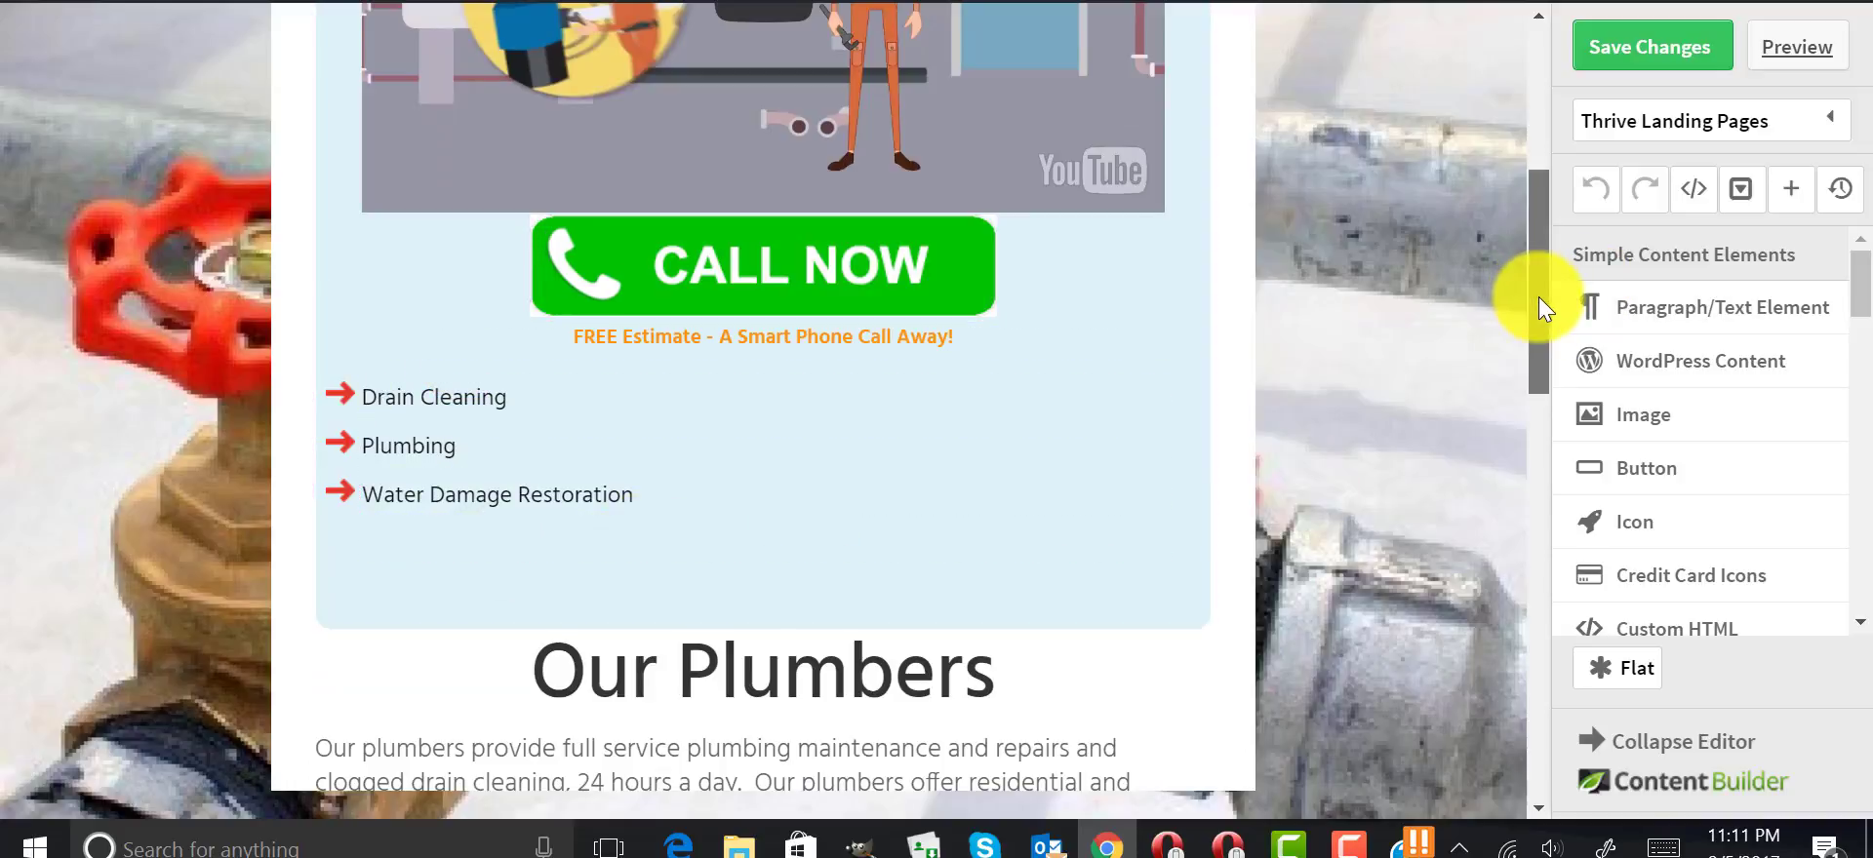
scroll(down, 3)
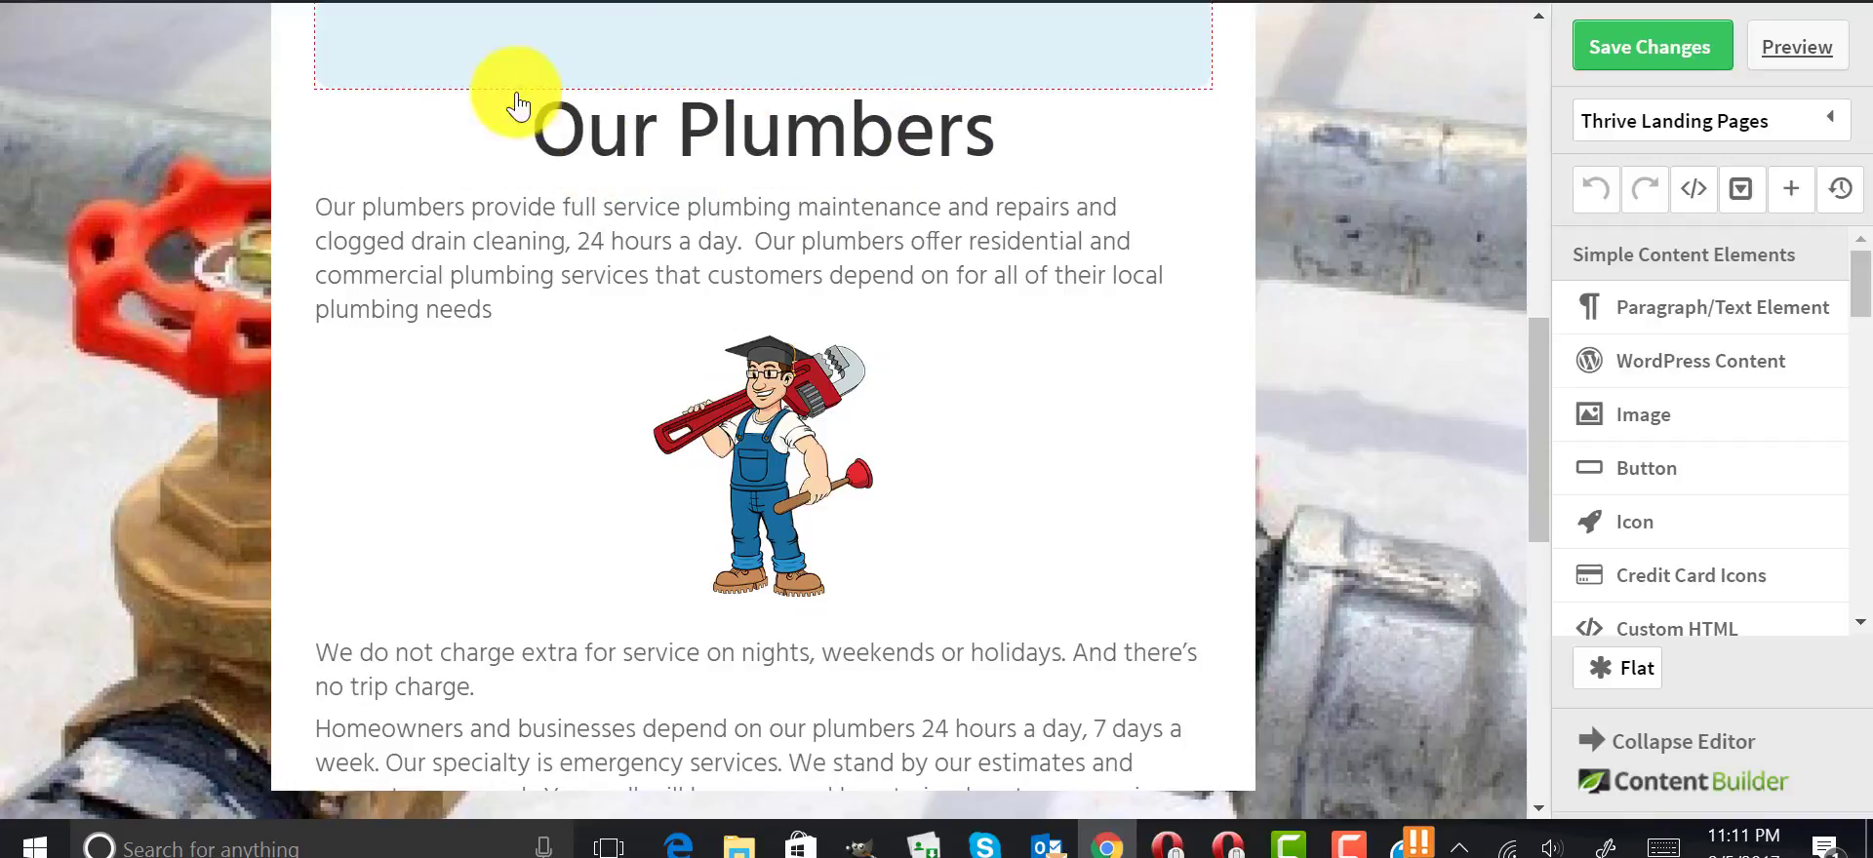
click(498, 259)
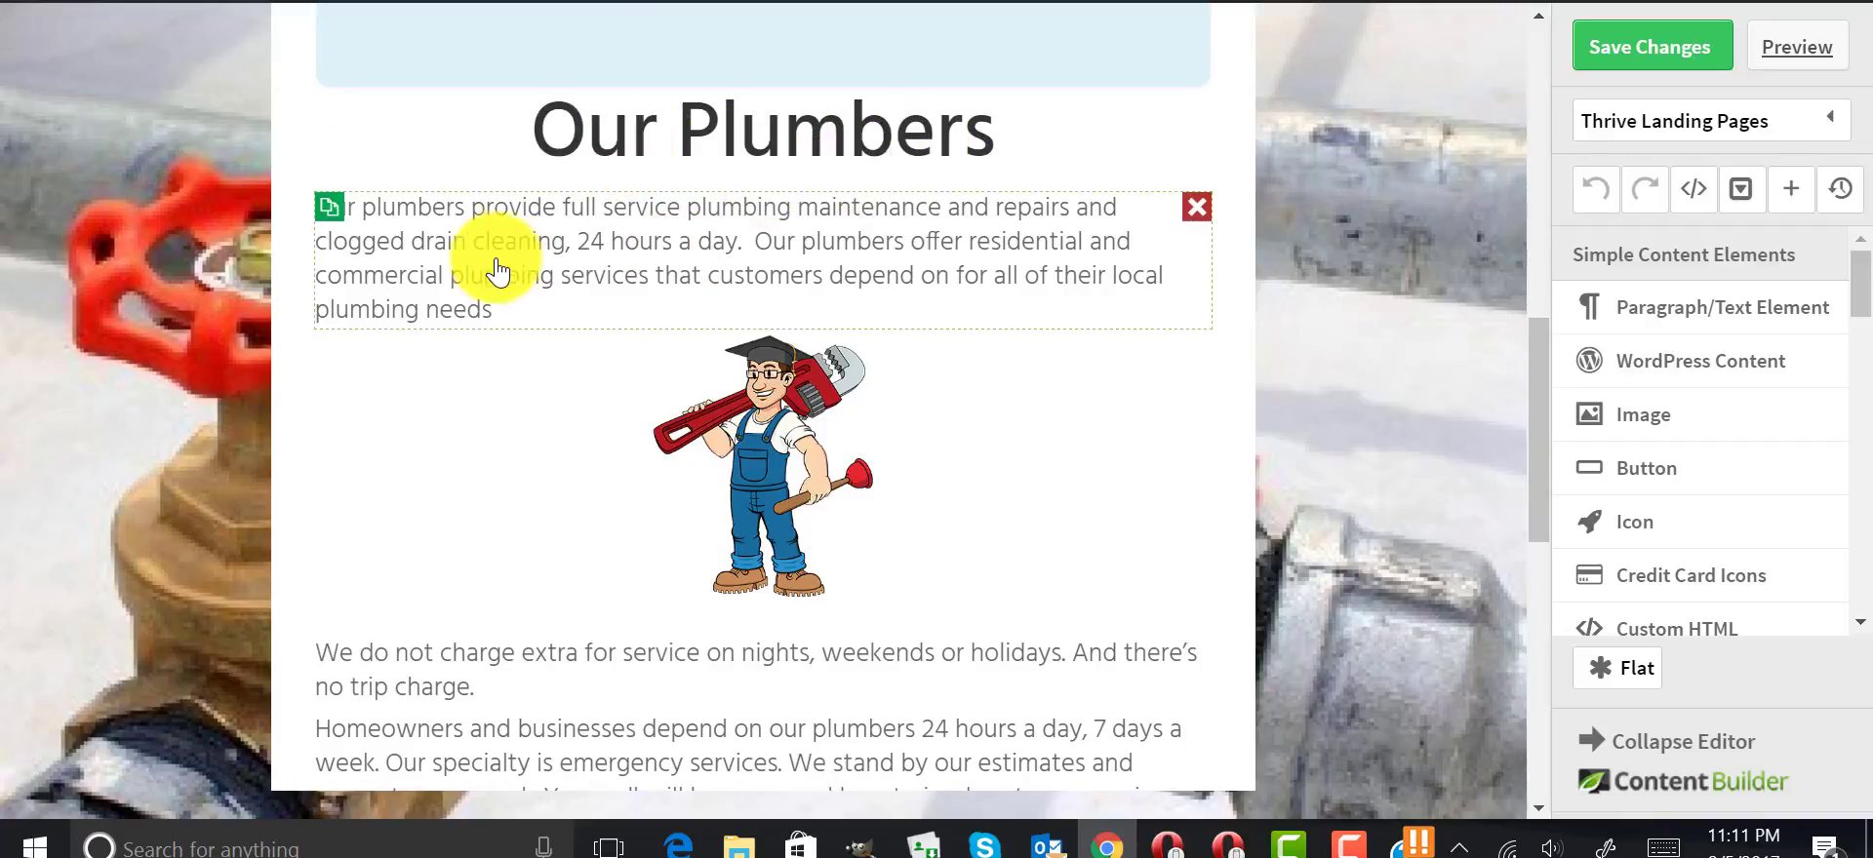
mouse_move(991, 275)
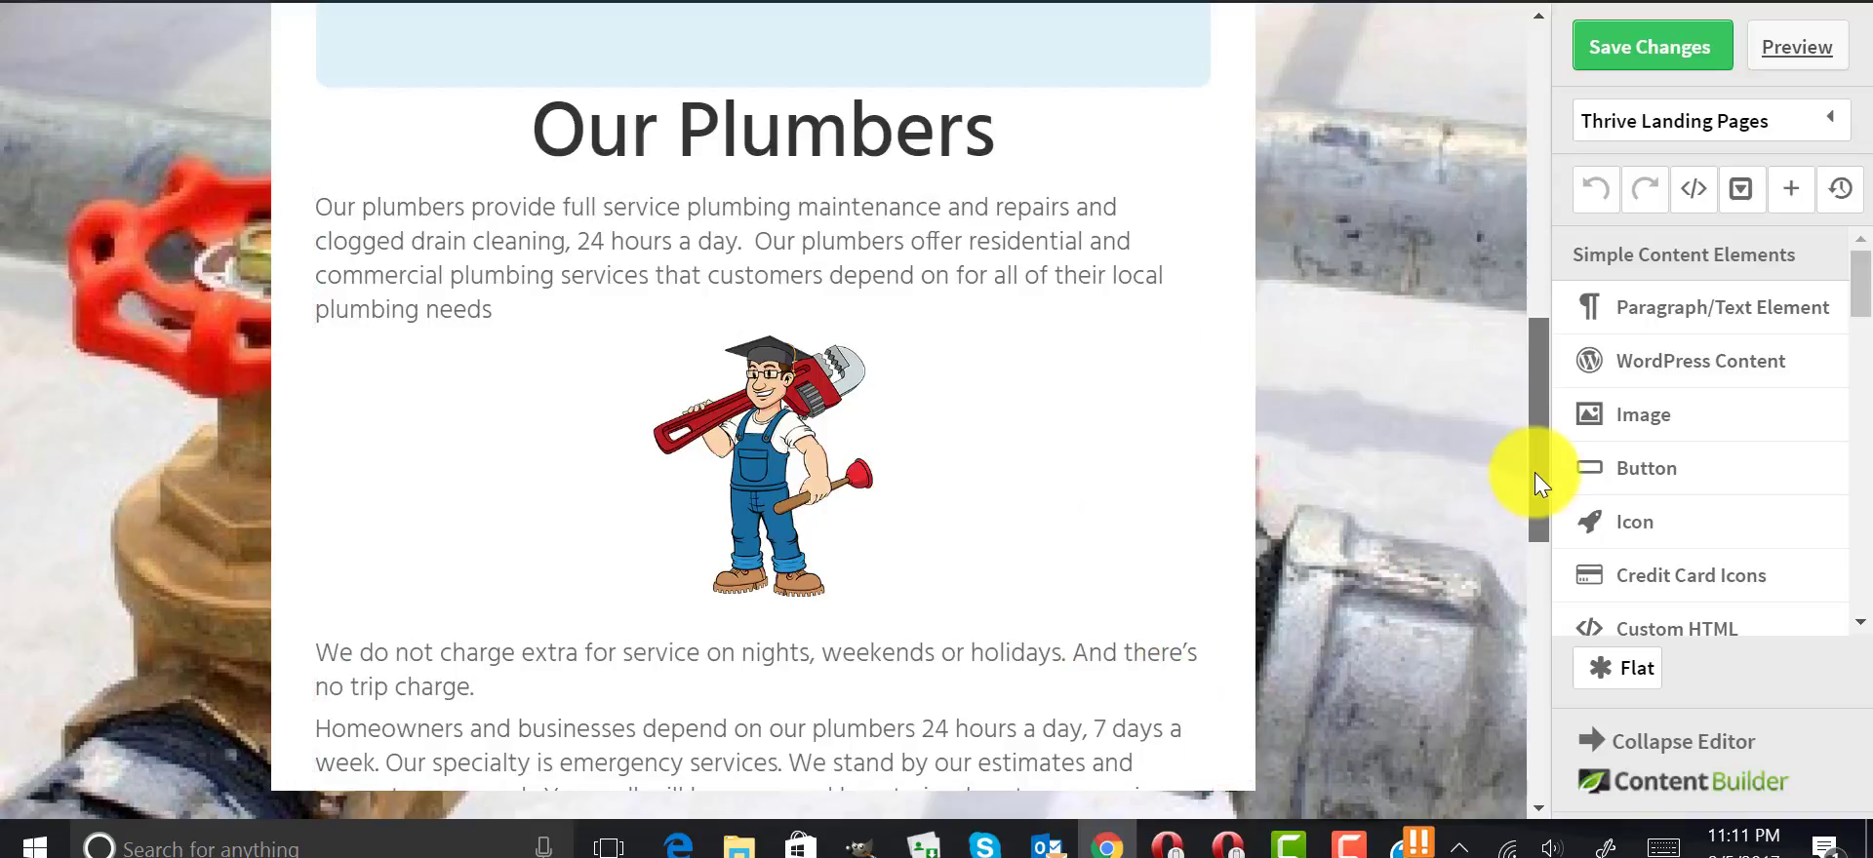
scroll(down, 3)
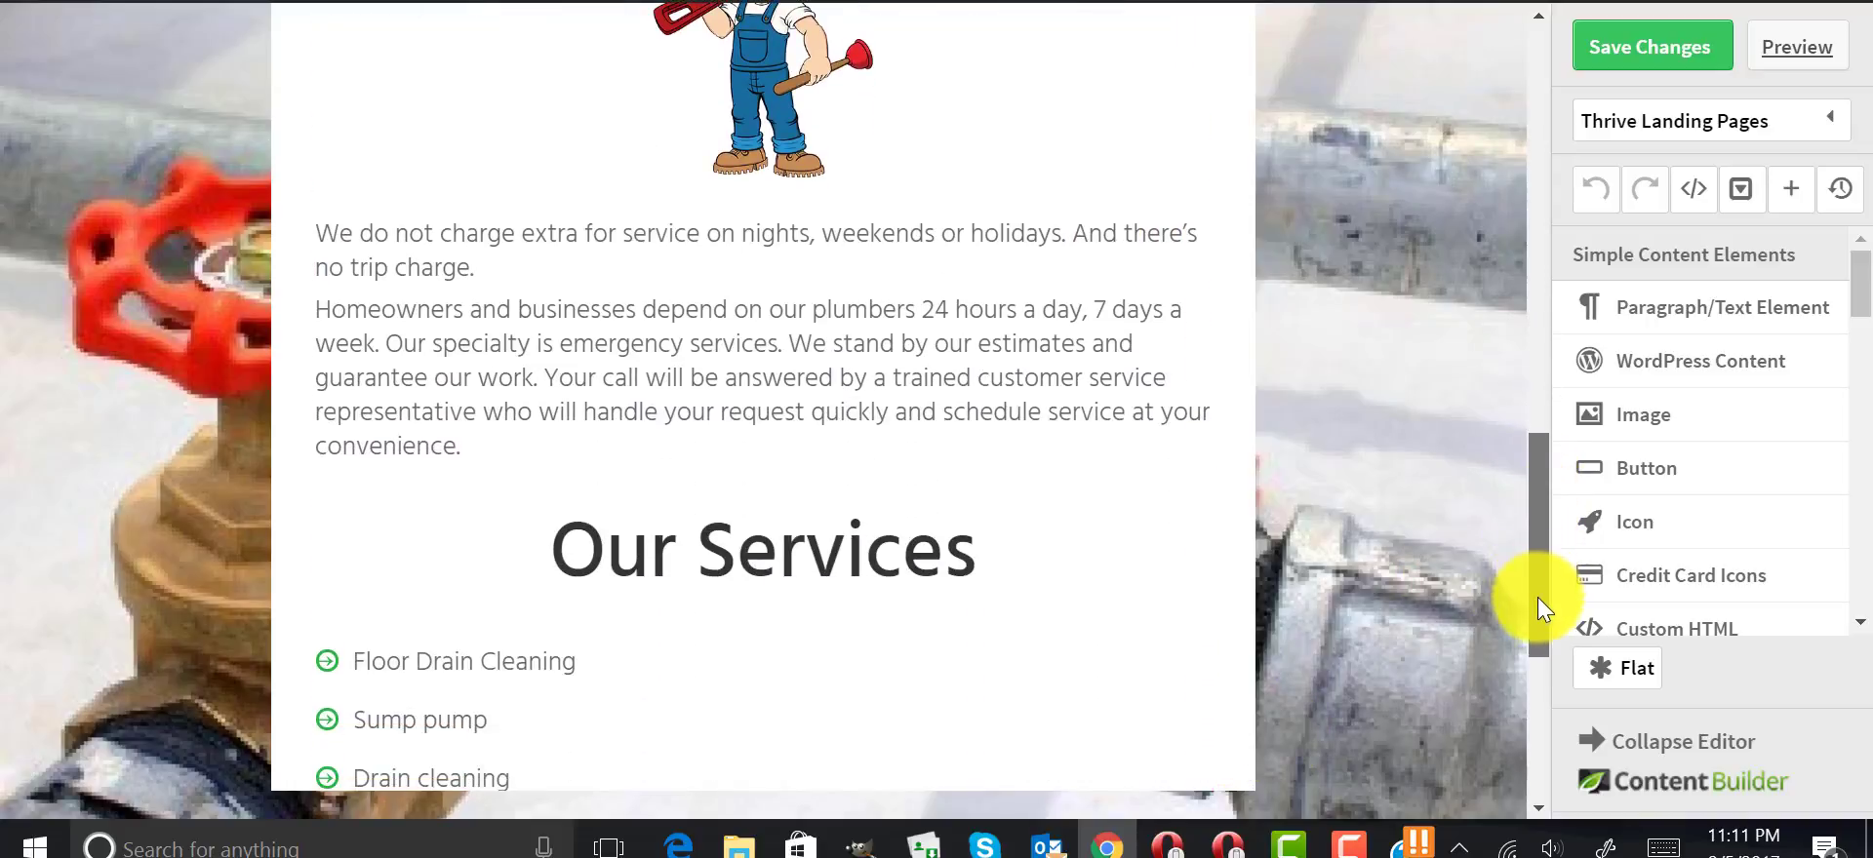
scroll(down, 3)
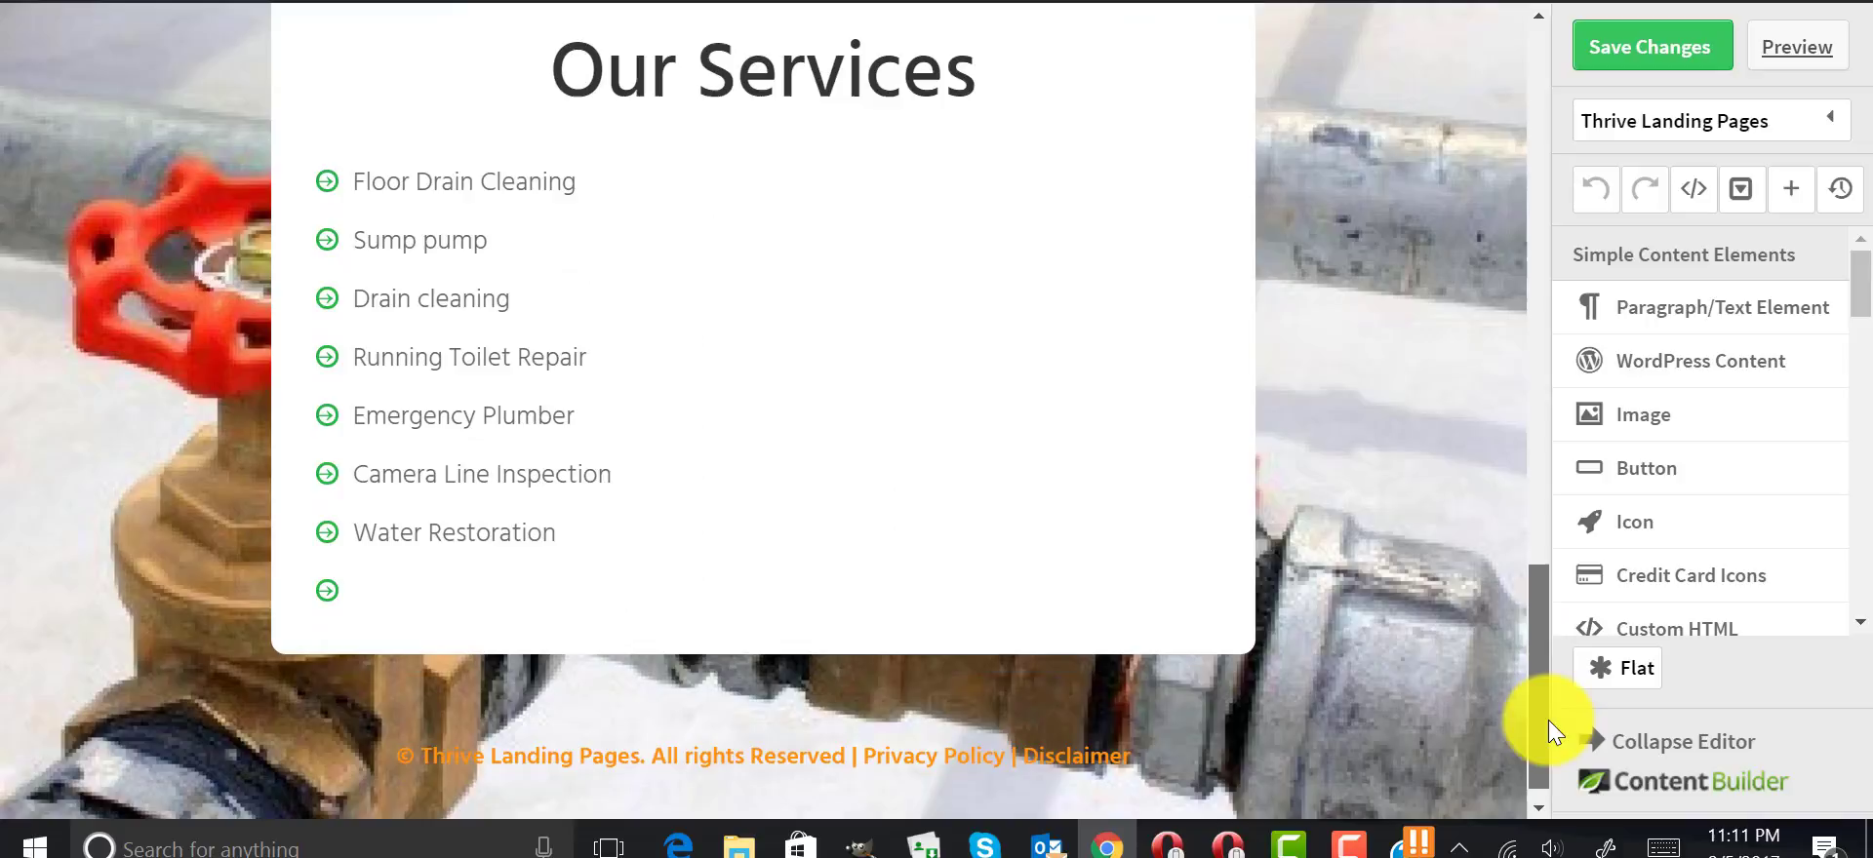
scroll(down, 3)
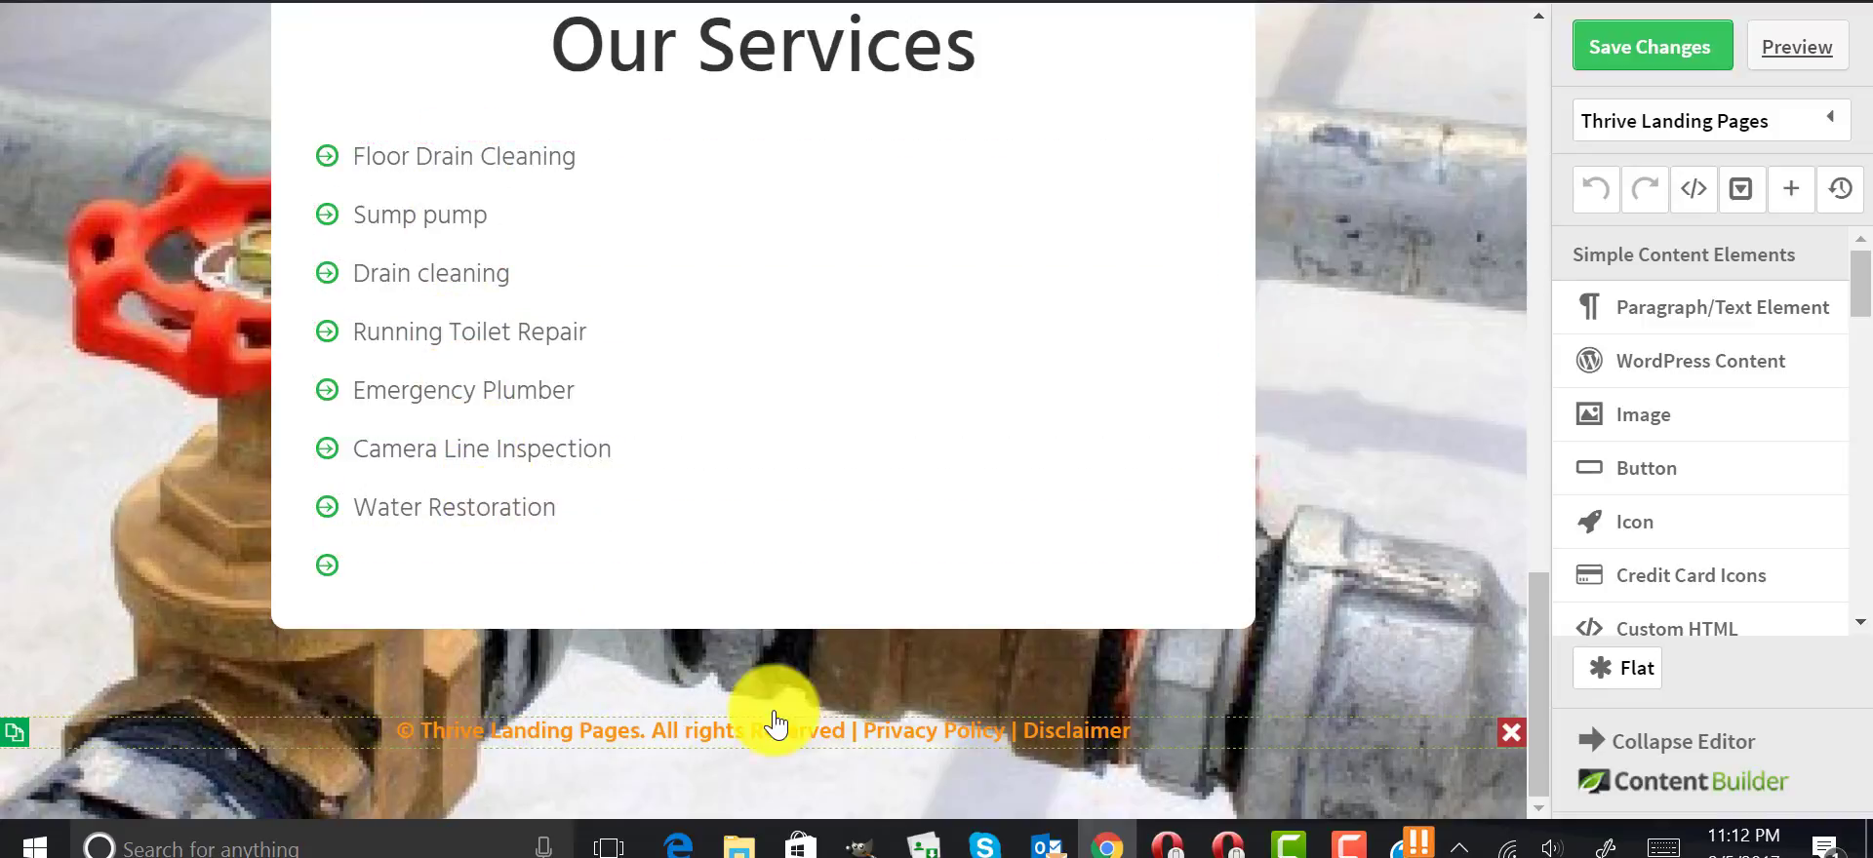
mouse_move(934, 730)
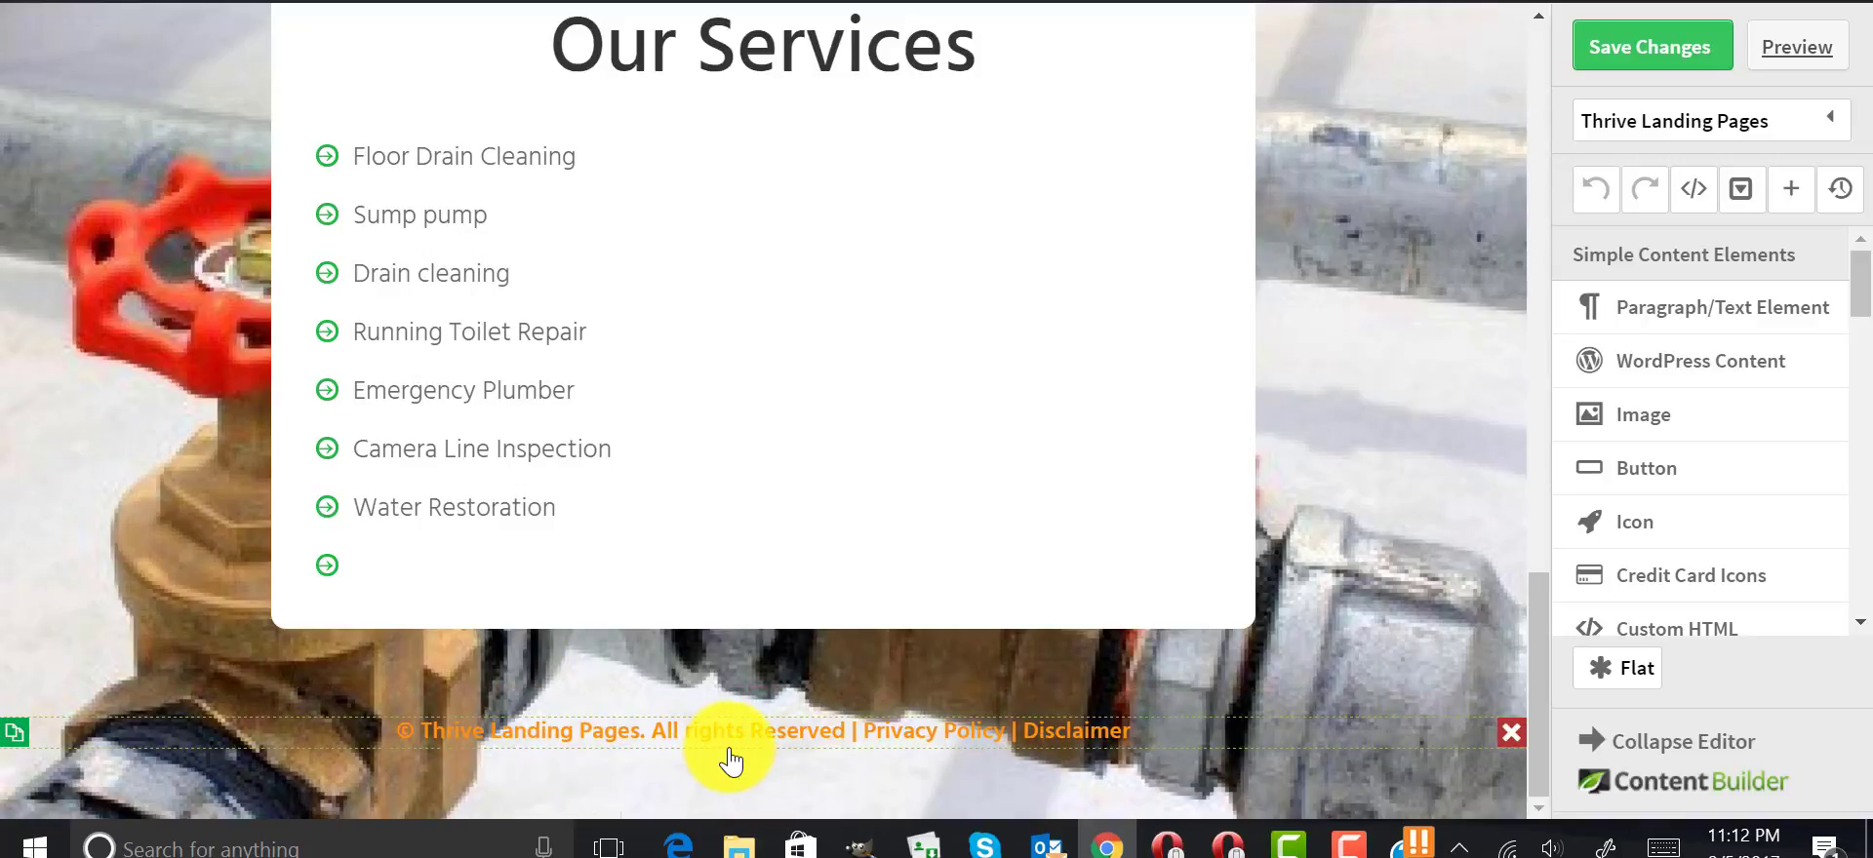
mouse_move(736, 753)
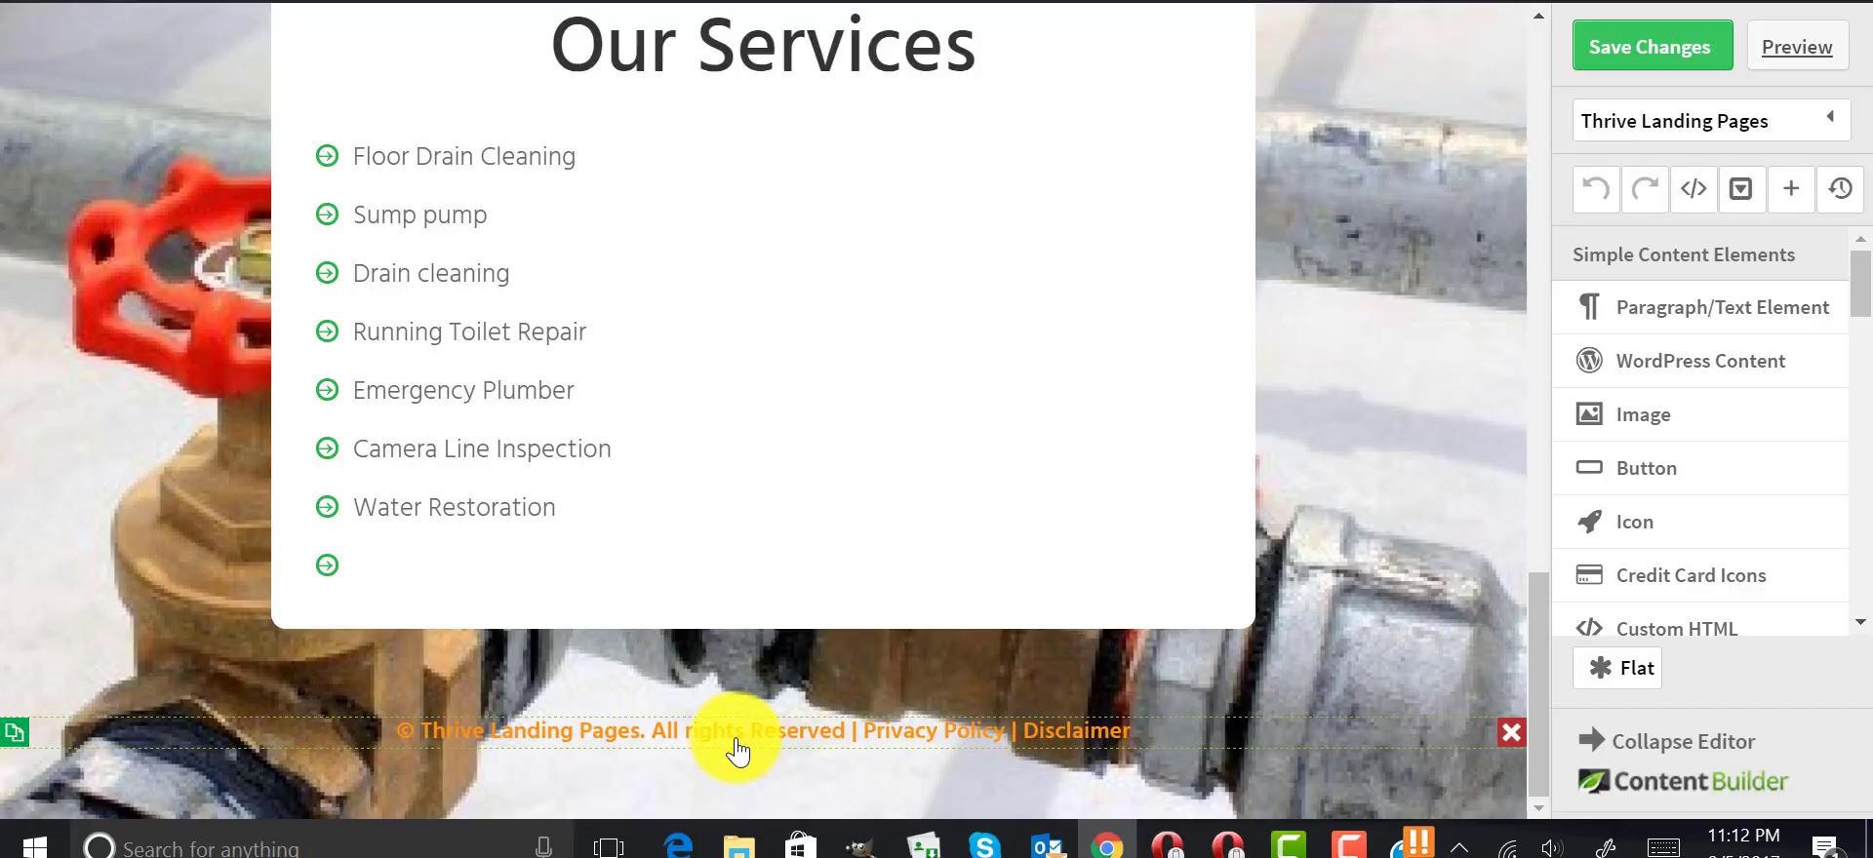
mouse_move(571, 743)
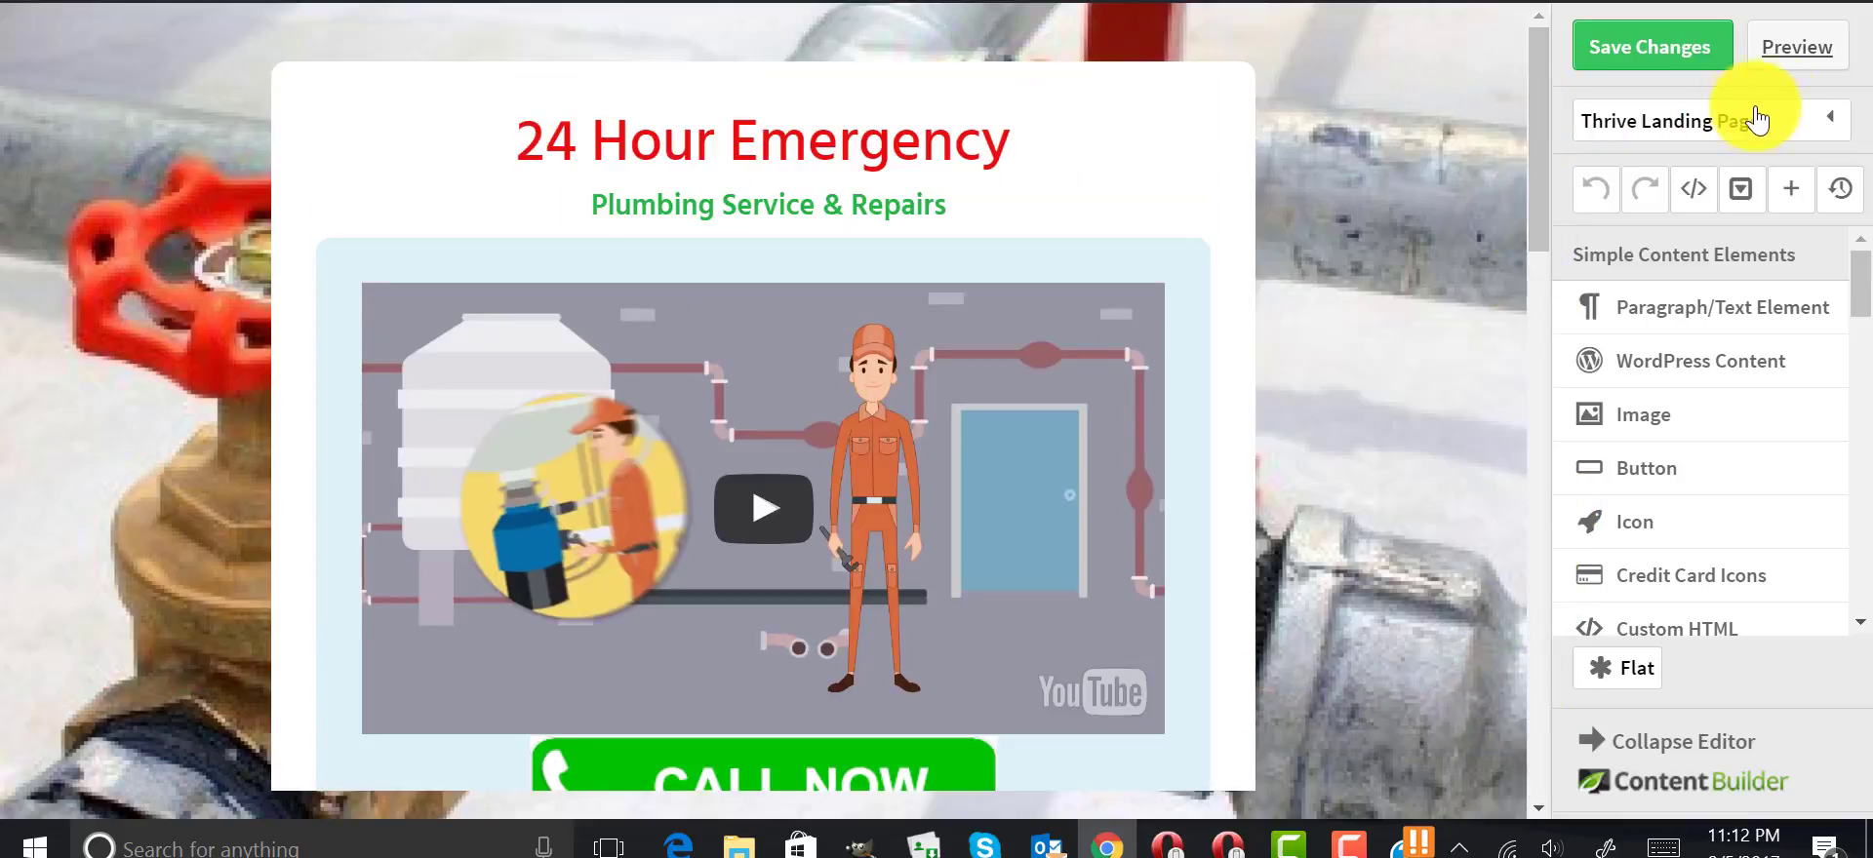
Browse the Thrive Template Cloud library down to the Mini Squeeze, ThriveBiz and KnowHow templates.
click(1711, 119)
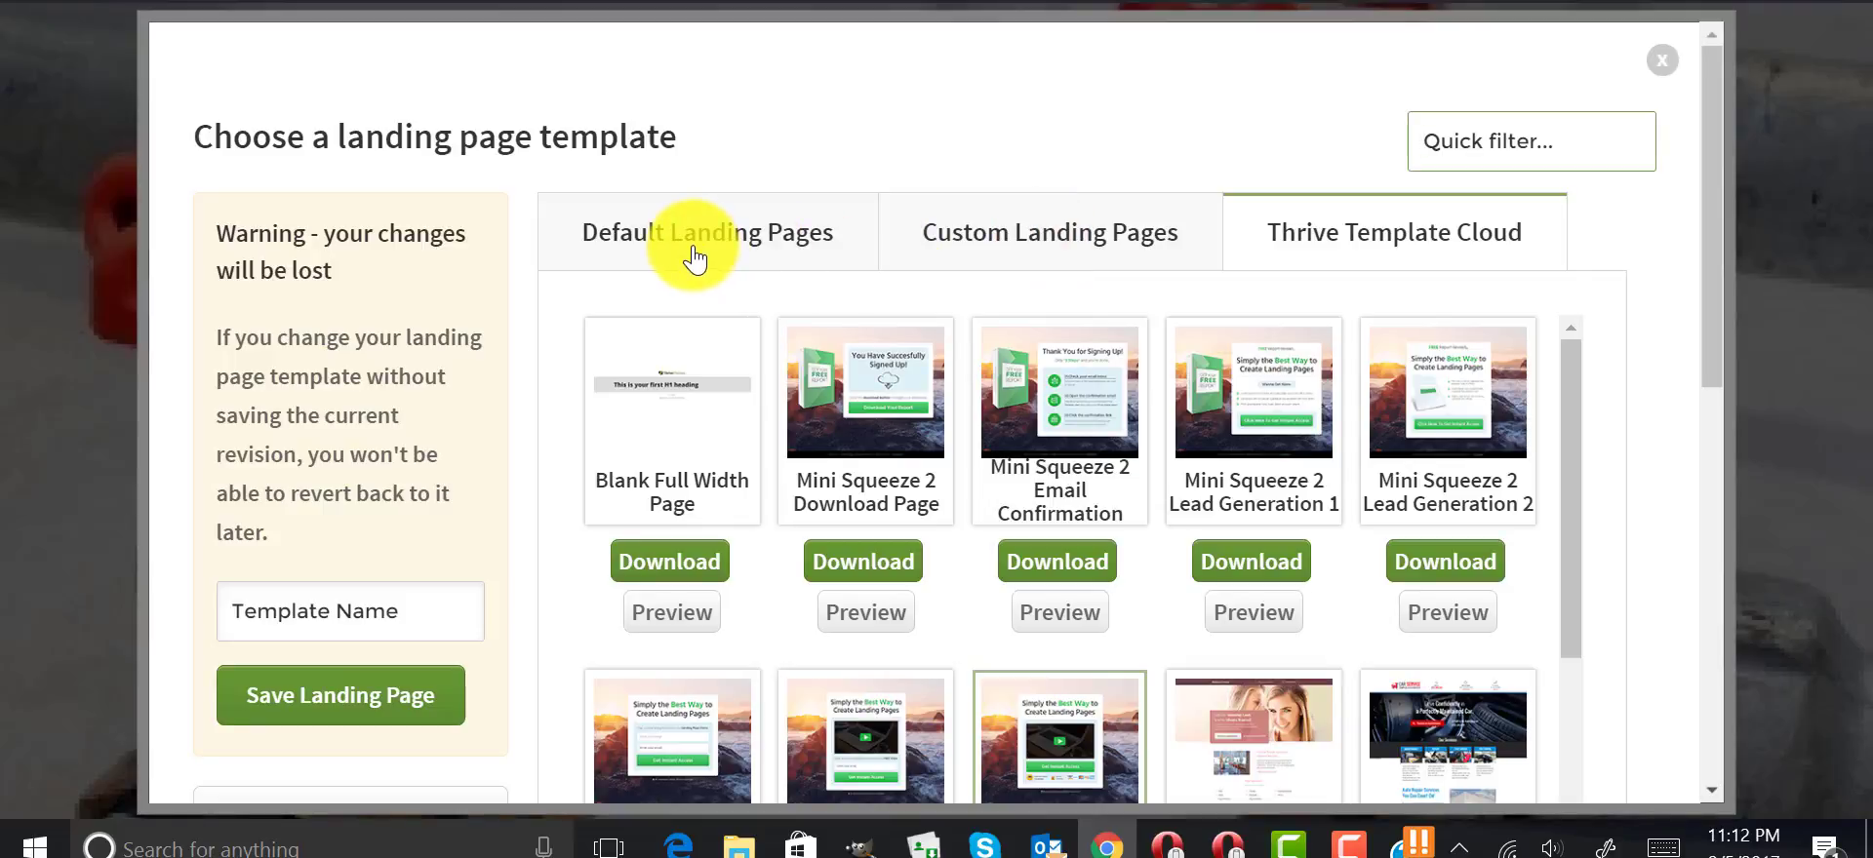
mouse_move(970, 393)
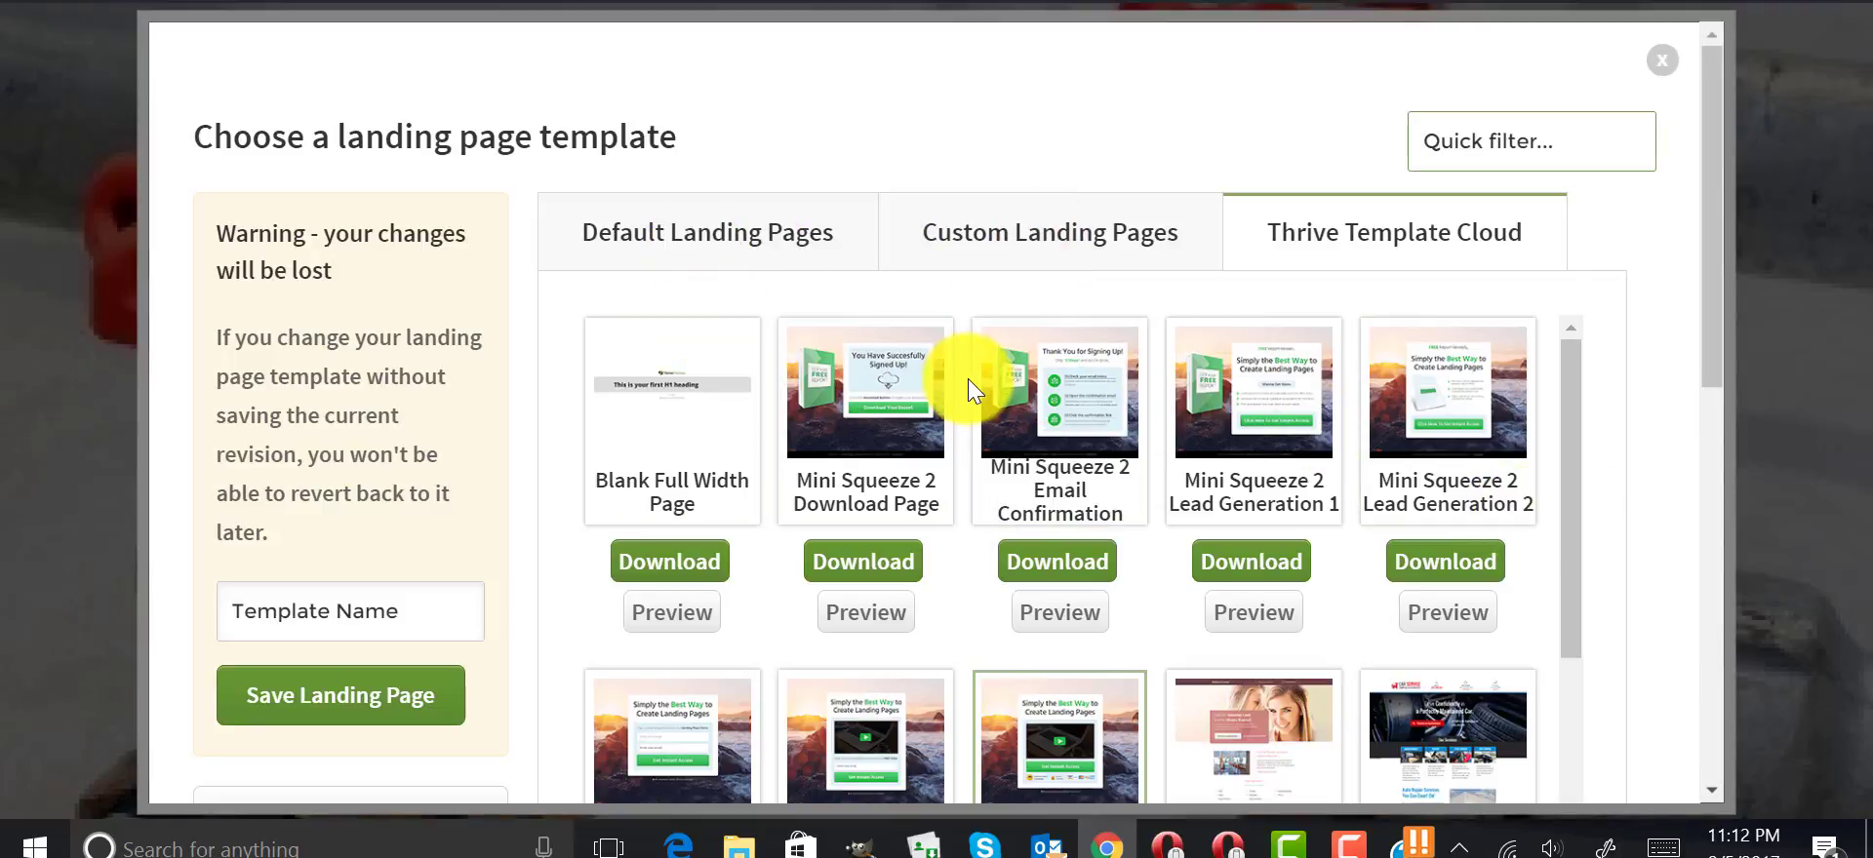
mouse_move(1733, 359)
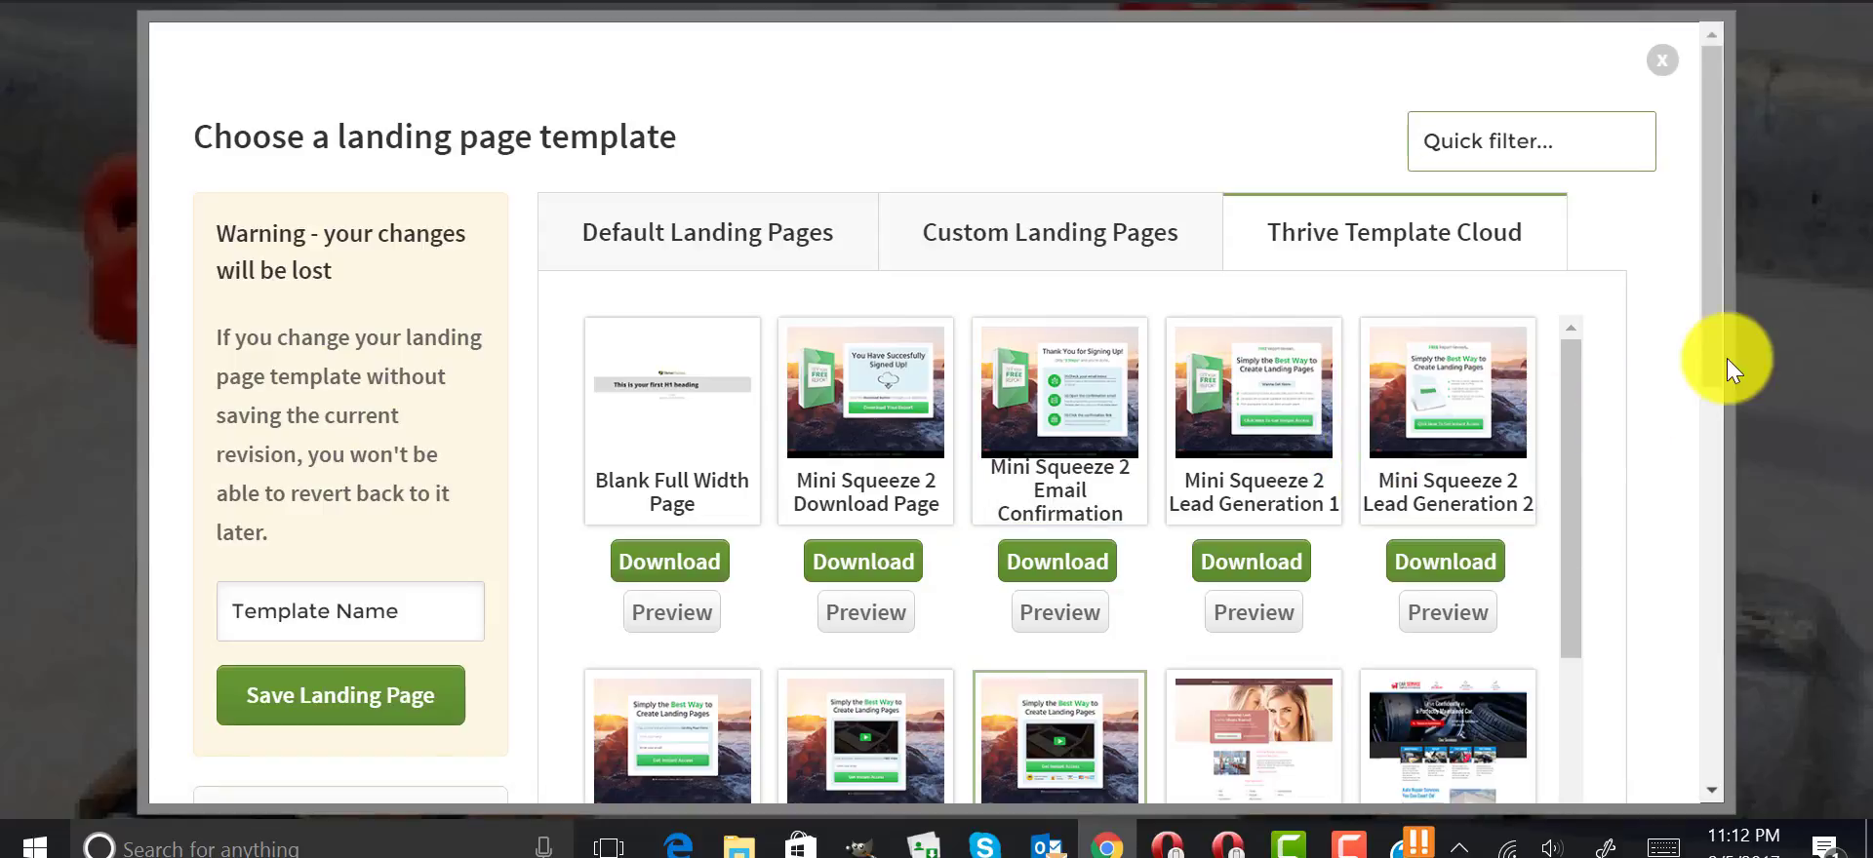
scroll(down, 3)
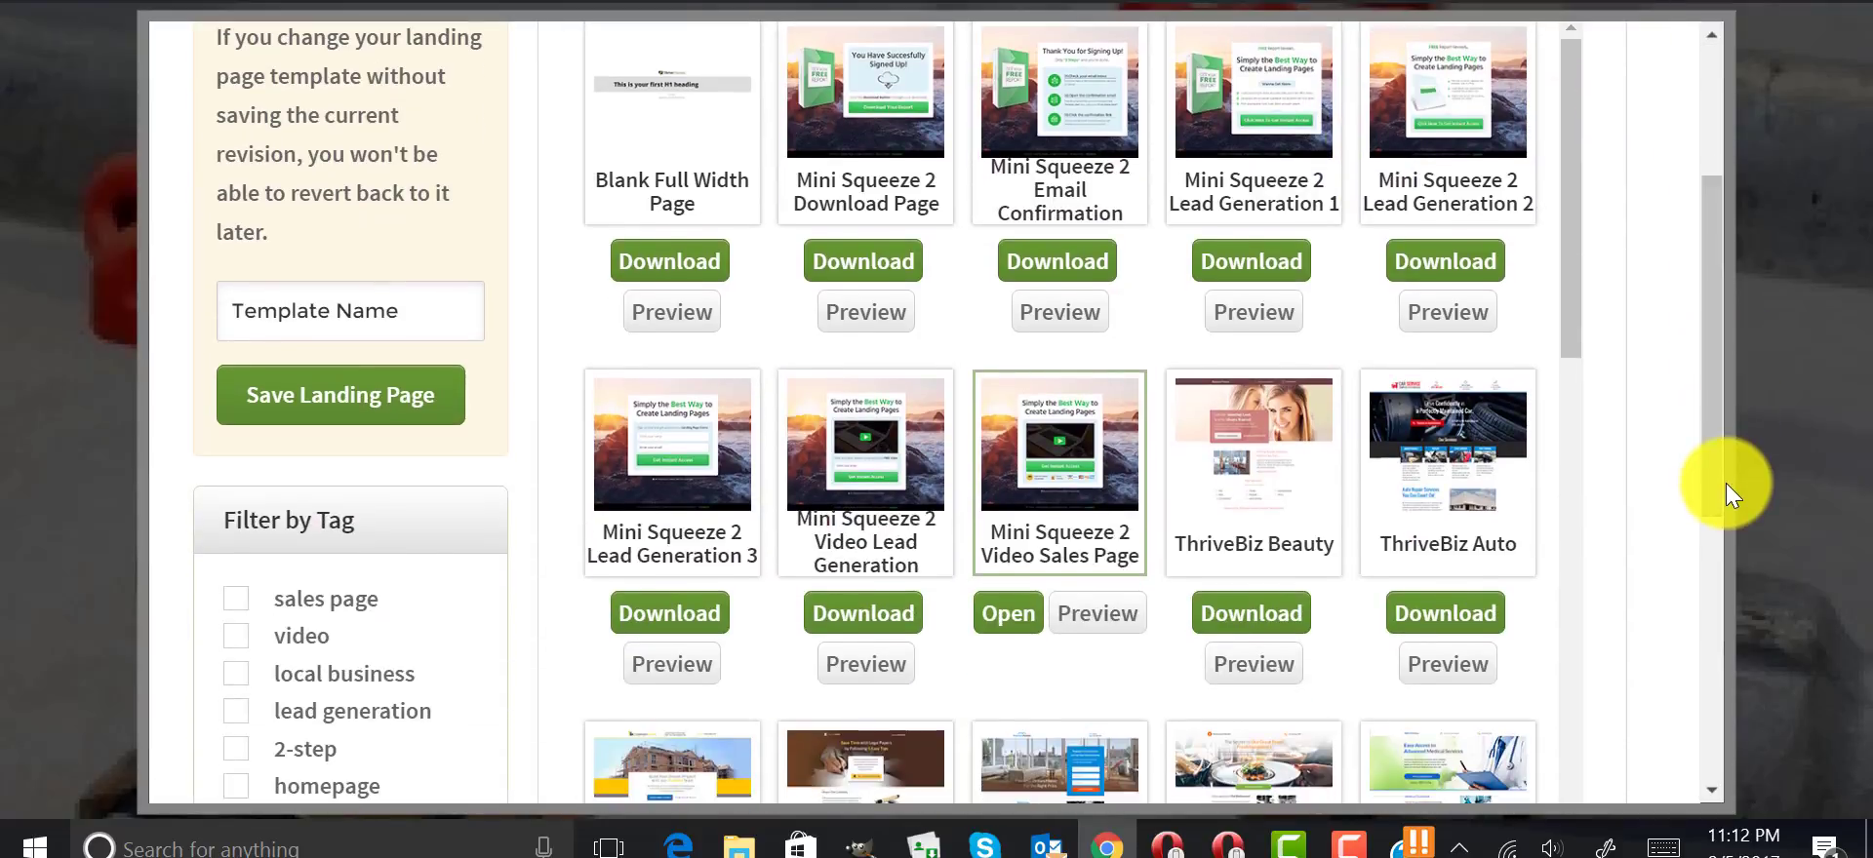
scroll(down, 3)
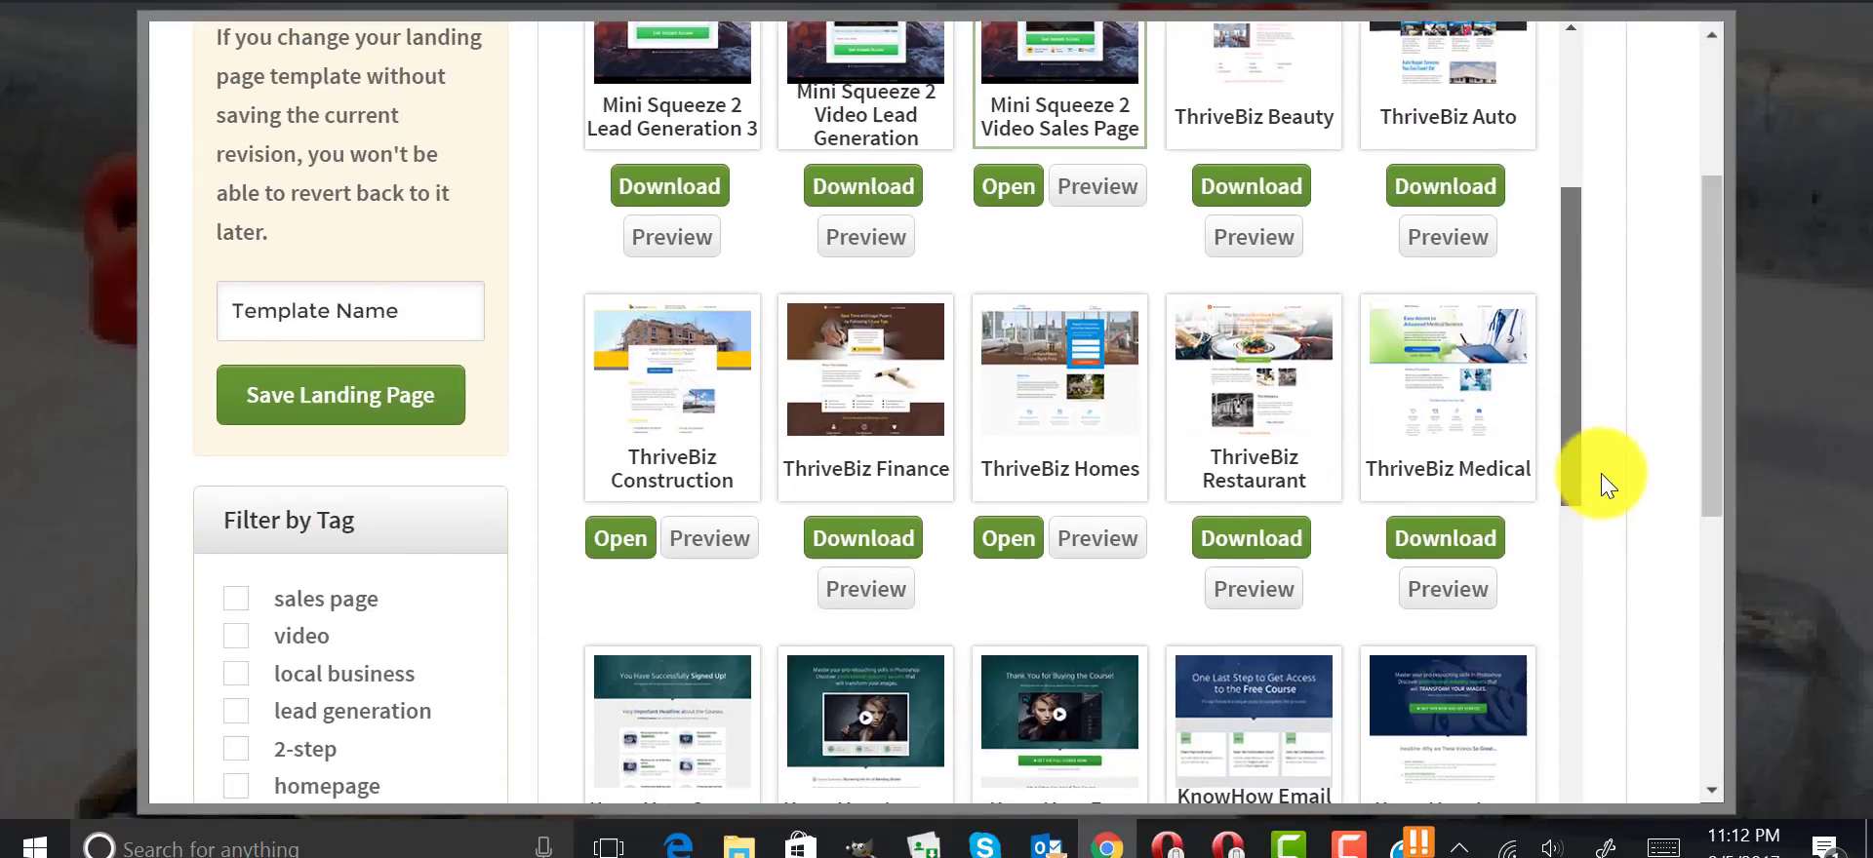
scroll(down, 3)
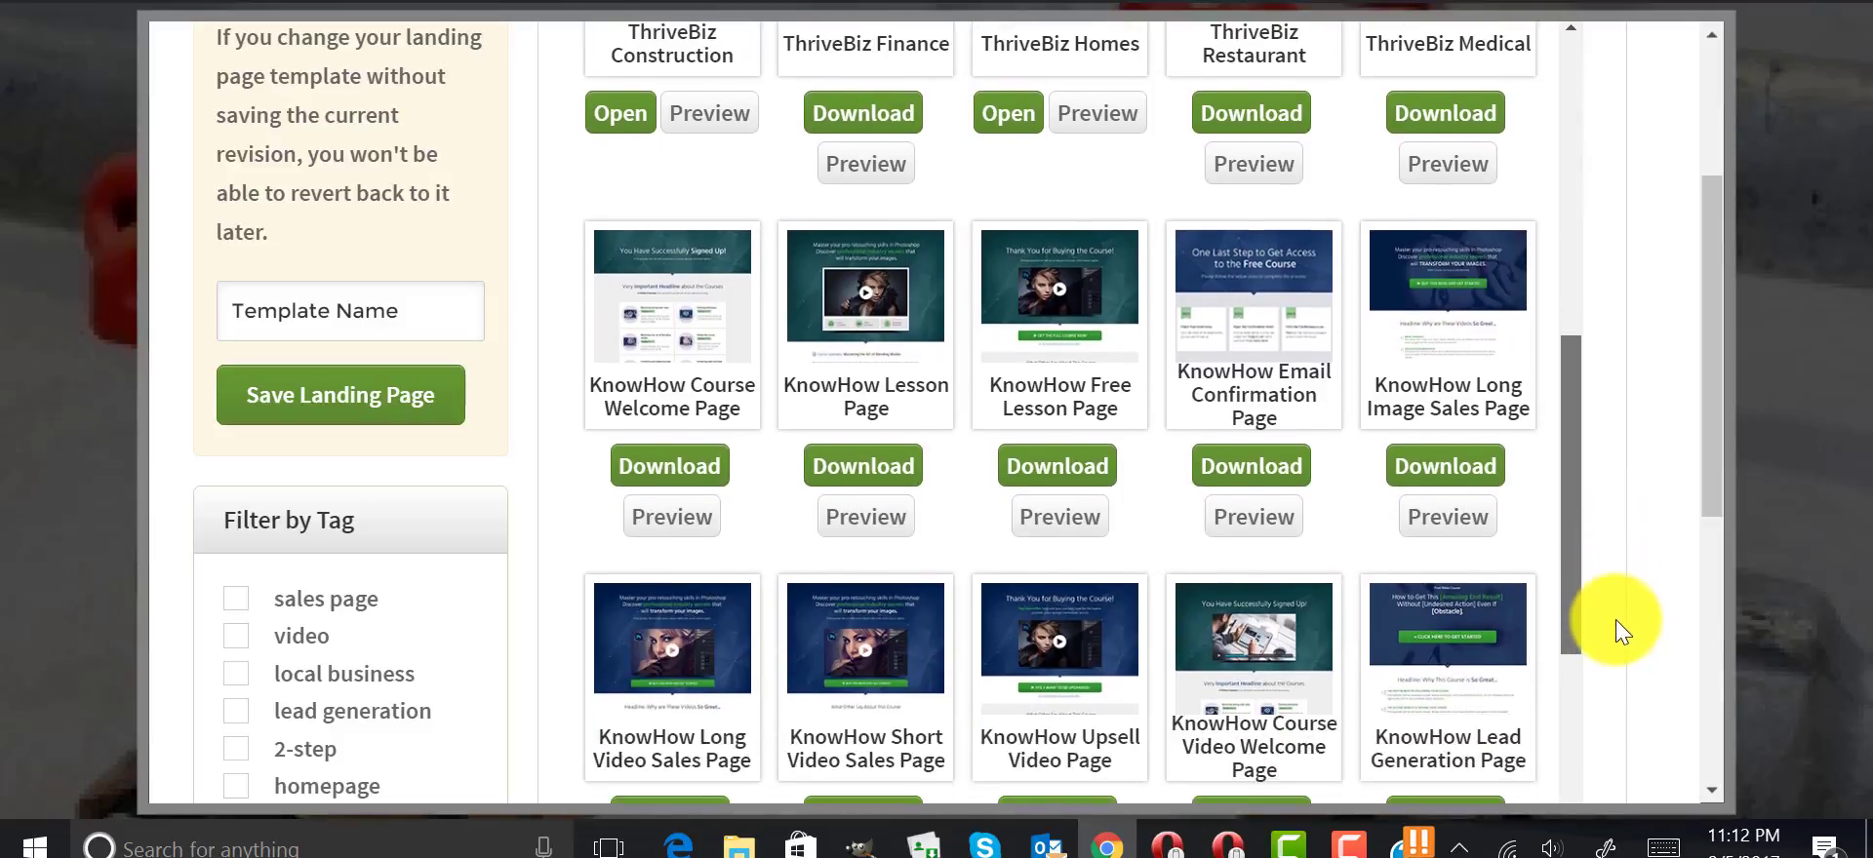
scroll(down, 3)
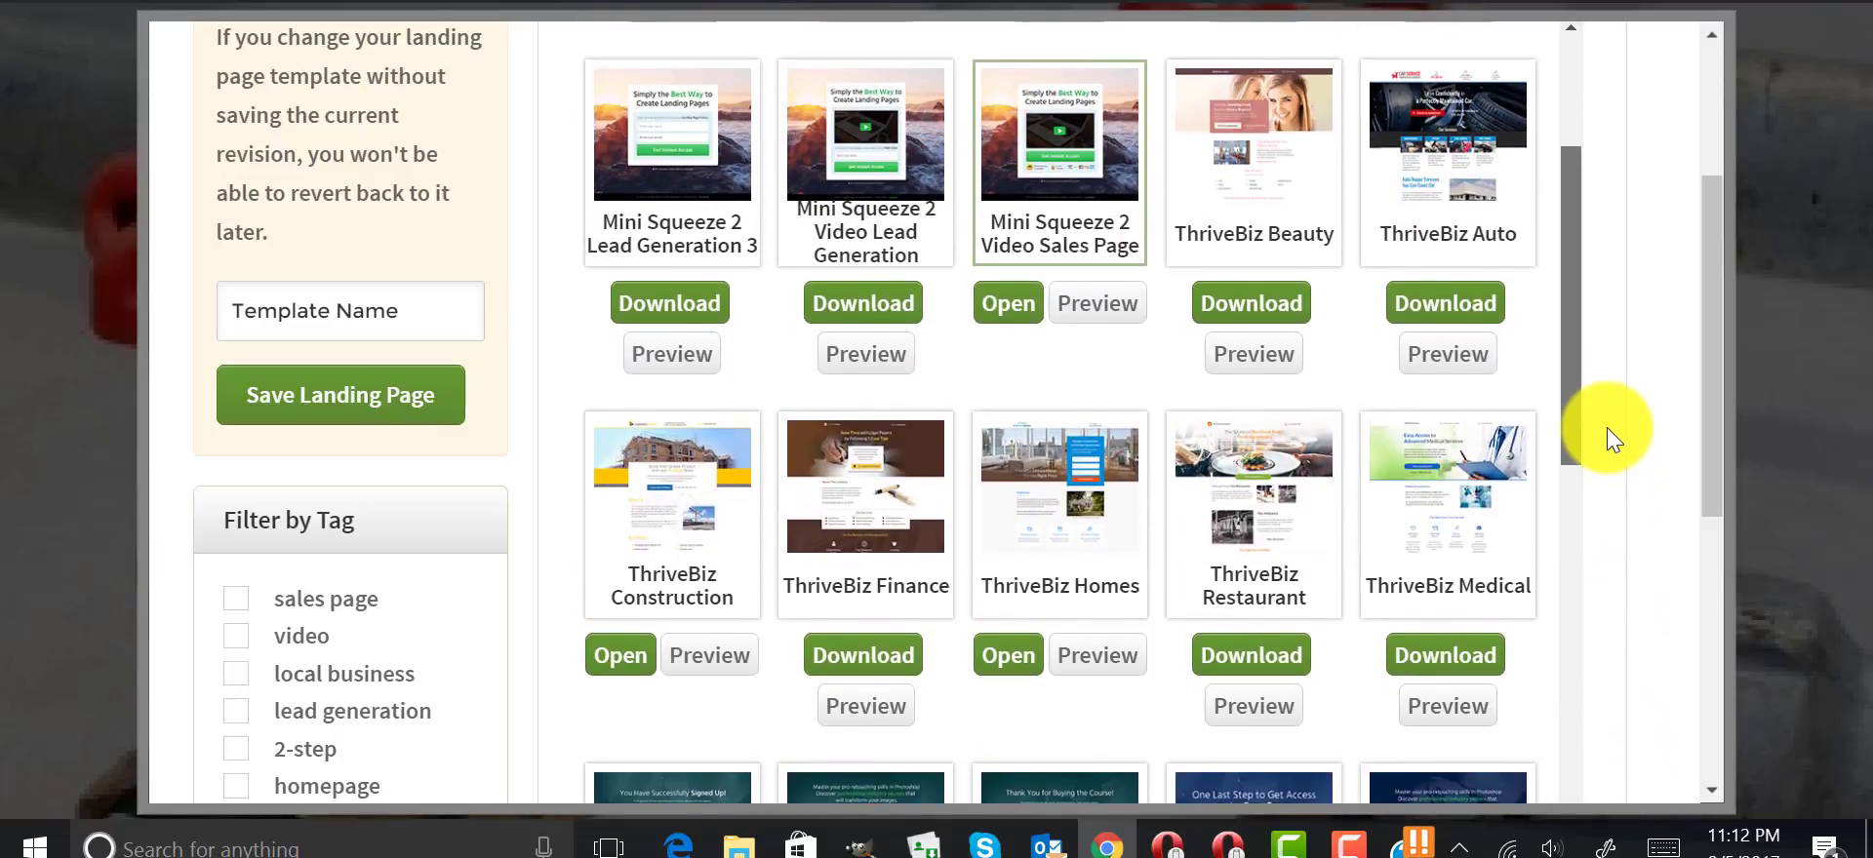
scroll(down, 3)
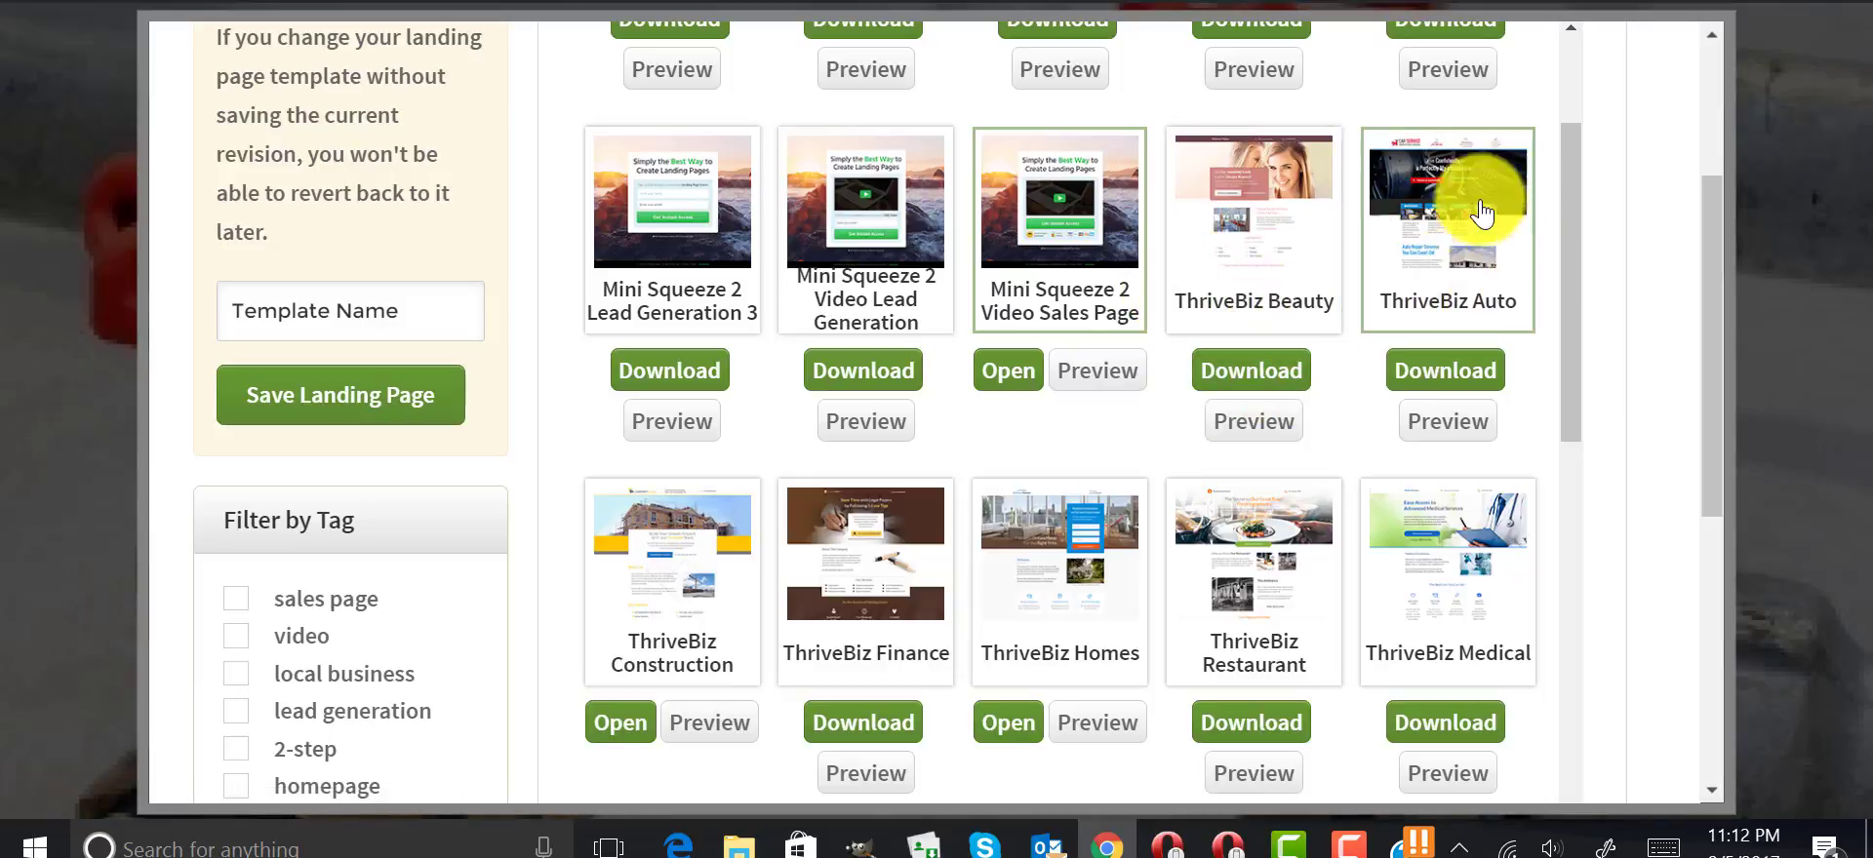
mouse_move(1477, 665)
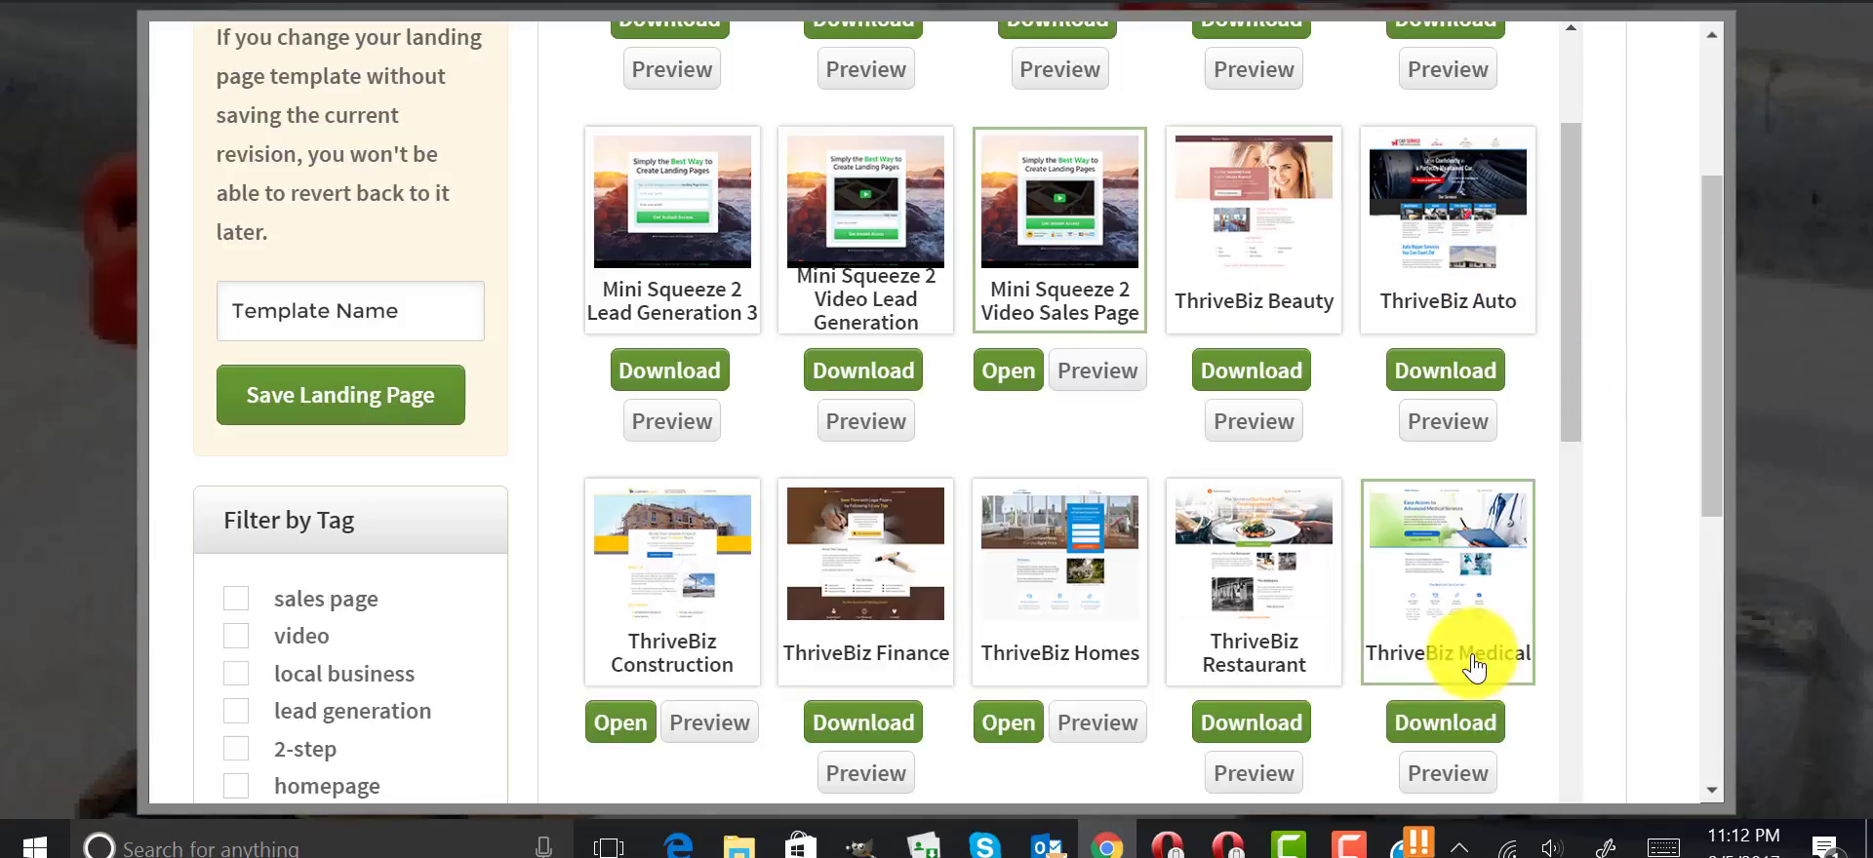
mouse_move(1402, 644)
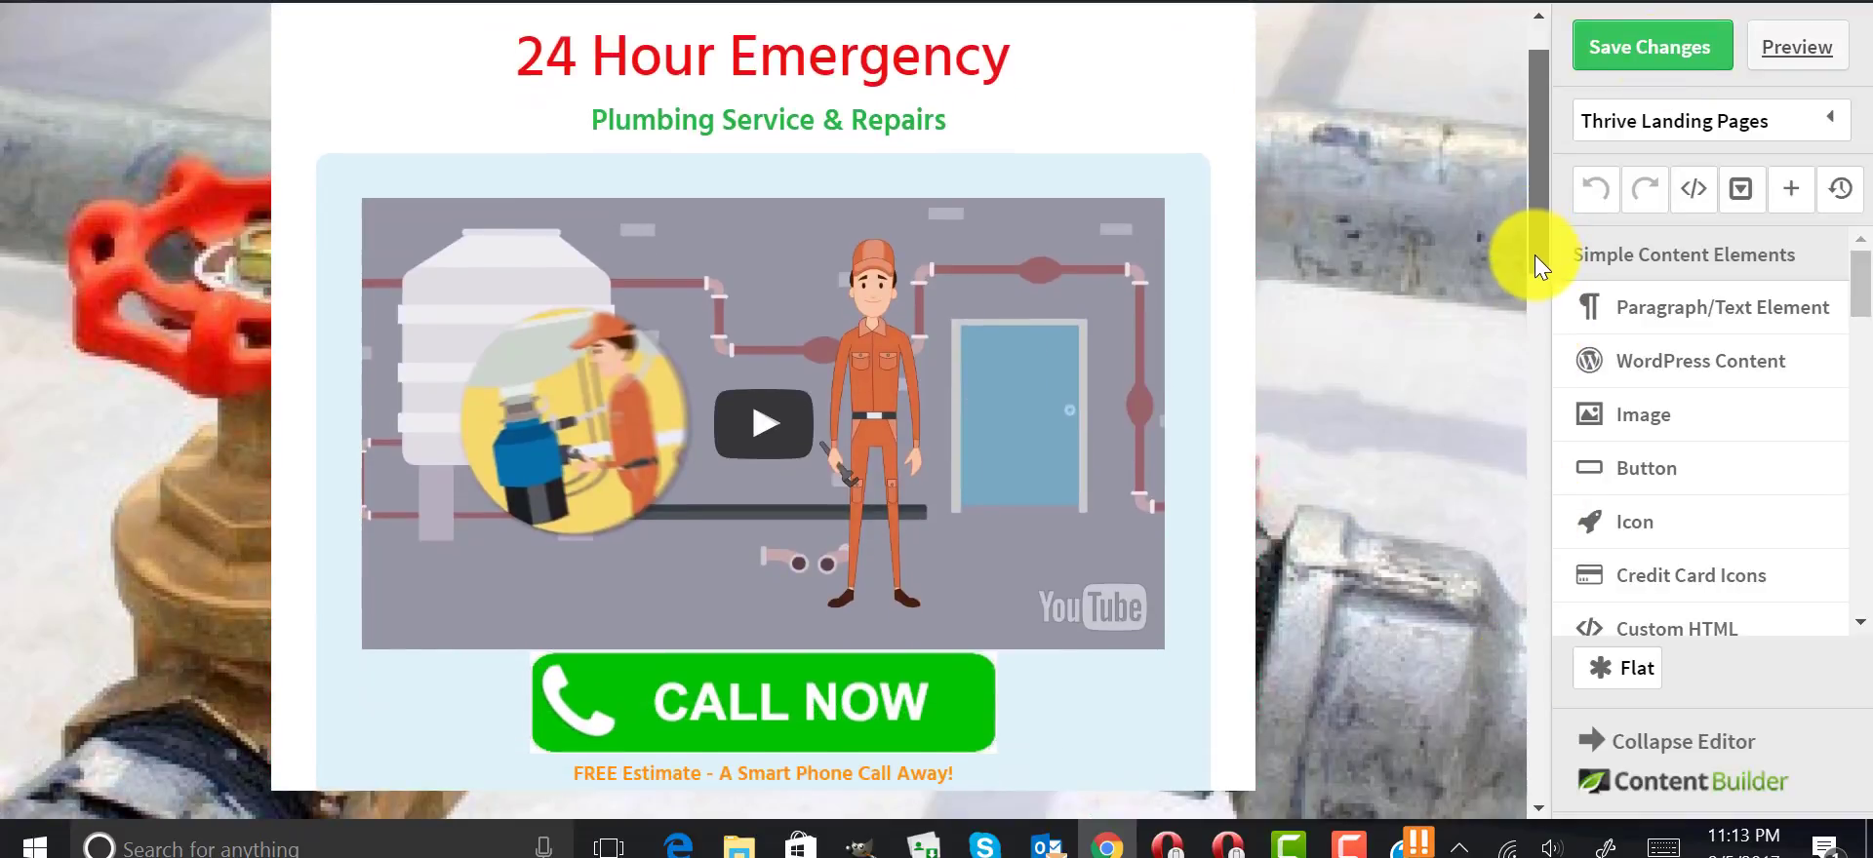
scroll(down, 3)
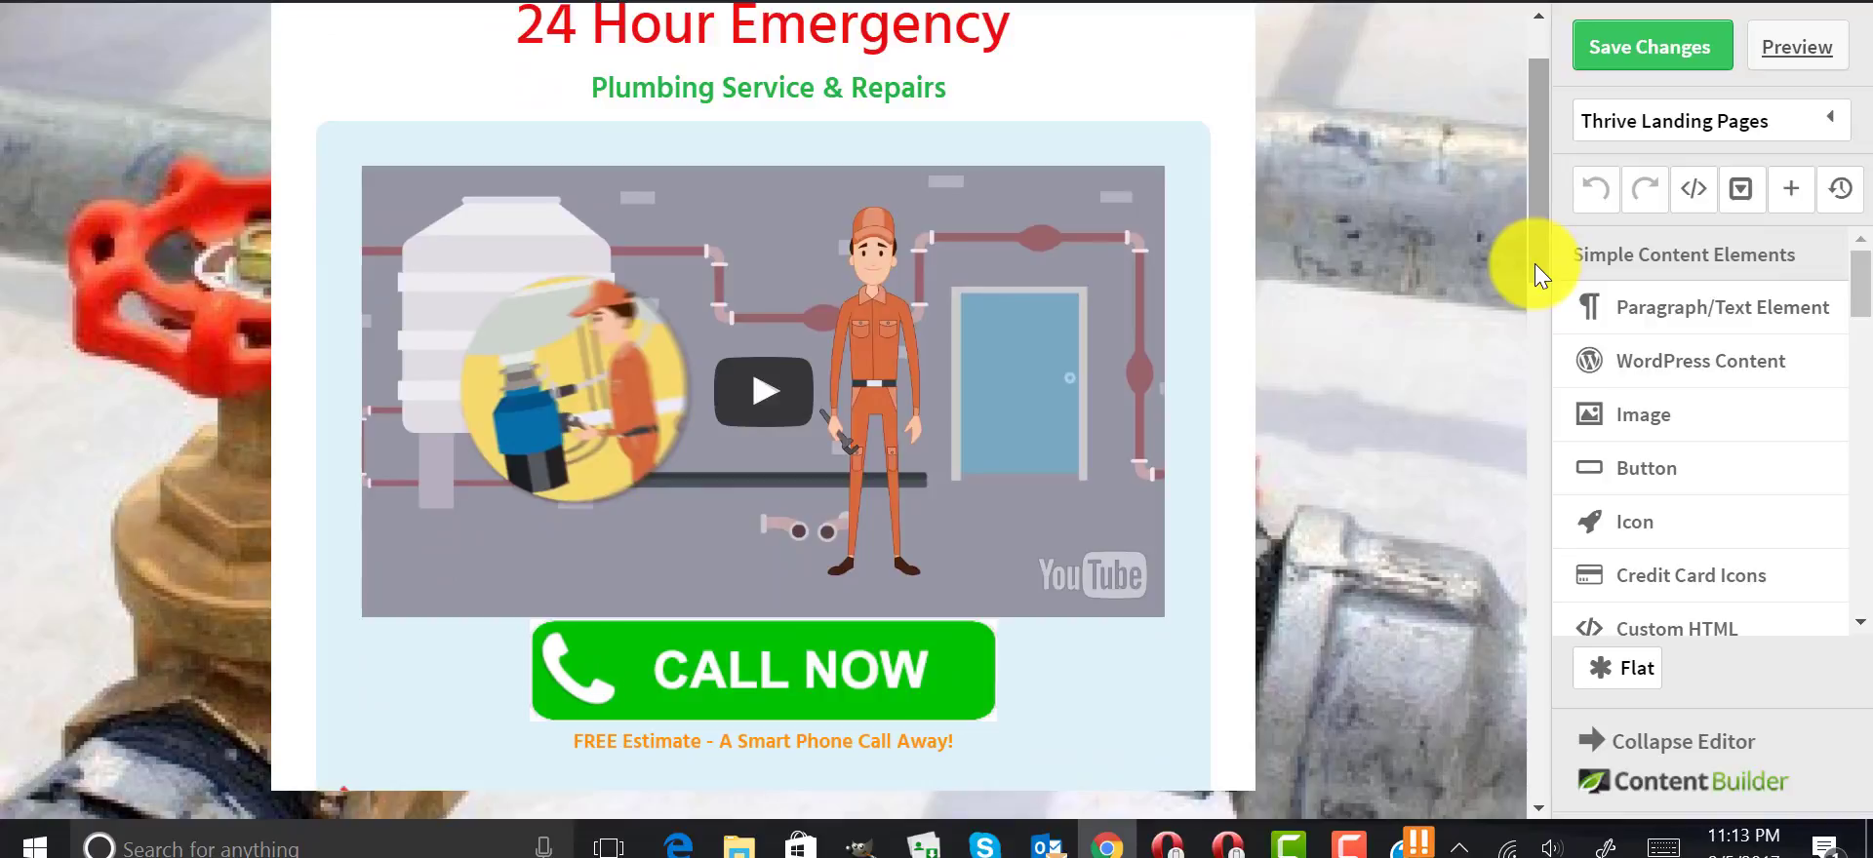
click(763, 669)
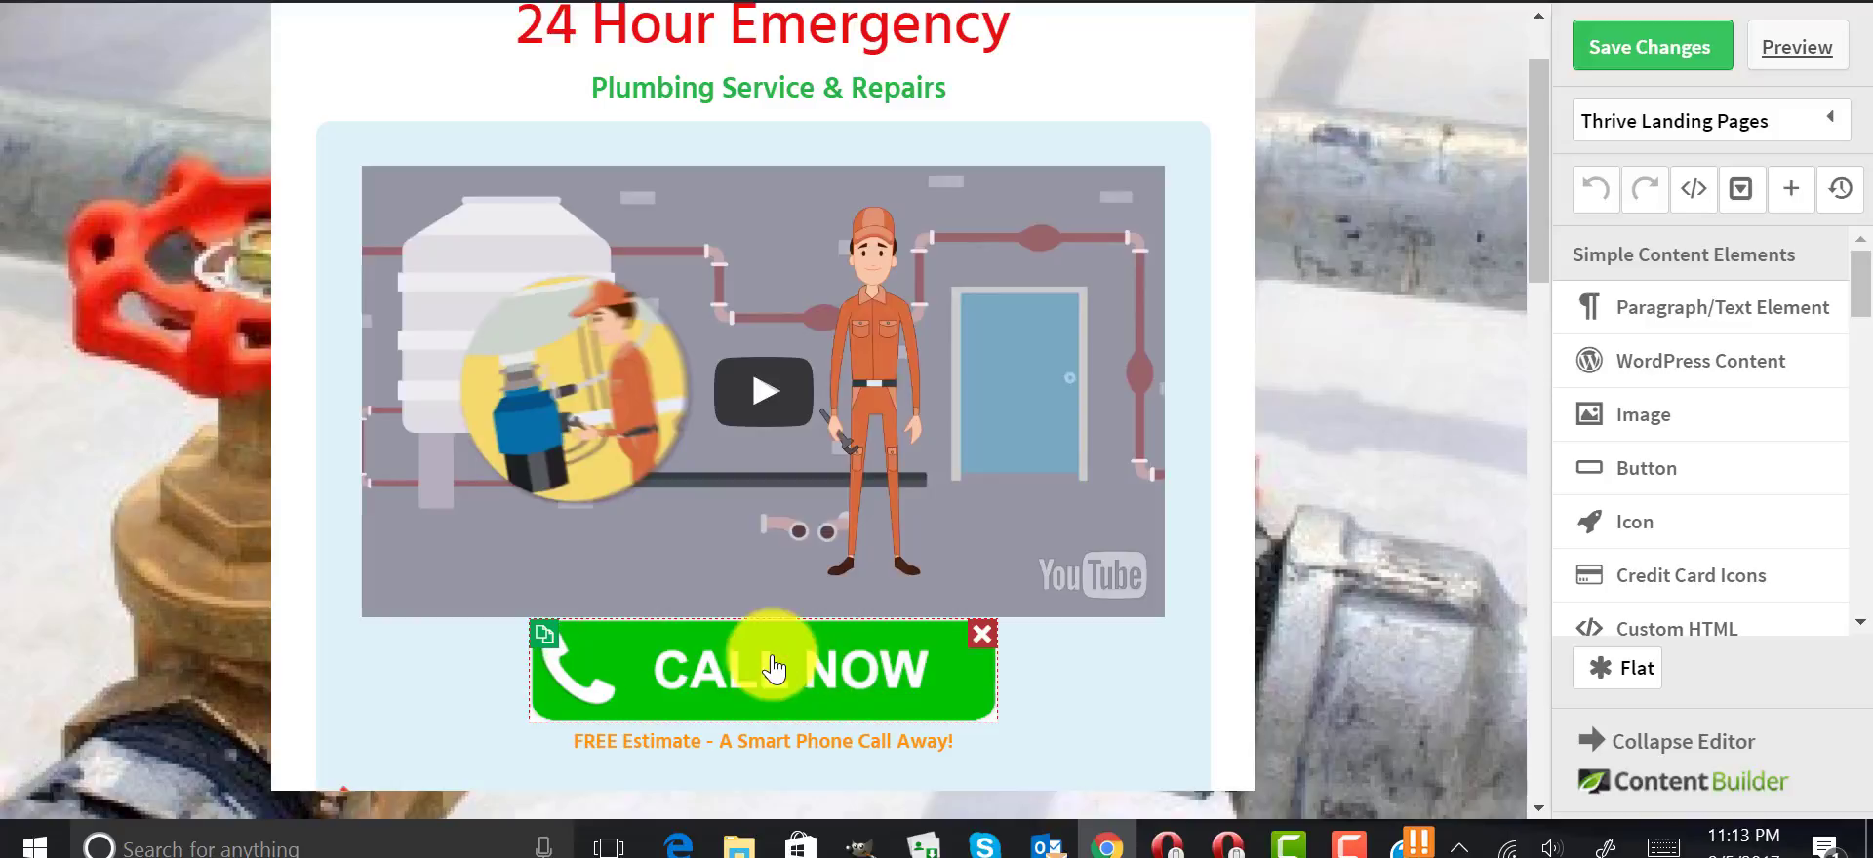
mouse_move(732, 710)
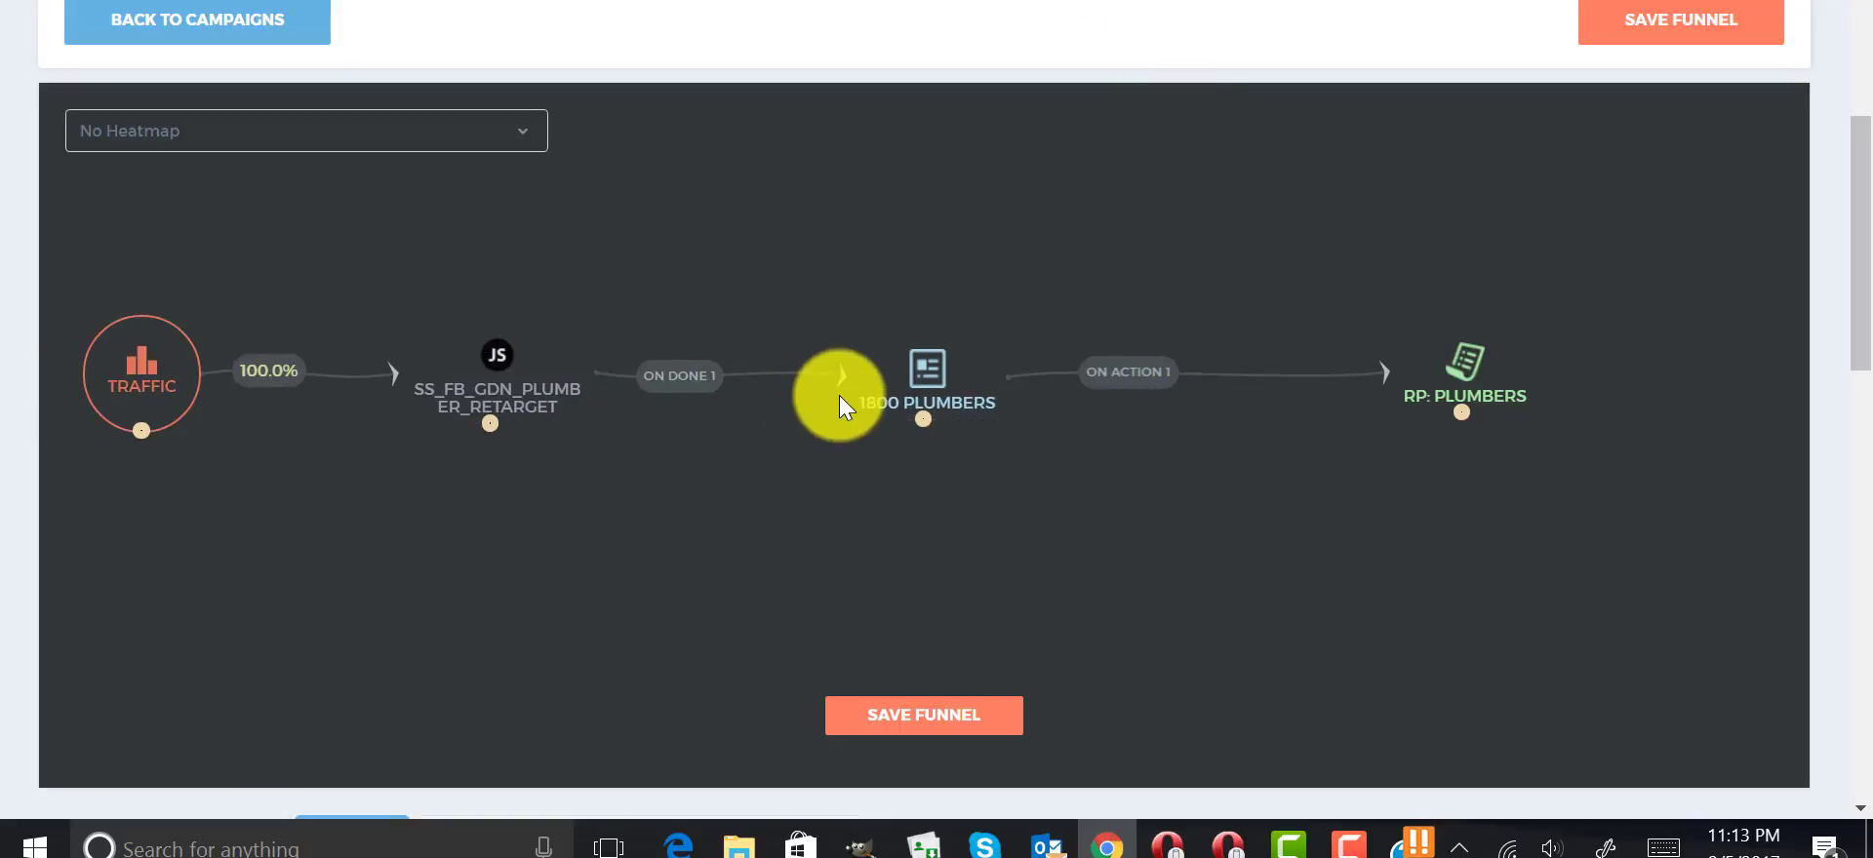
mouse_move(1462, 359)
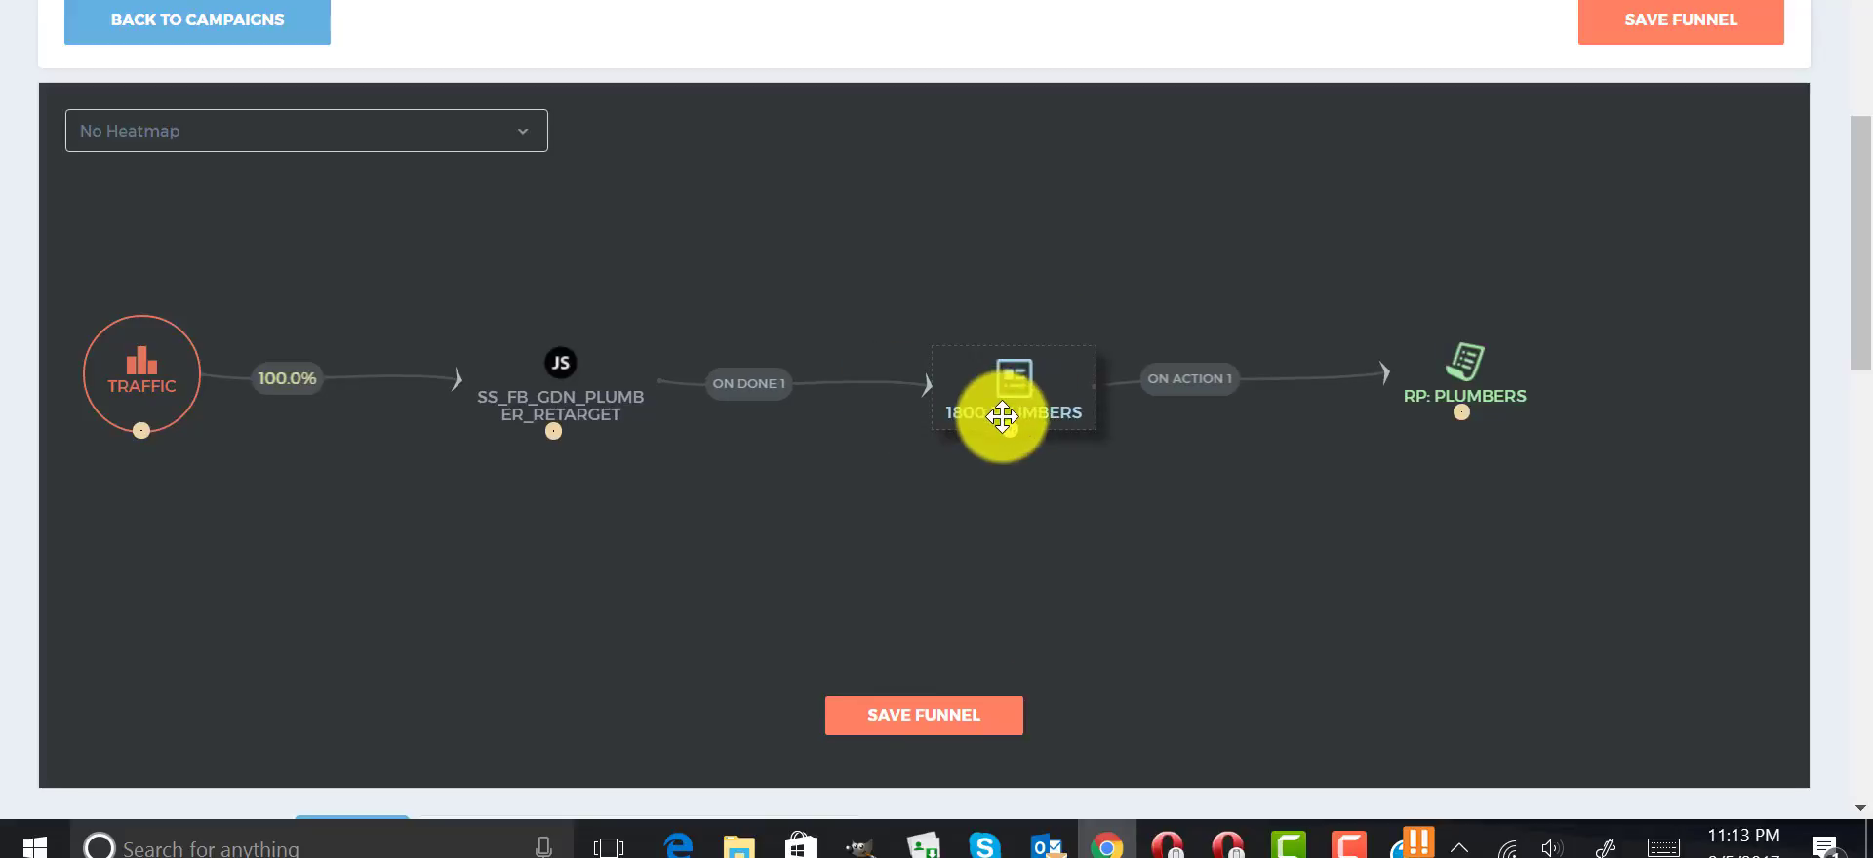
mouse_move(316, 462)
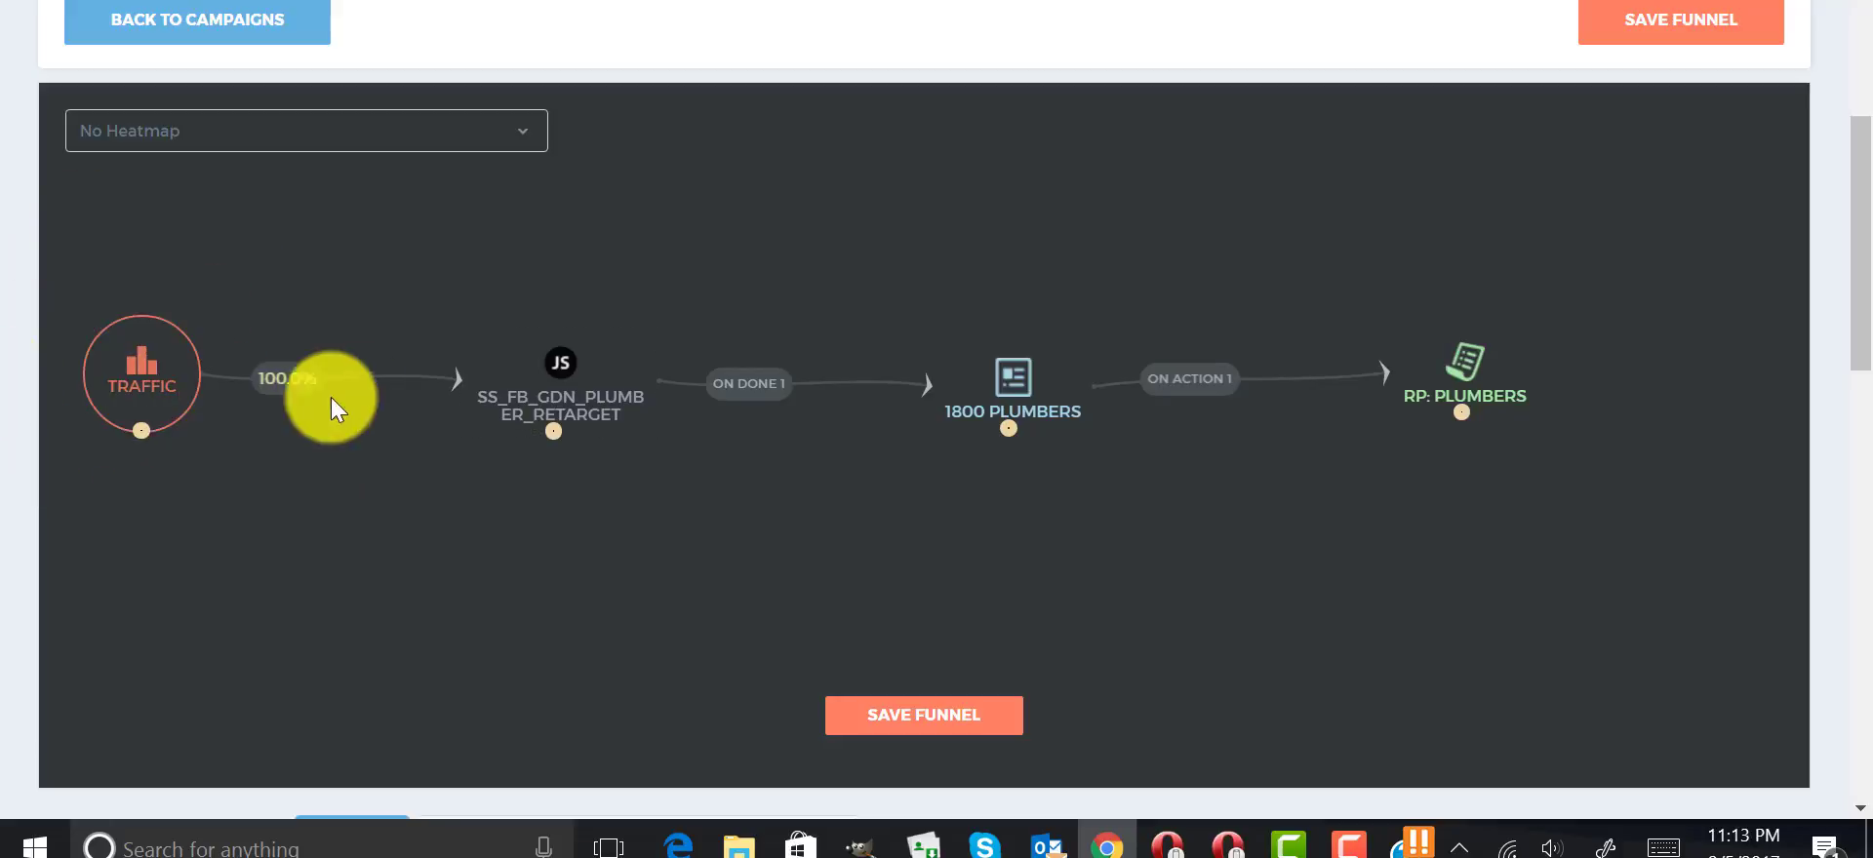
mouse_move(101, 478)
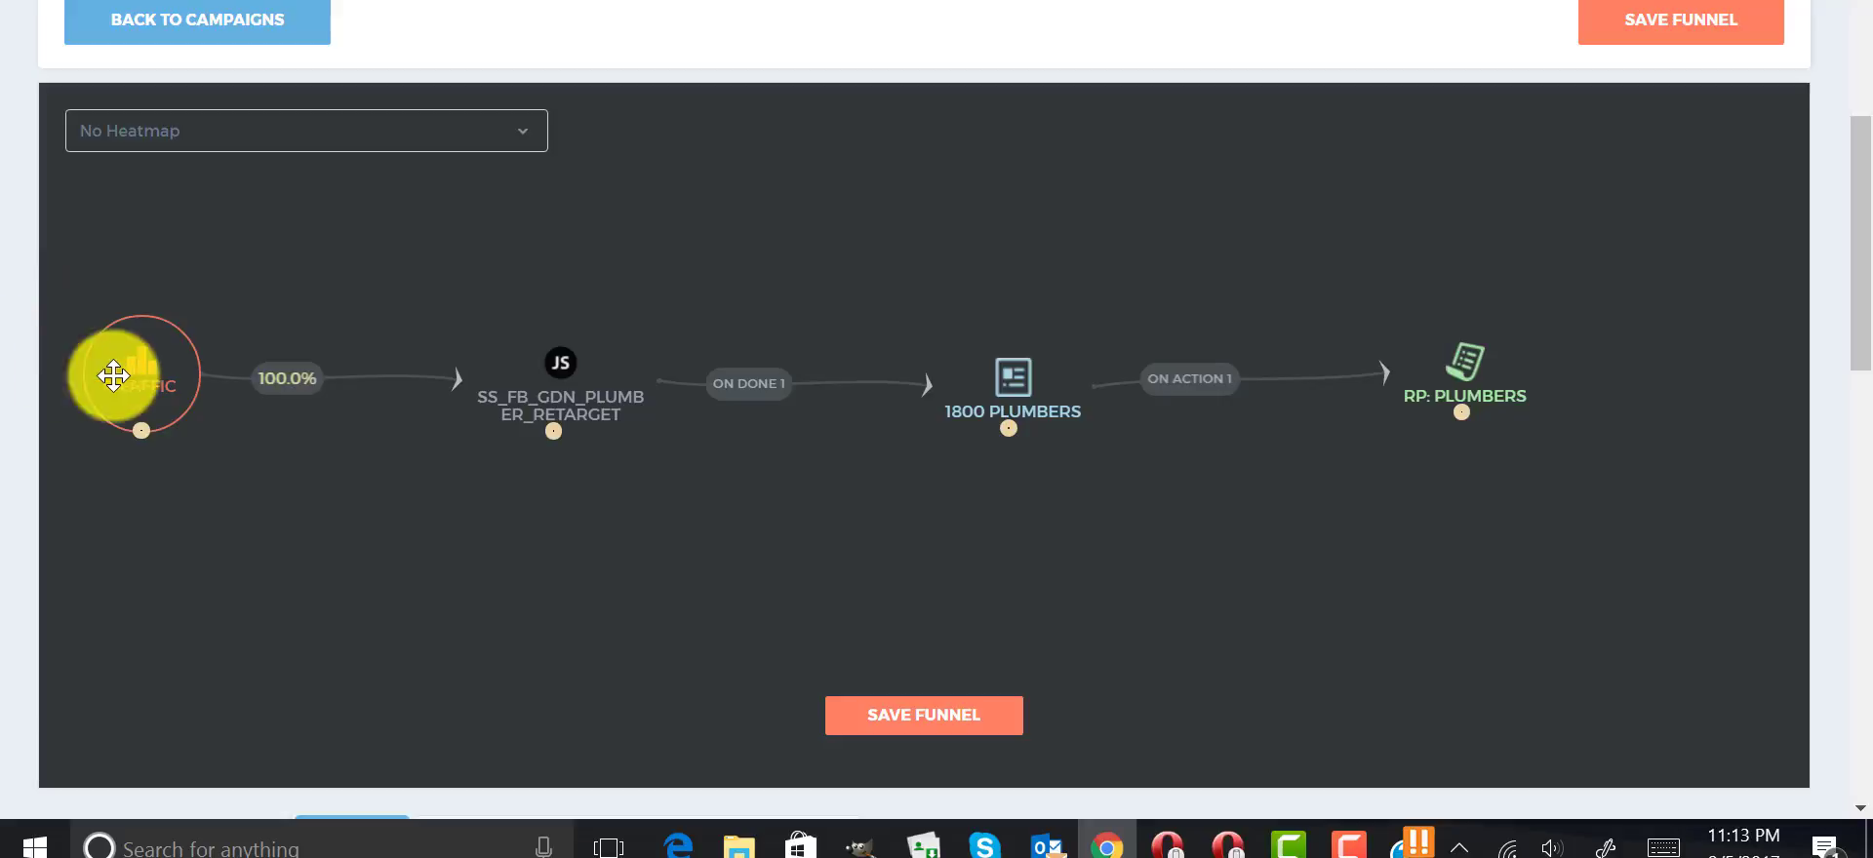
Nudge the TRAFFIC node around the canvas and return it to the start of the funnel flow.
drag(135, 377, 106, 429)
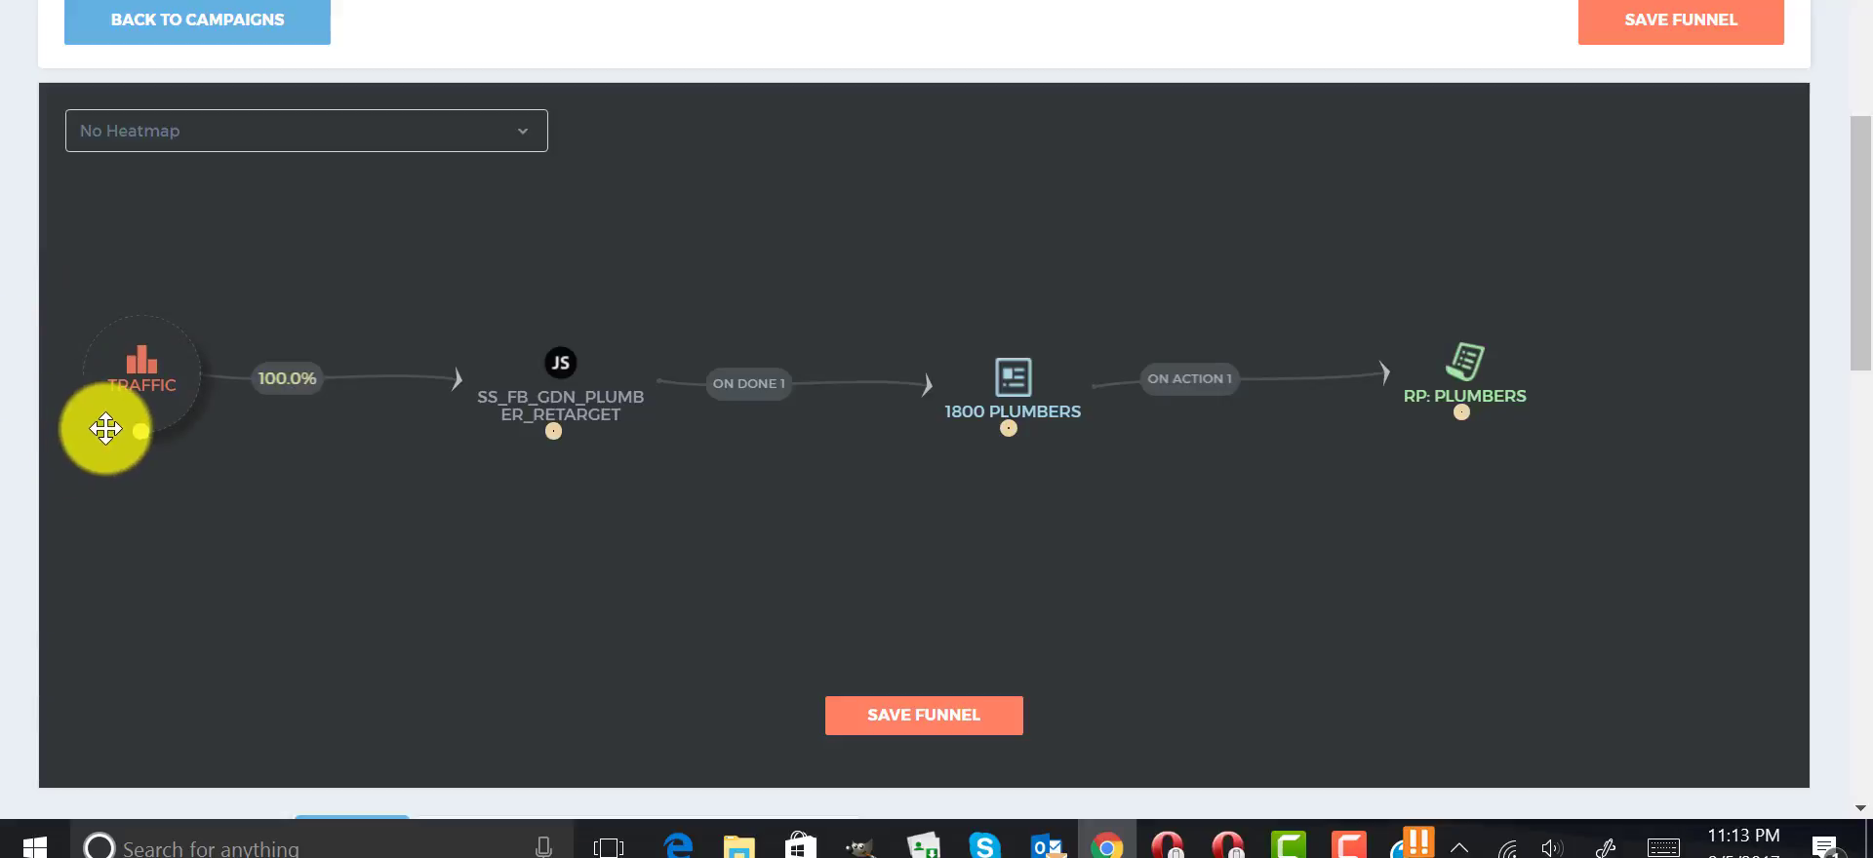
drag(106, 430, 156, 410)
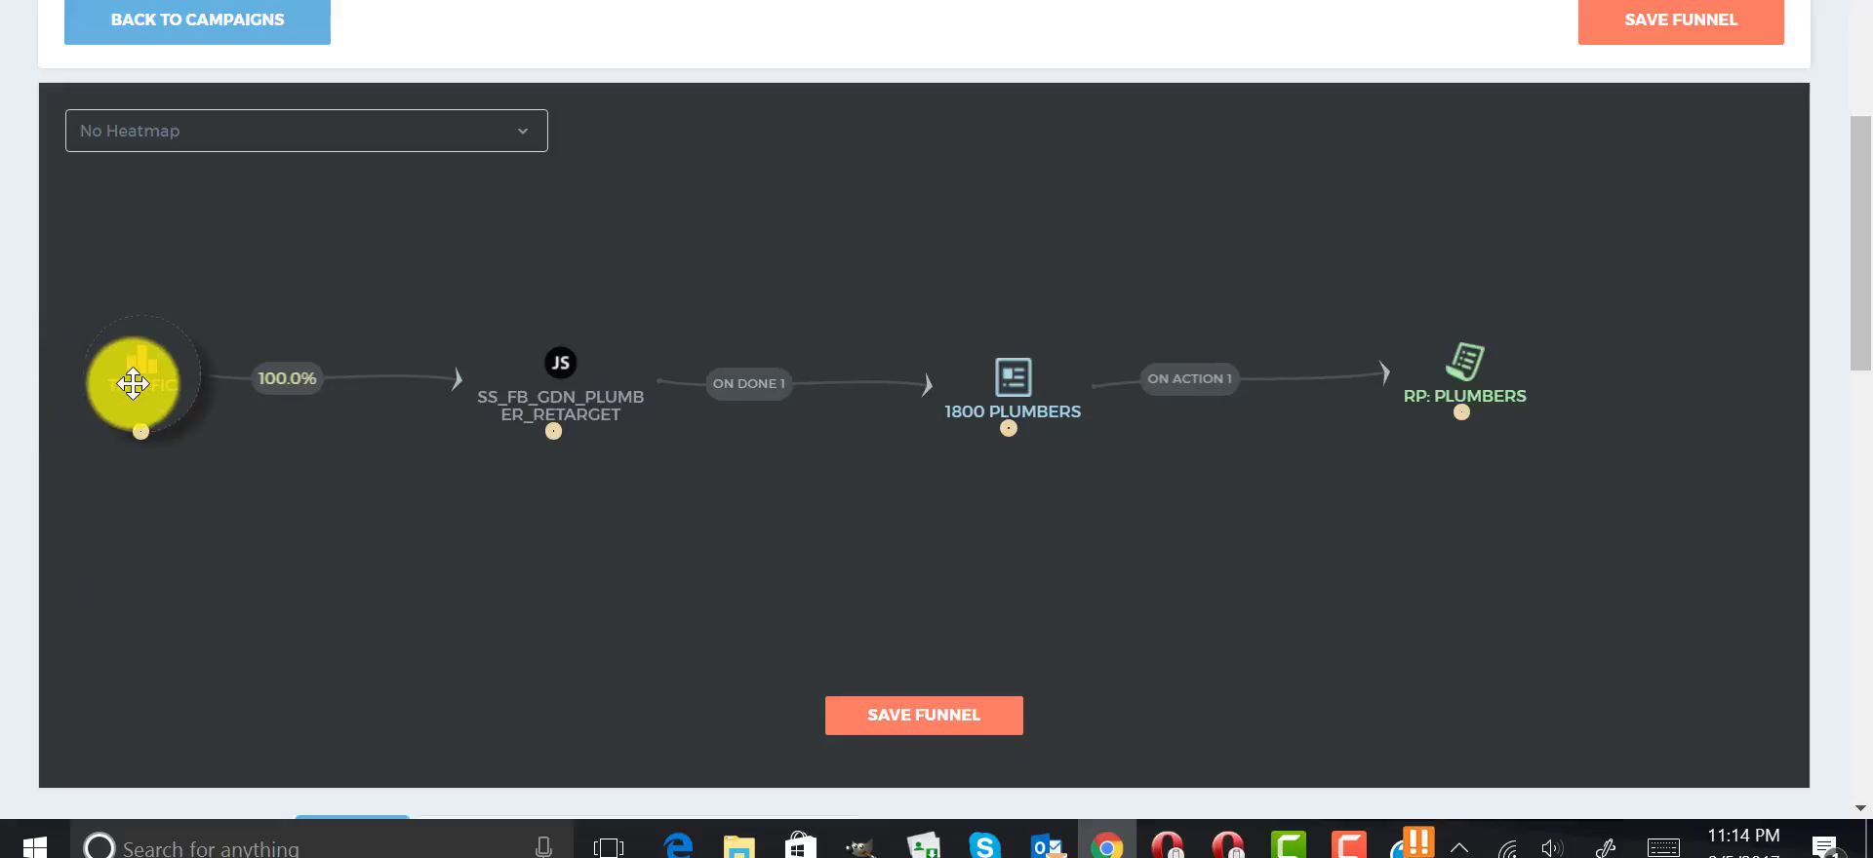
drag(138, 385, 95, 226)
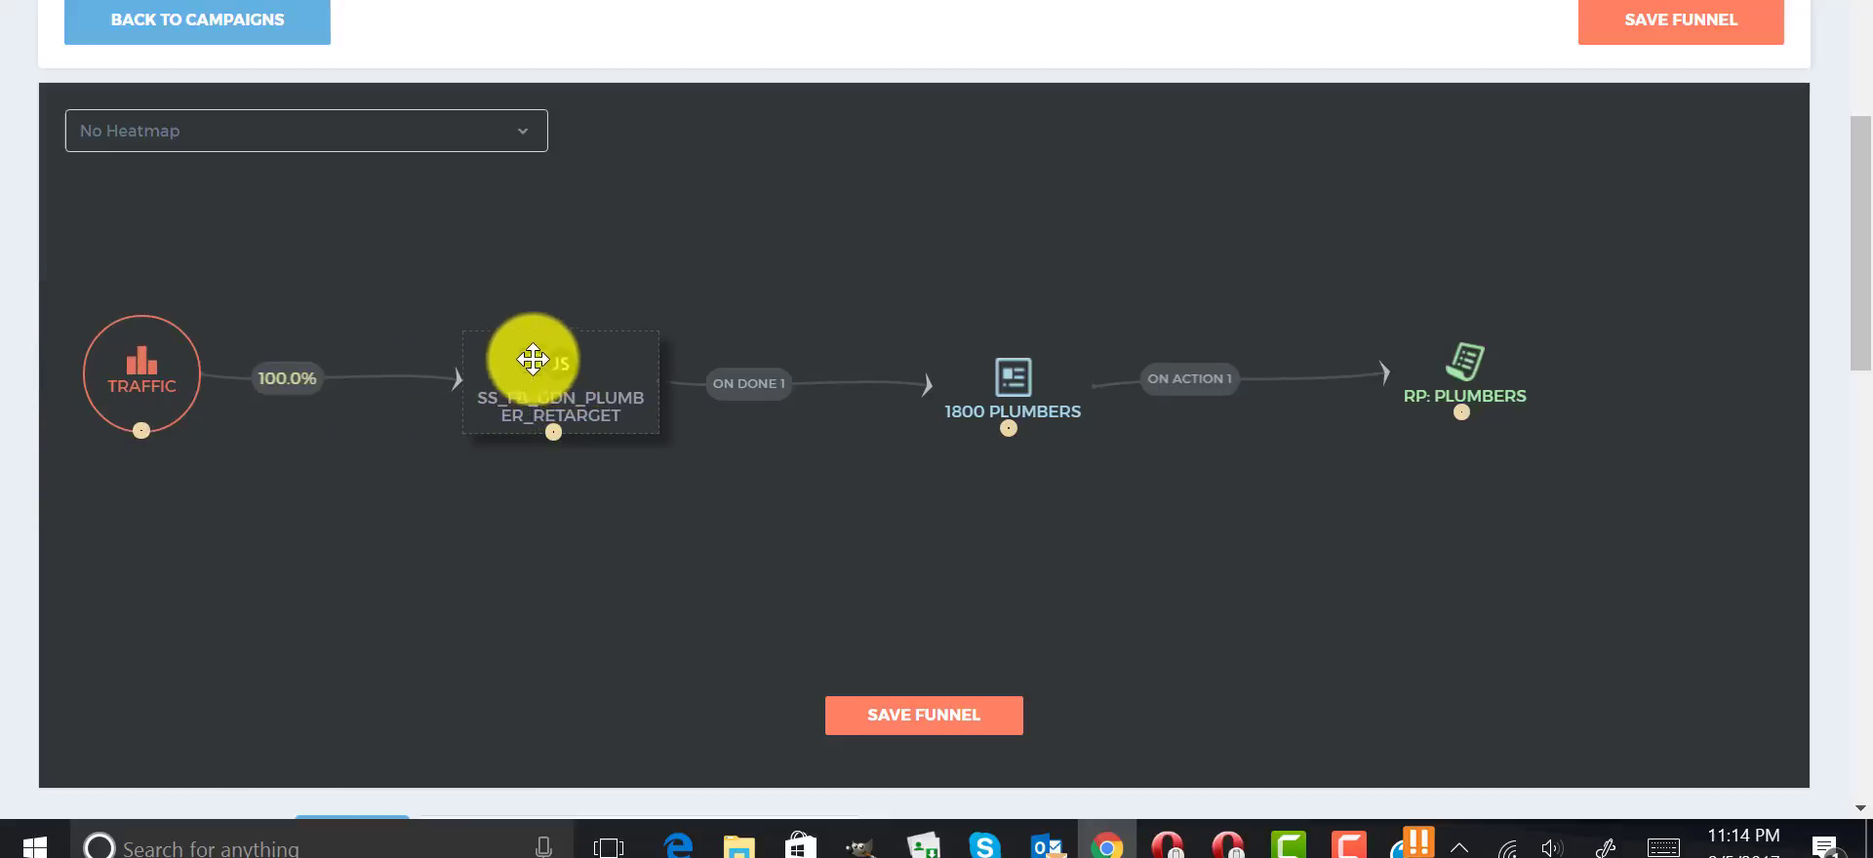
Drag the SS_FB_GDN_PLUMBER_RETARGET script node and 1800 PLUMBERS lander slightly along the flow.
drag(535, 361, 535, 426)
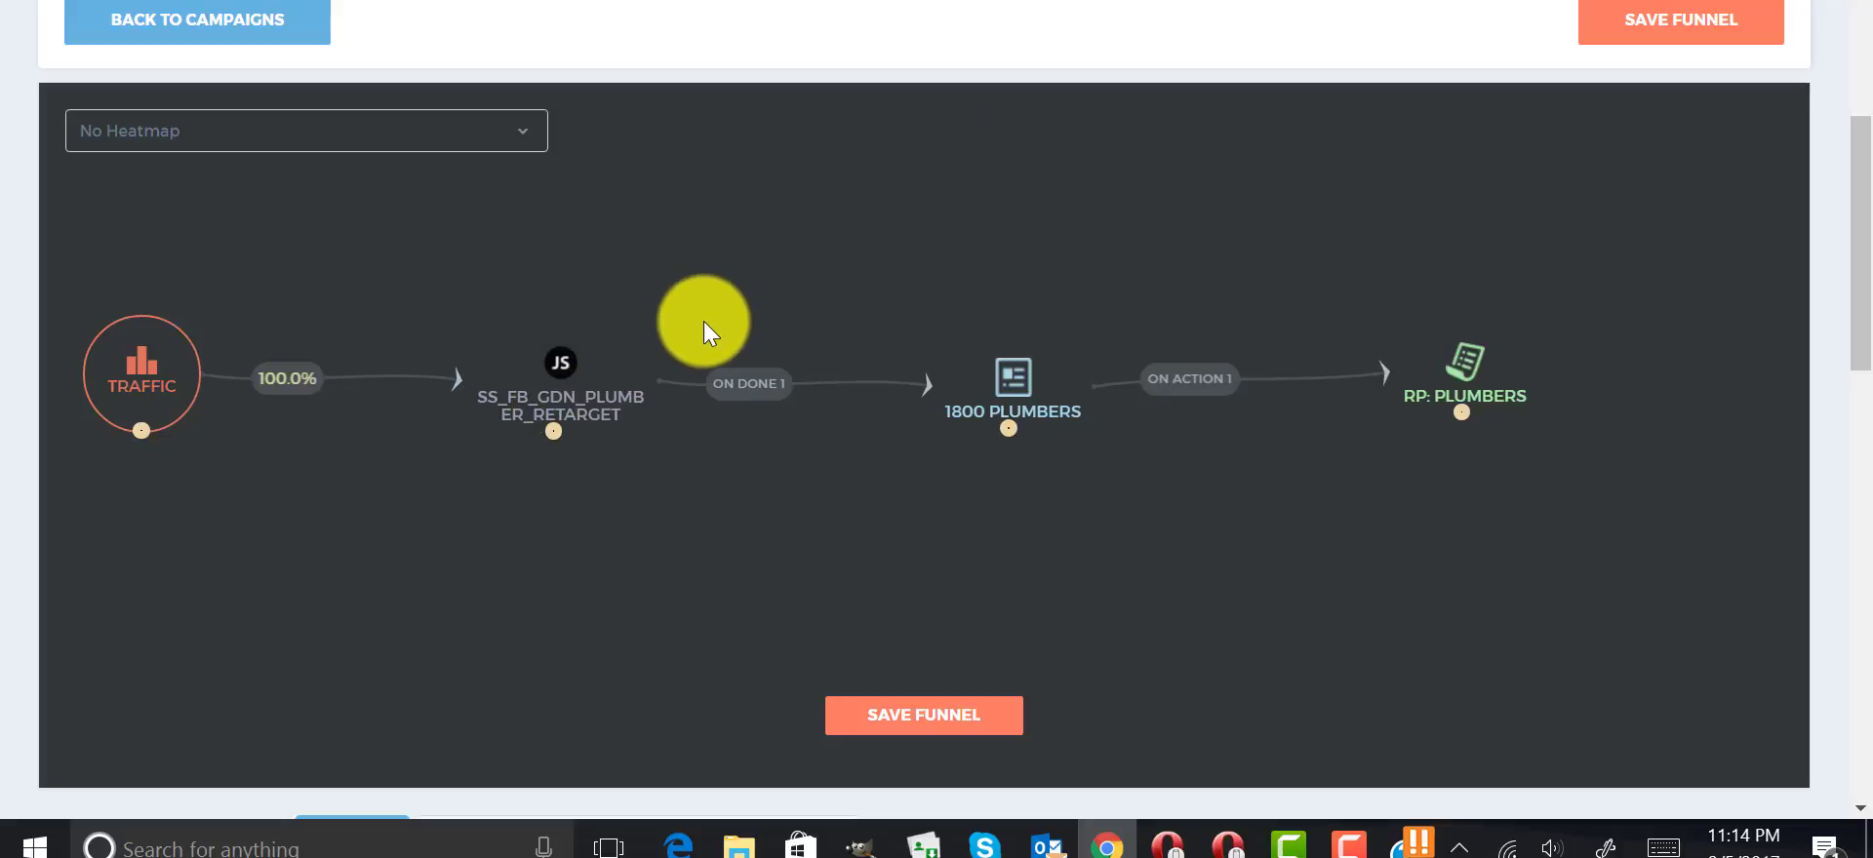
drag(704, 318, 515, 419)
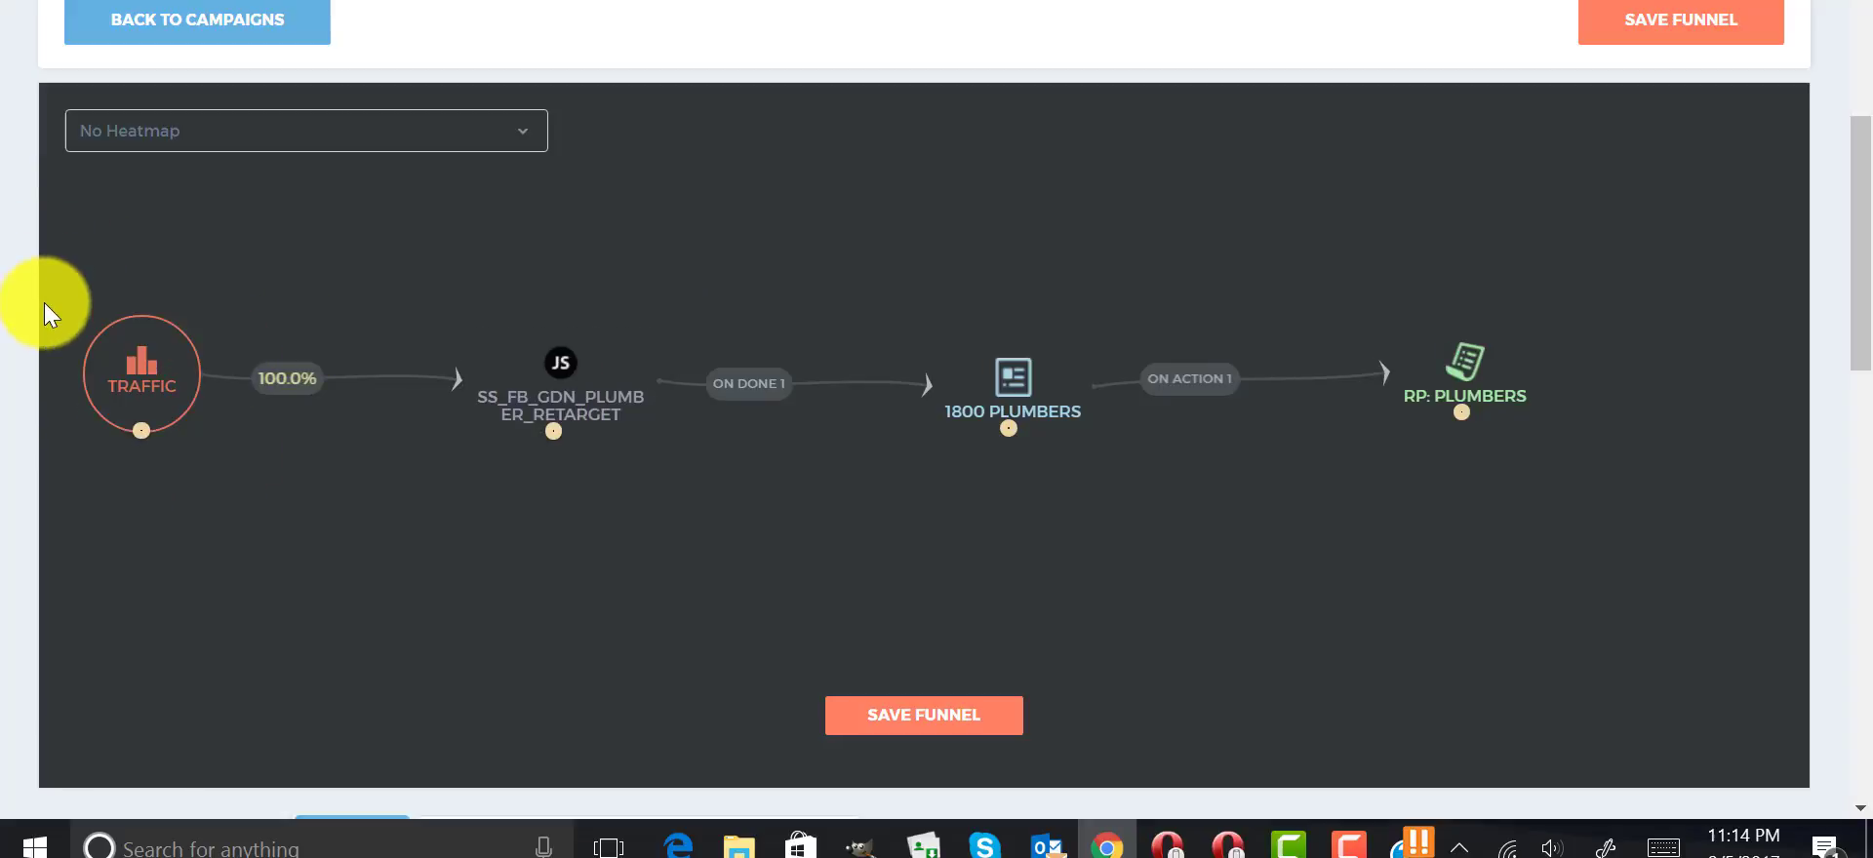
mouse_move(710, 258)
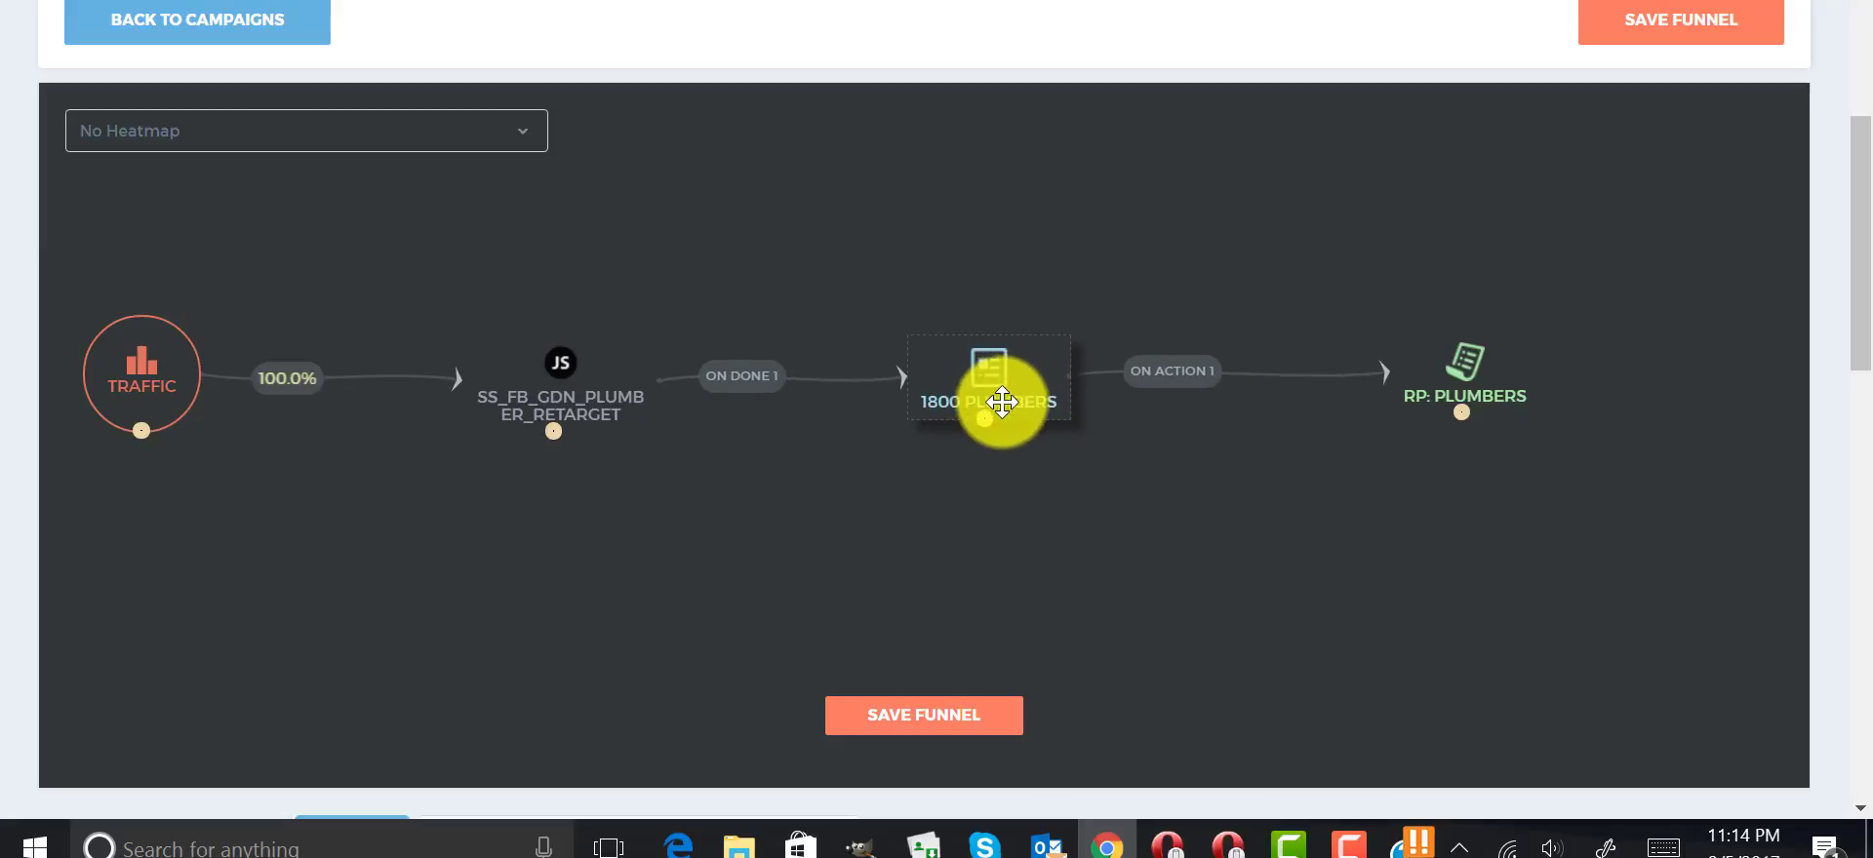
mouse_move(1099, 35)
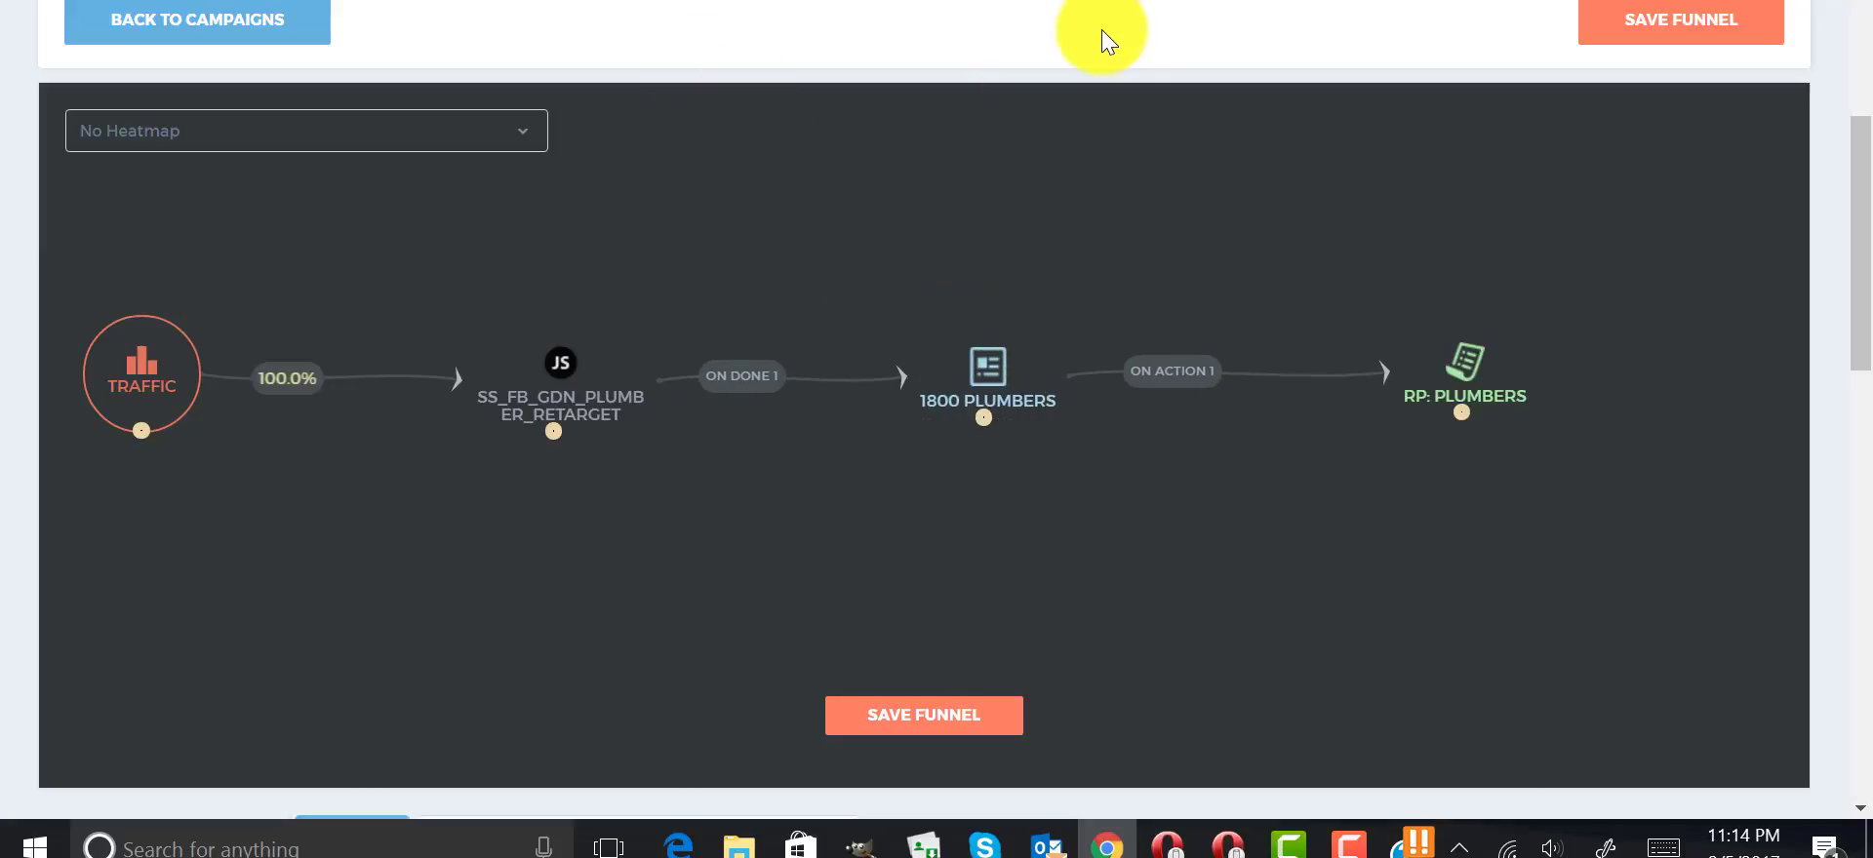
mouse_move(792, 62)
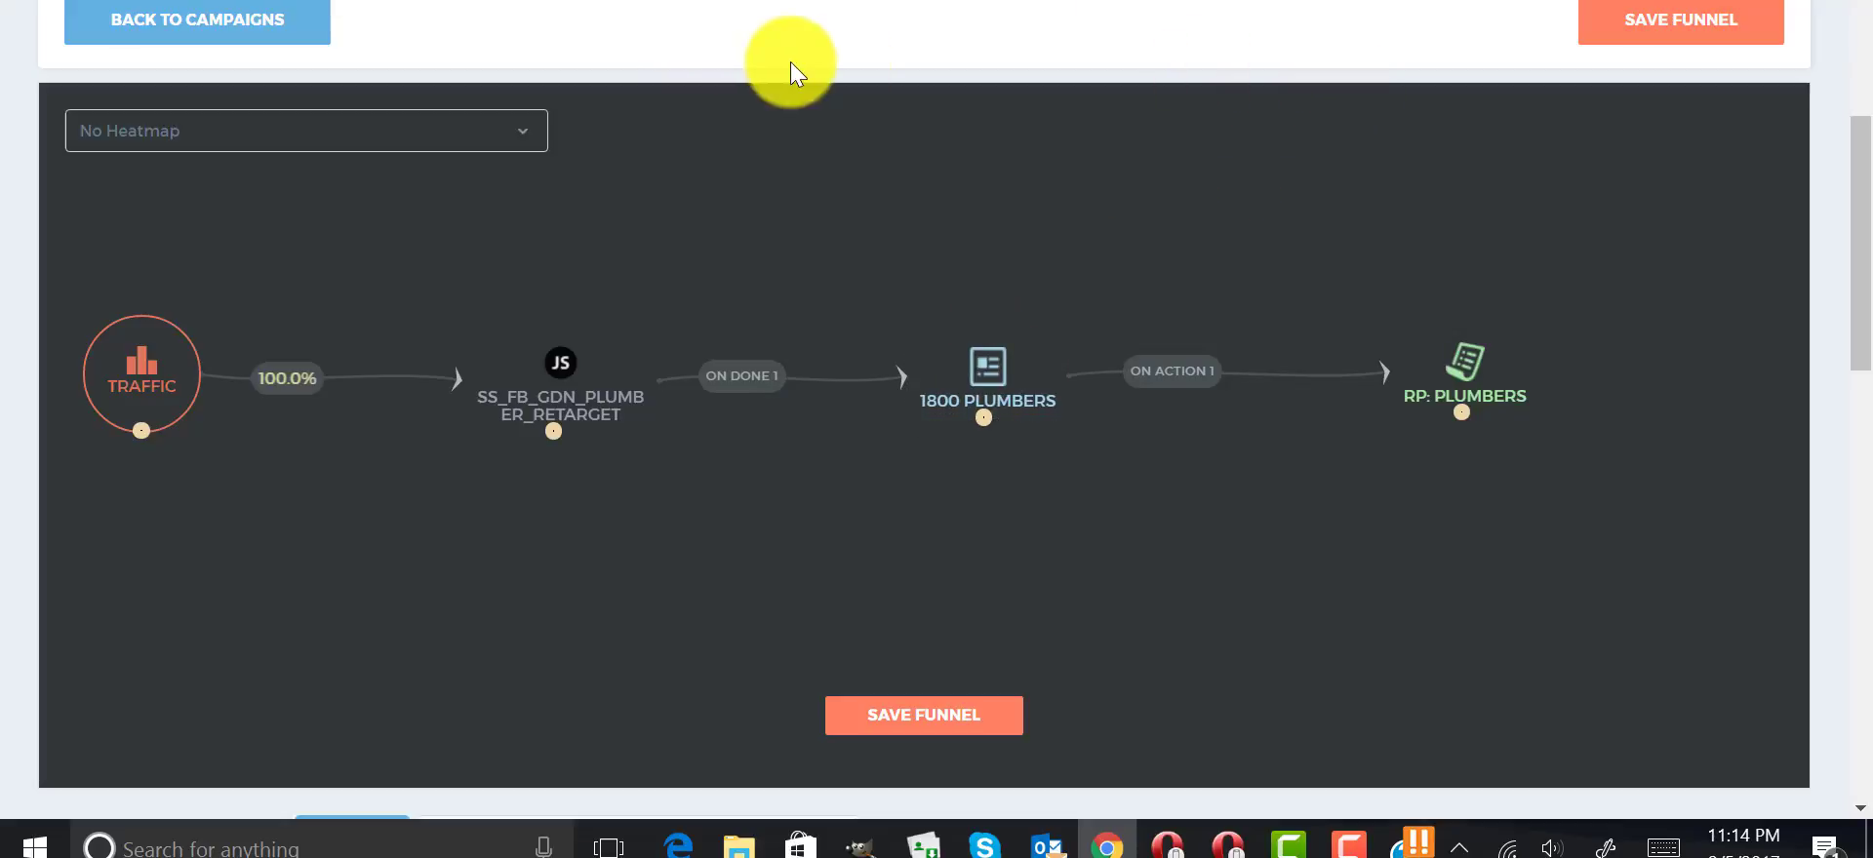
mouse_move(1322, 290)
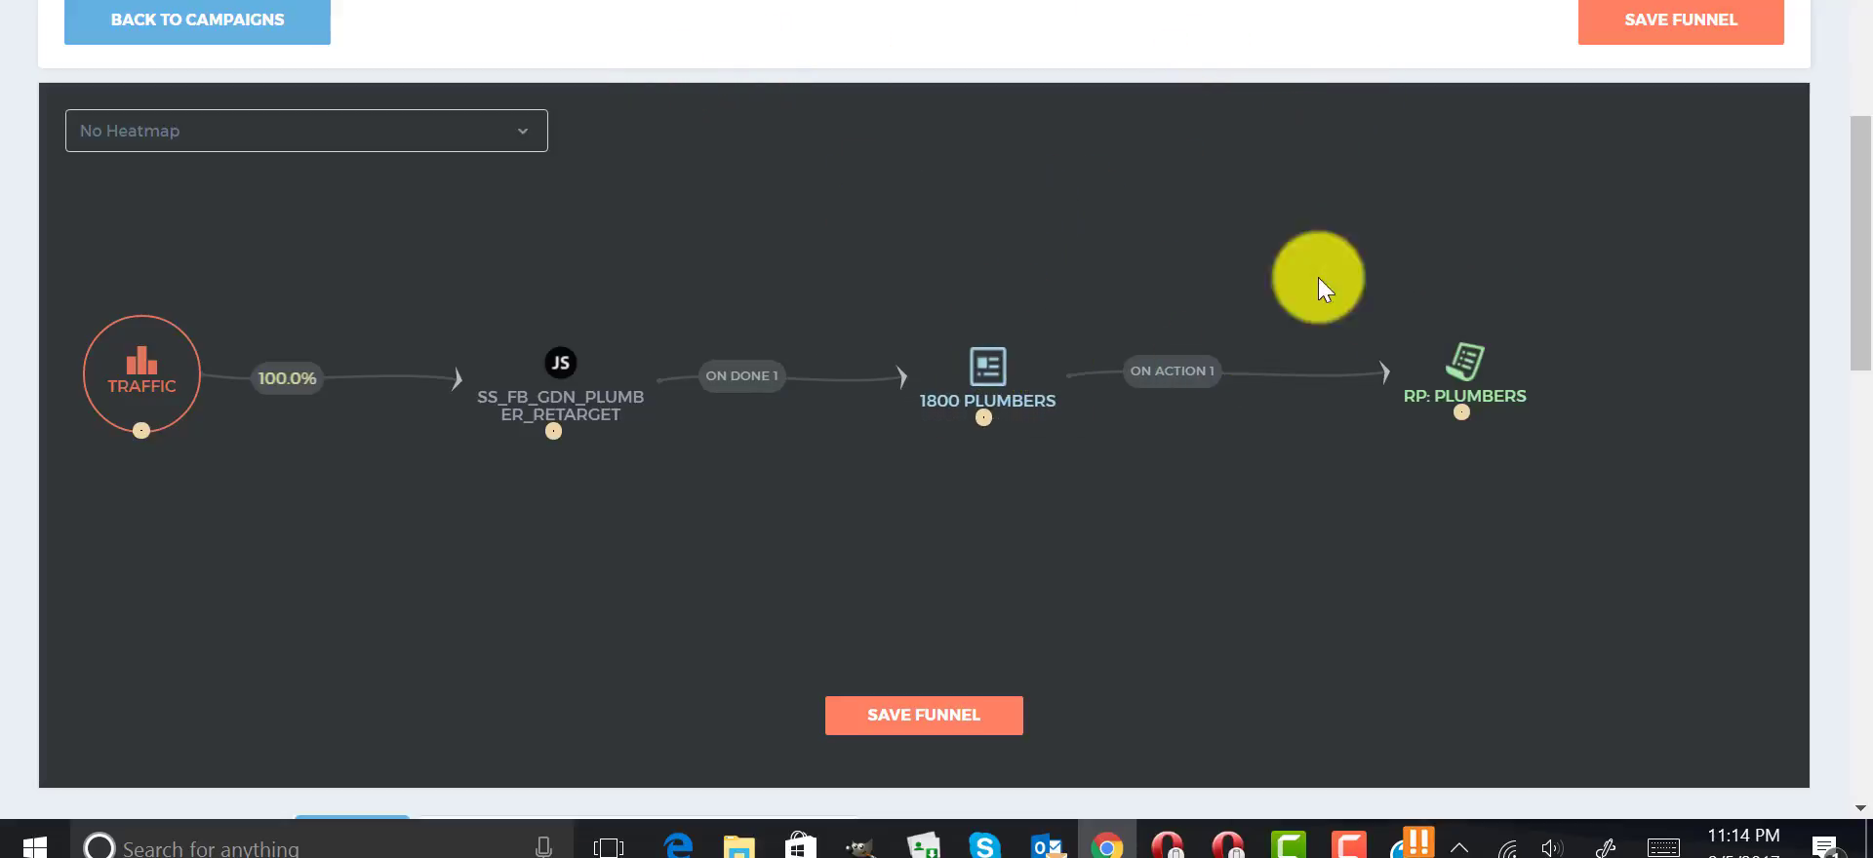
mouse_move(1225, 25)
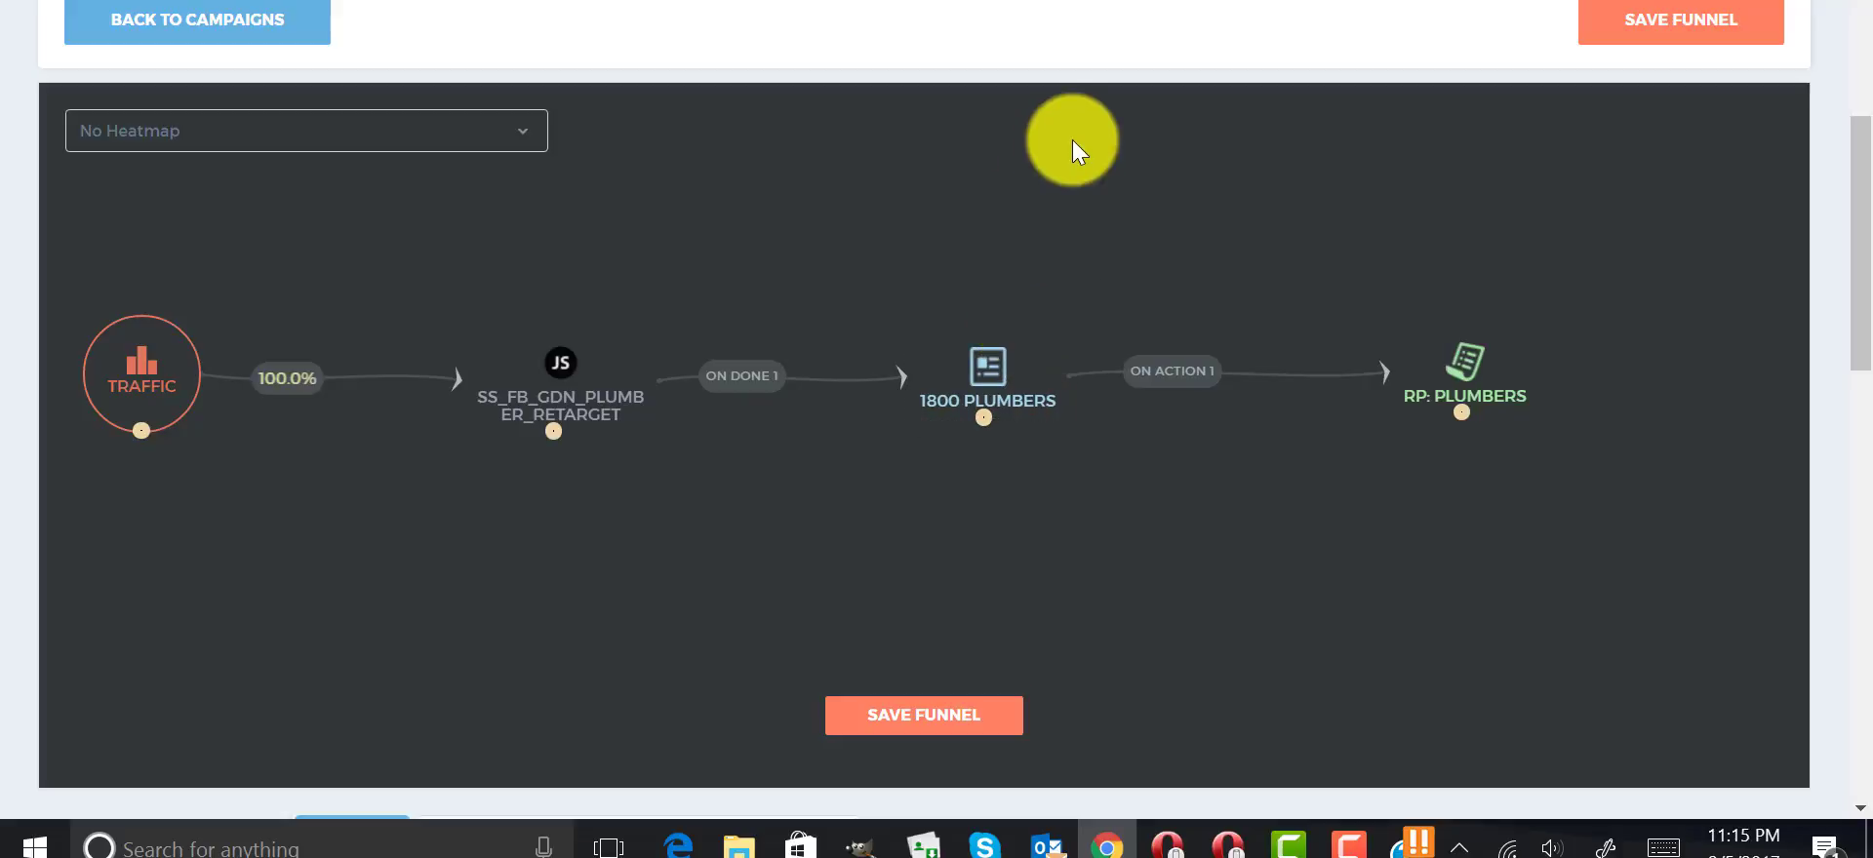
mouse_move(1077, 328)
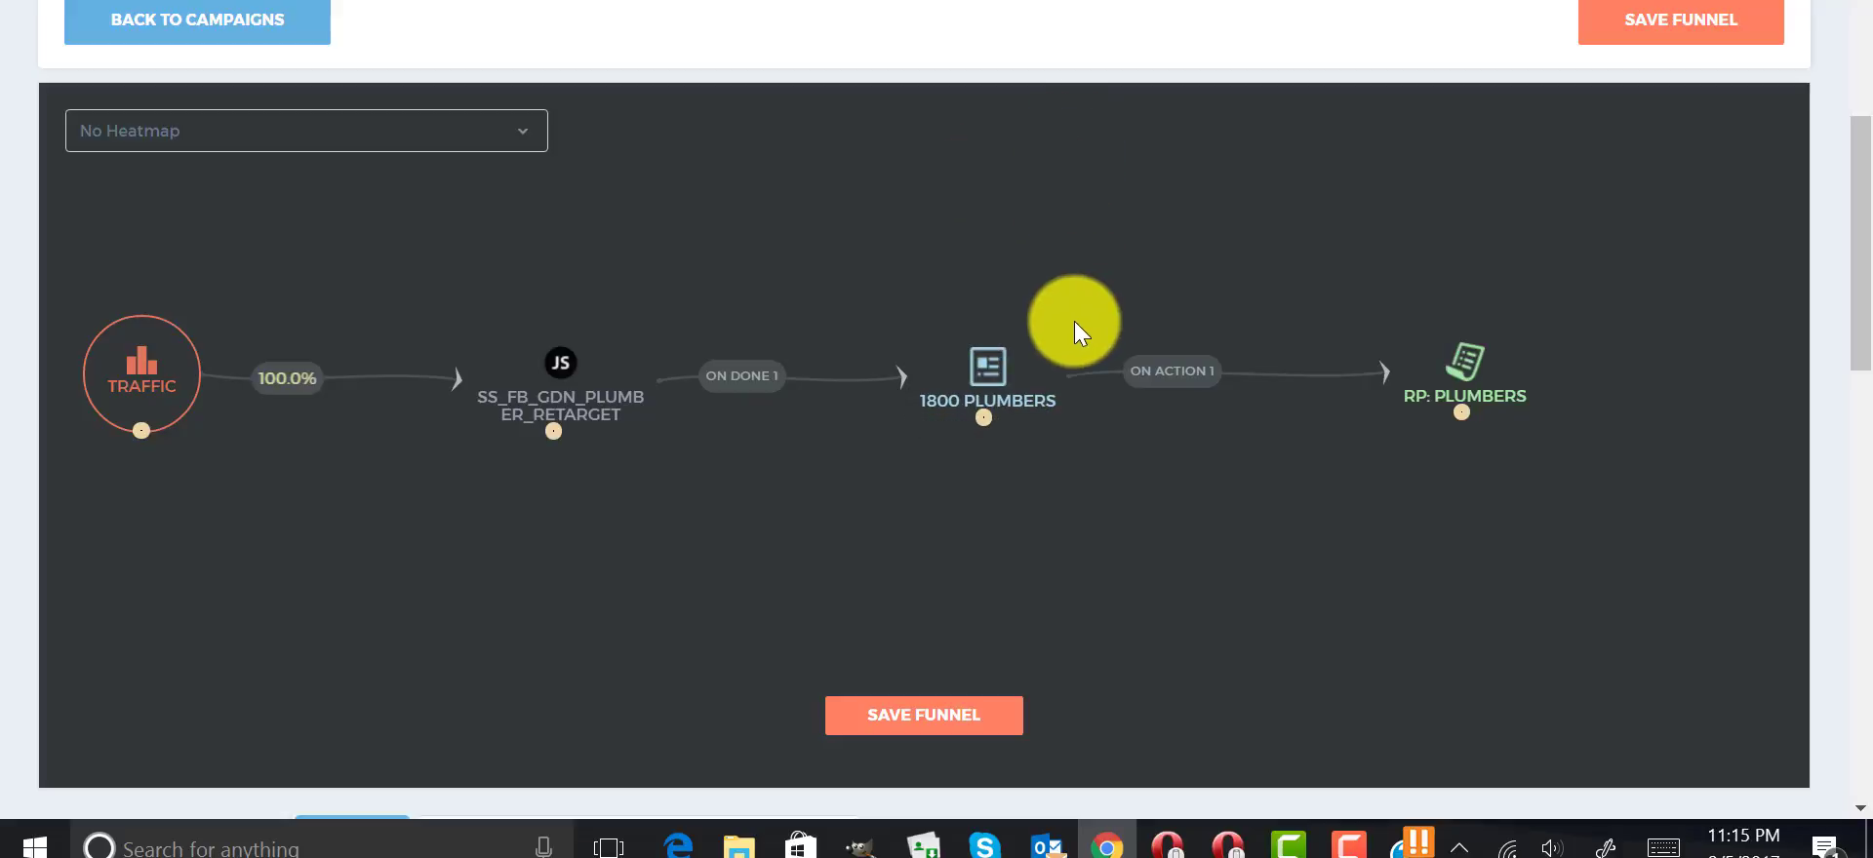
mouse_move(870, 209)
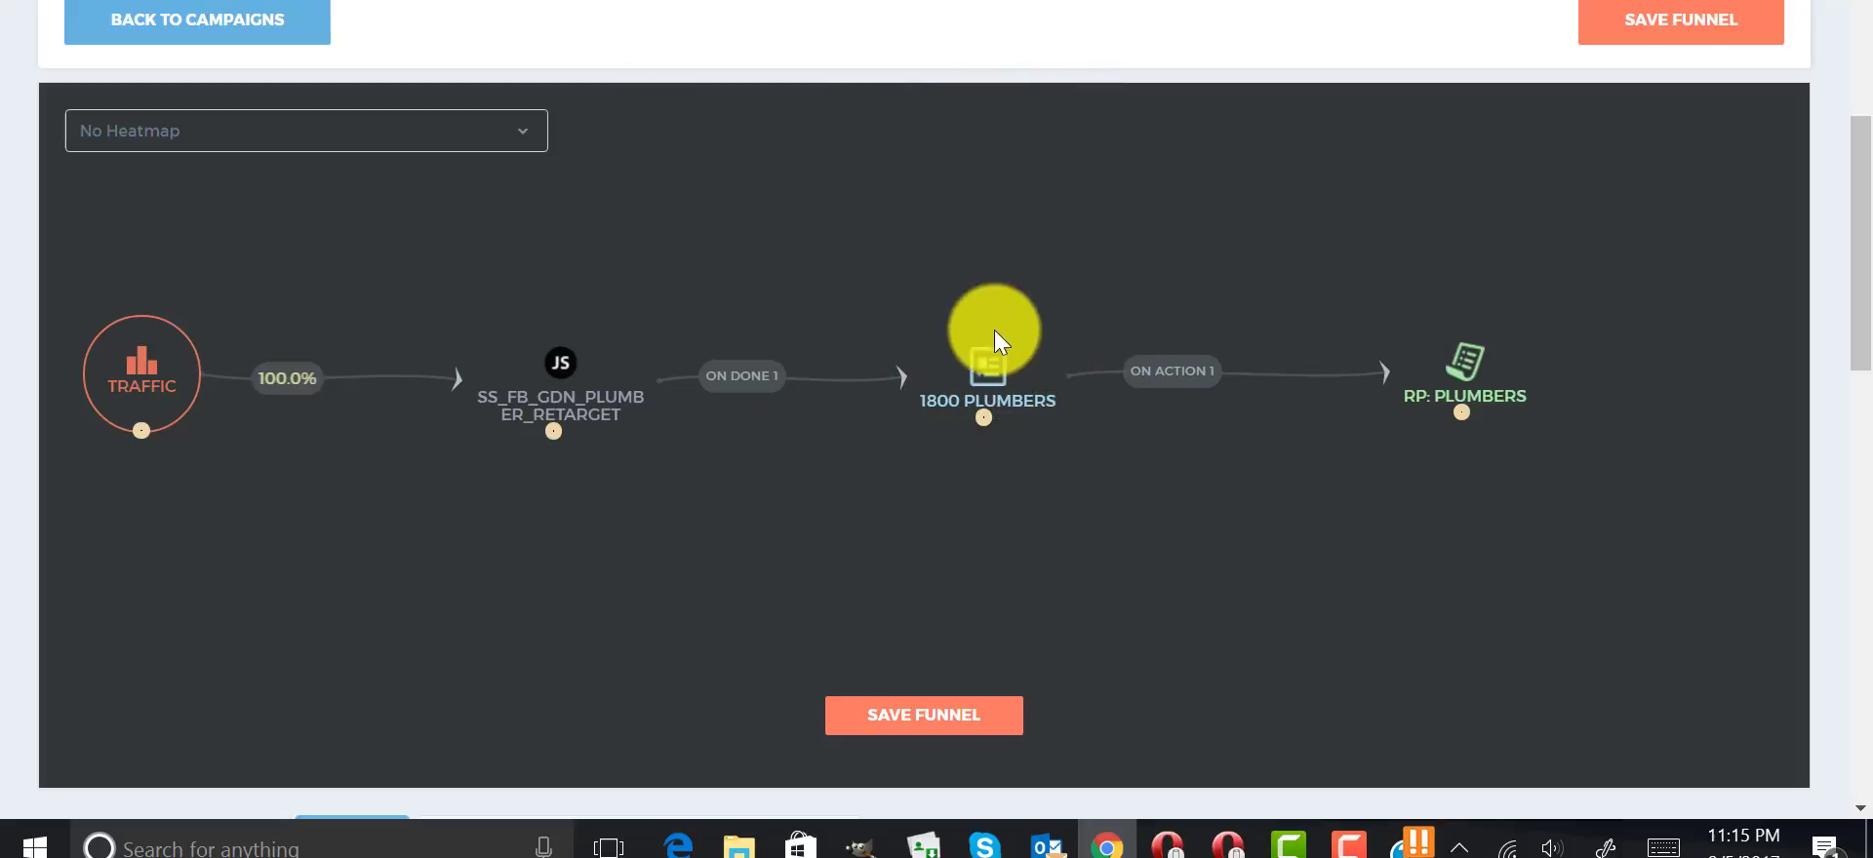
drag(991, 332, 1045, 388)
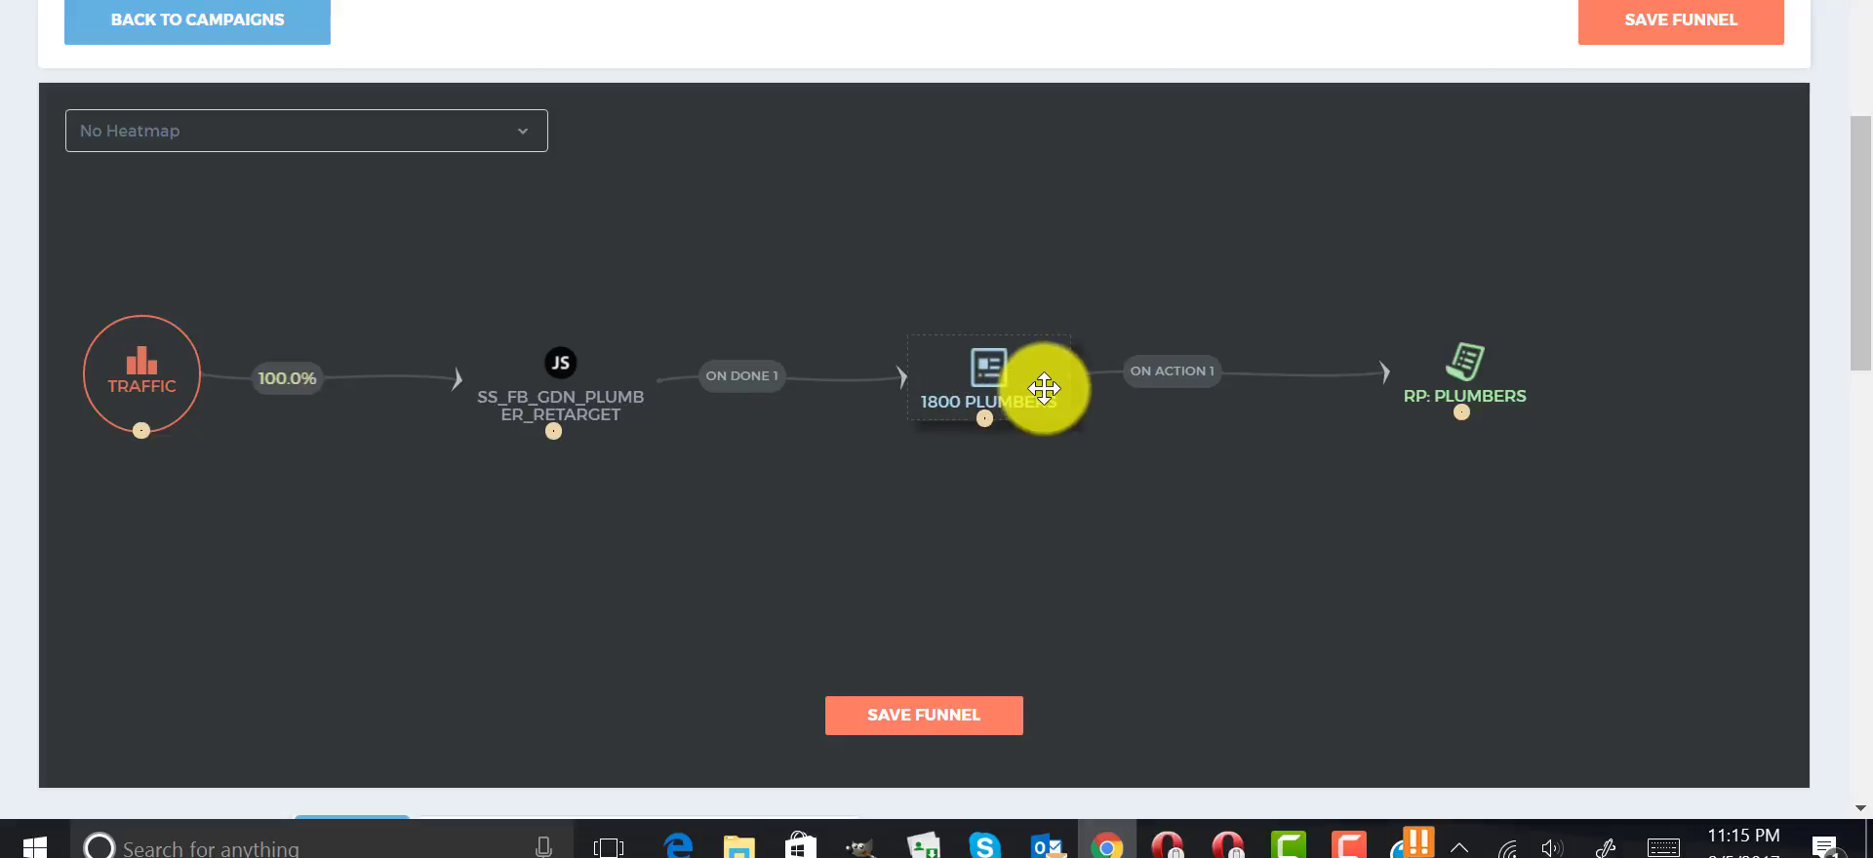
mouse_move(1465, 439)
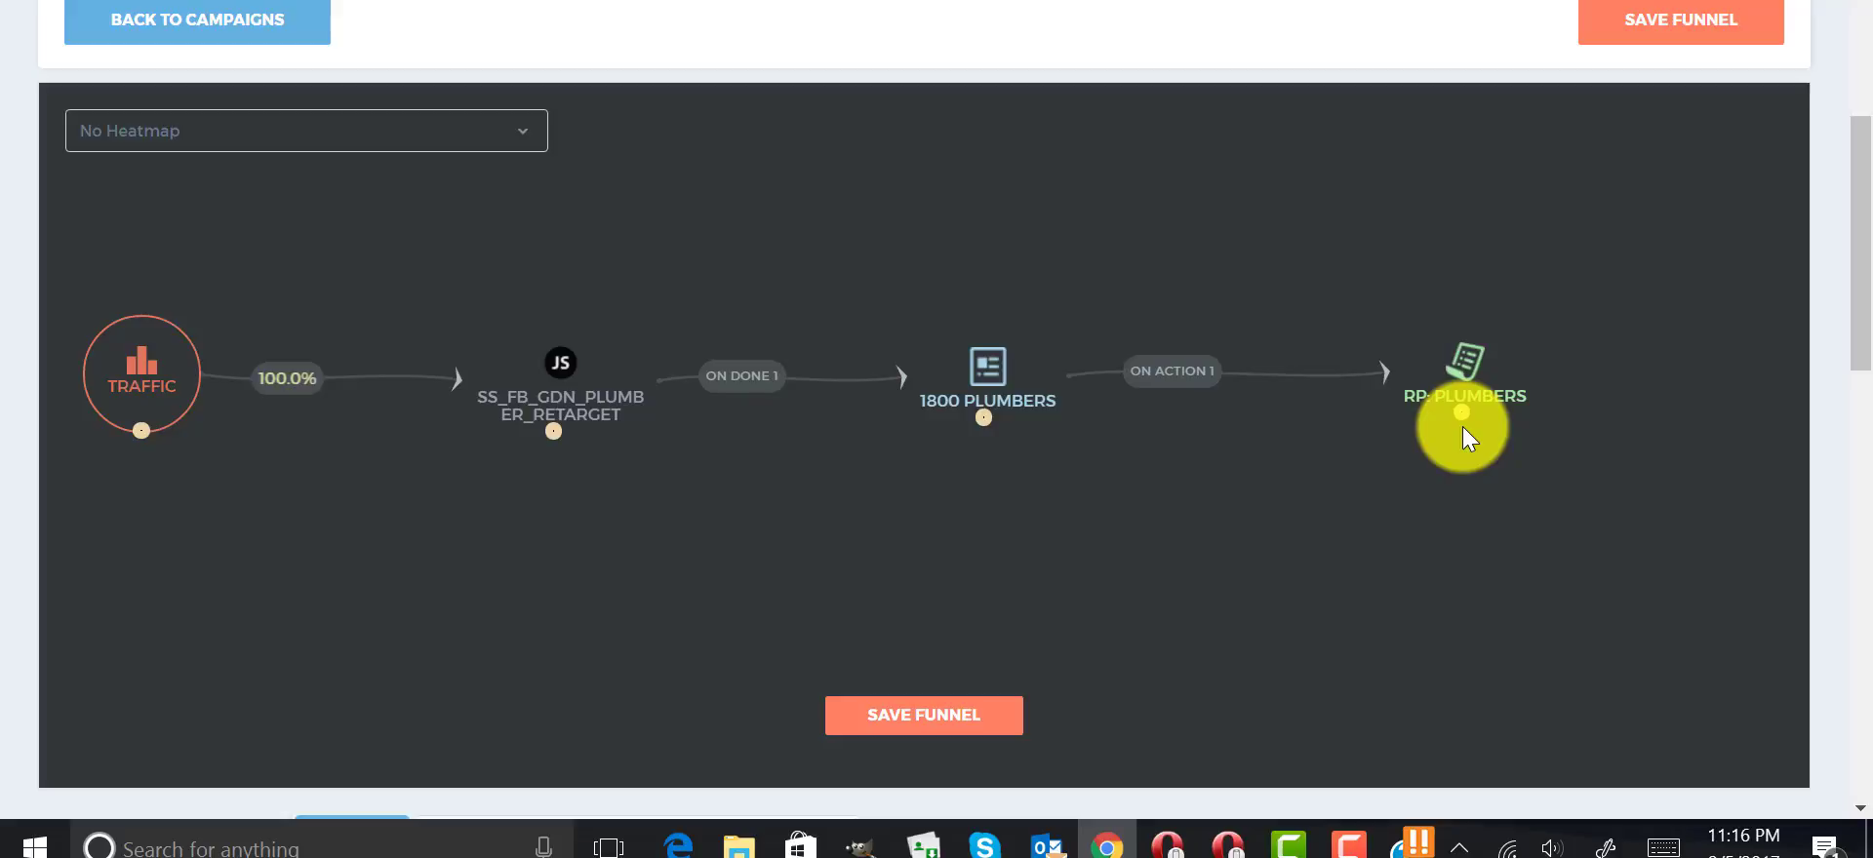
mouse_move(1087, 334)
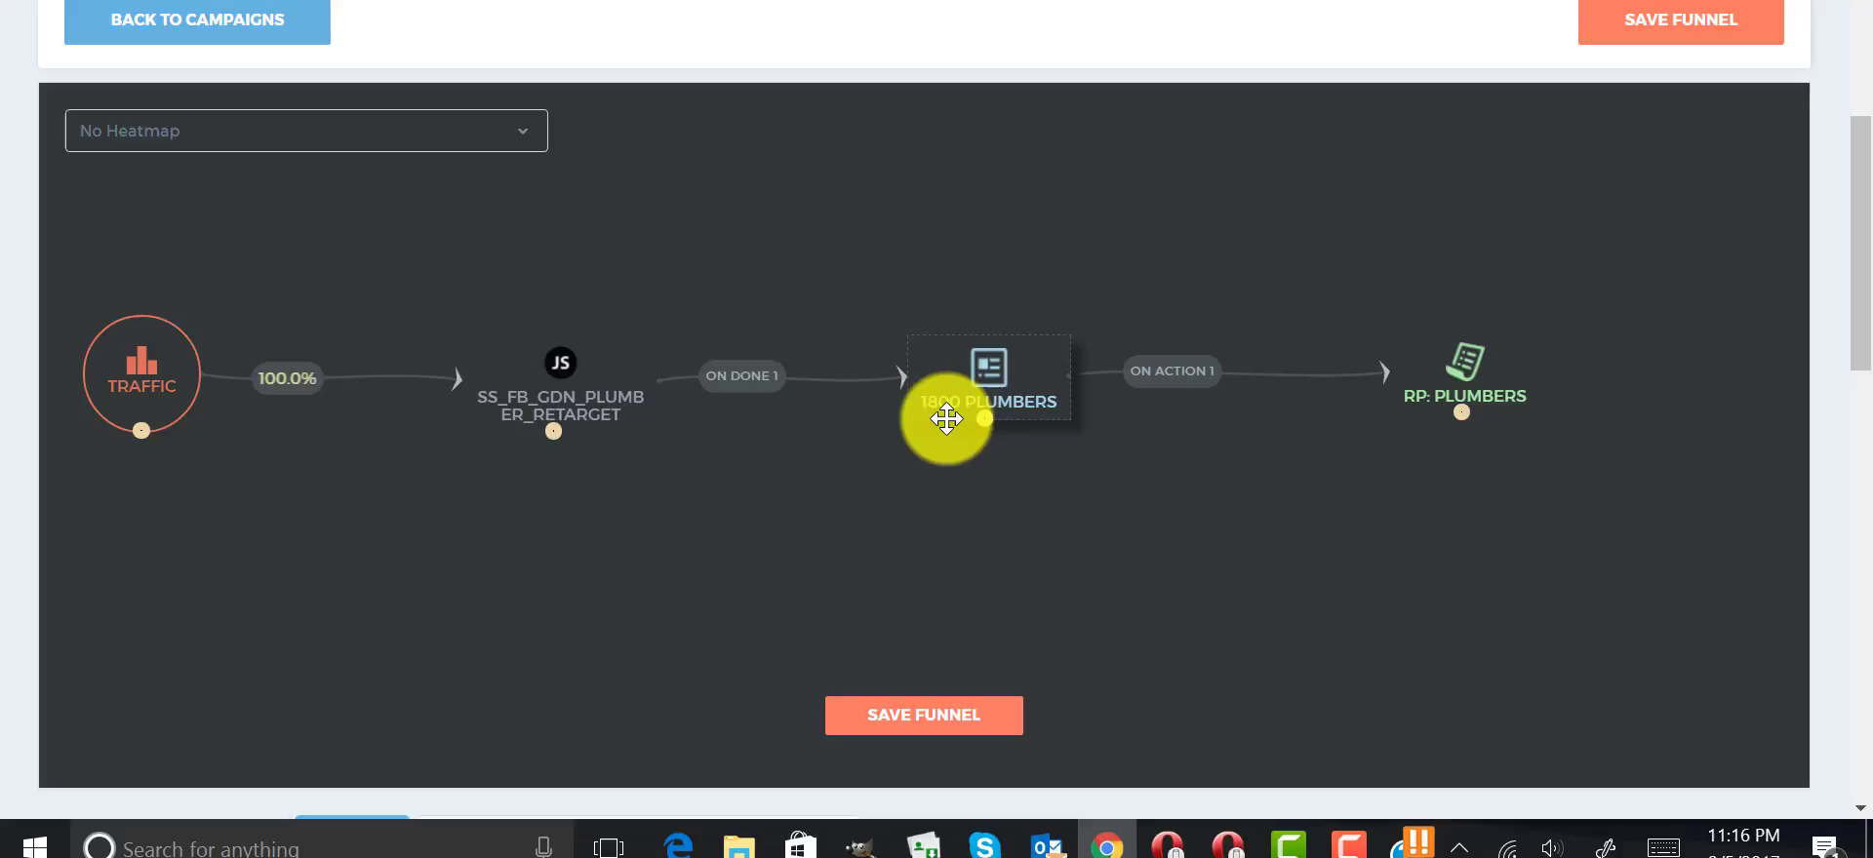
drag(948, 420, 935, 383)
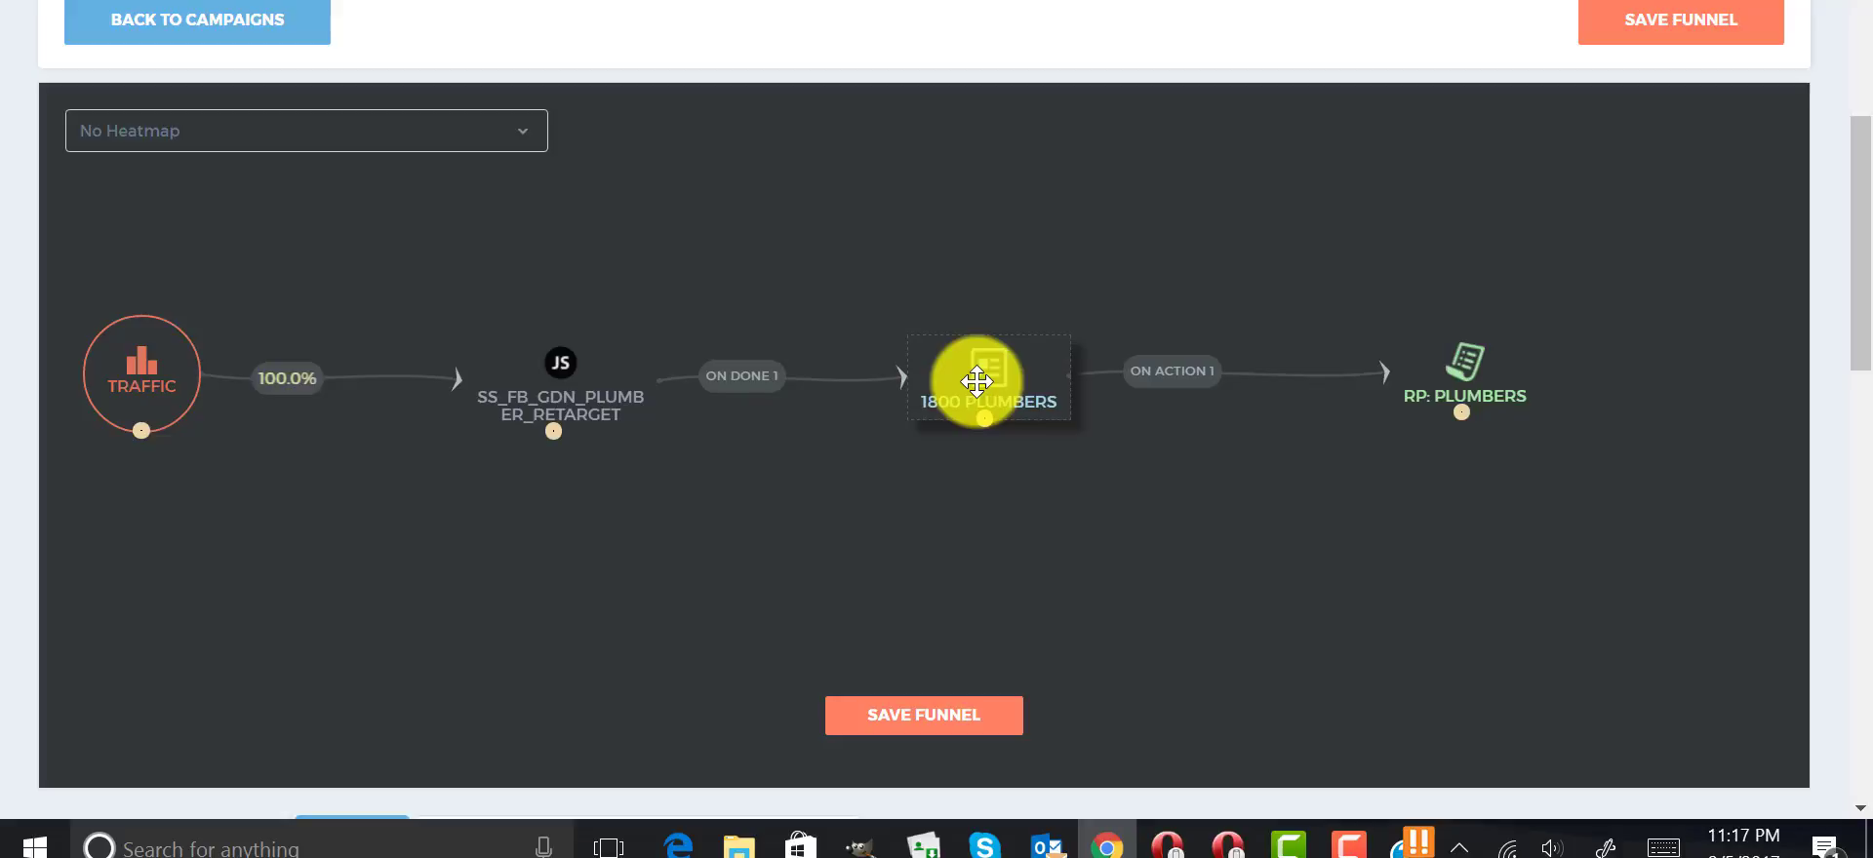
drag(979, 381, 1045, 558)
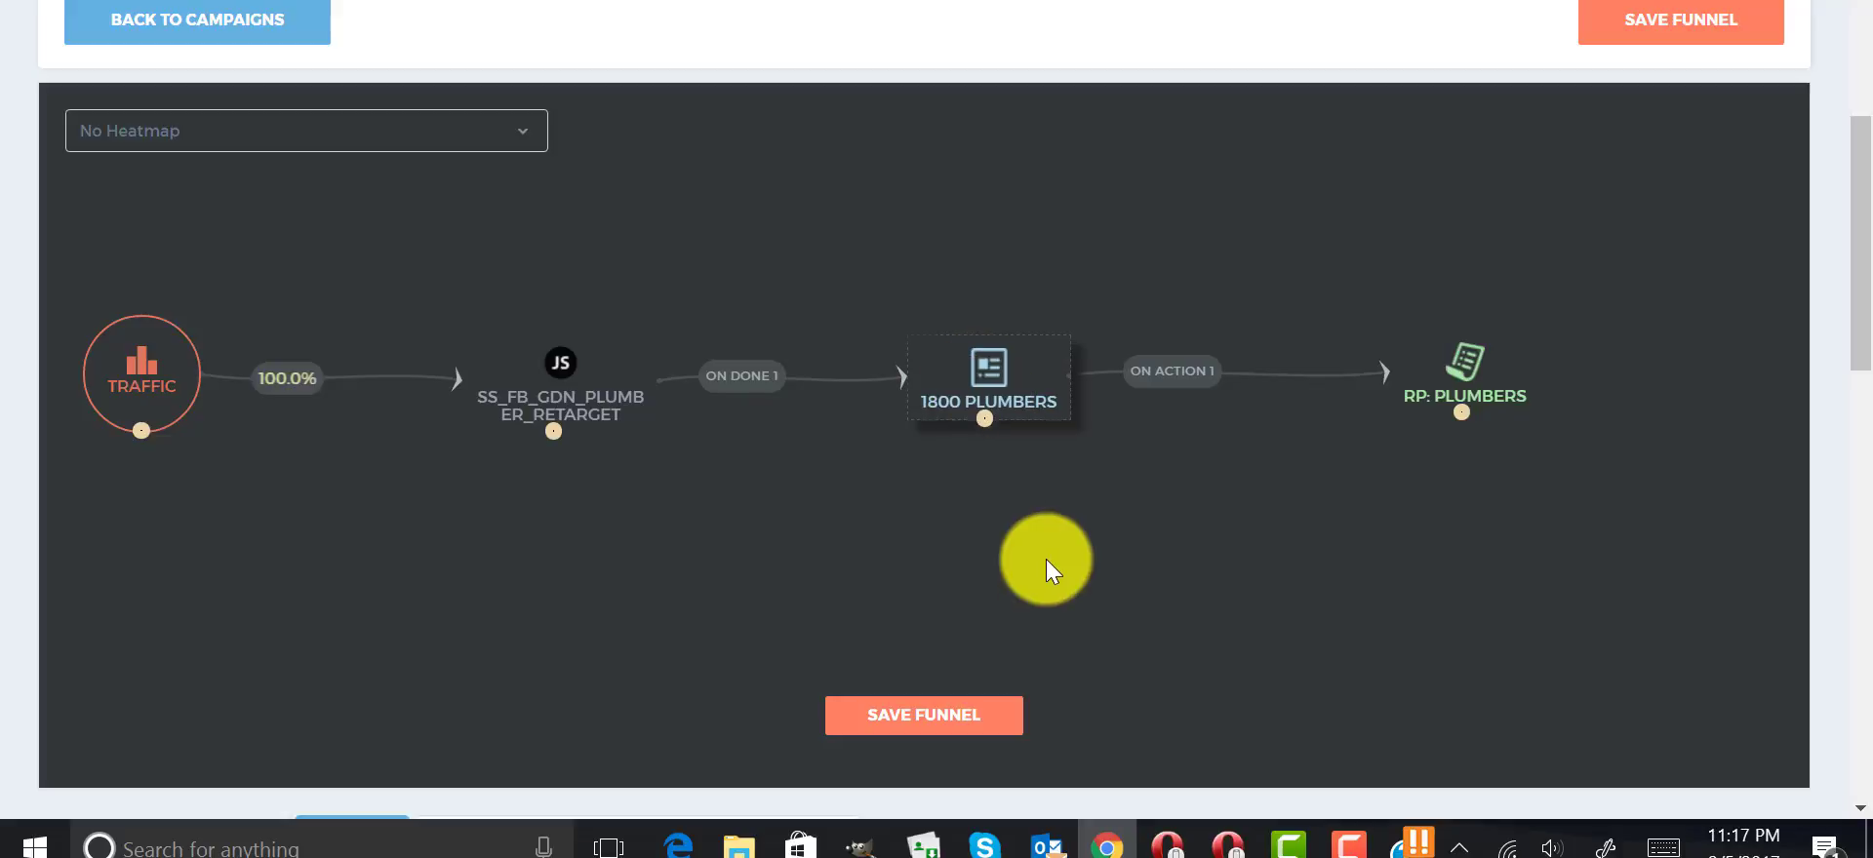